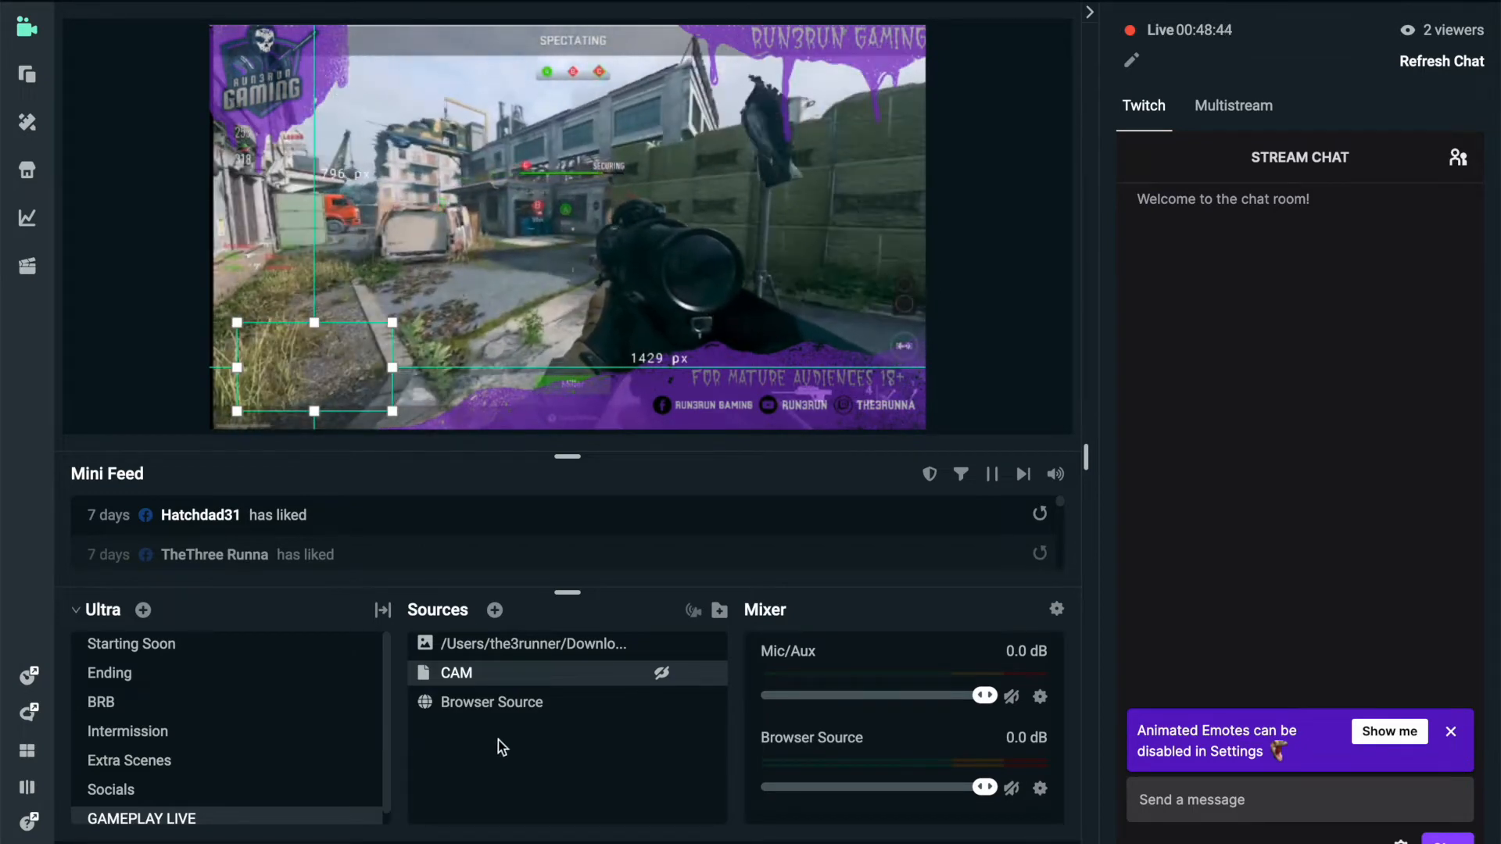
mouse_move(489, 702)
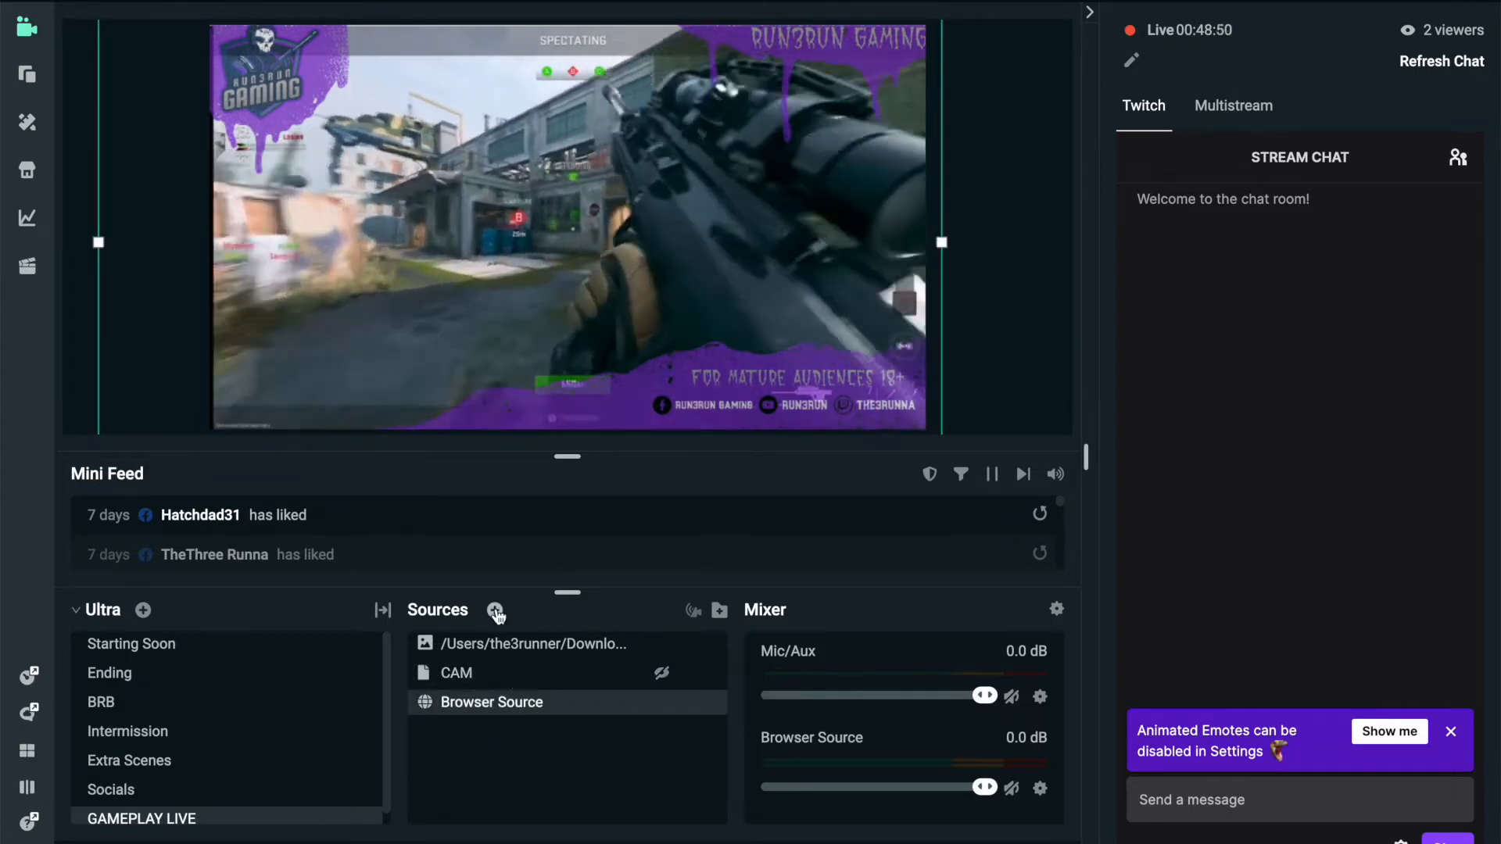
- Start adding a Browser Source to the scene, then dismiss the existing-source prompt without adding
click(495, 610)
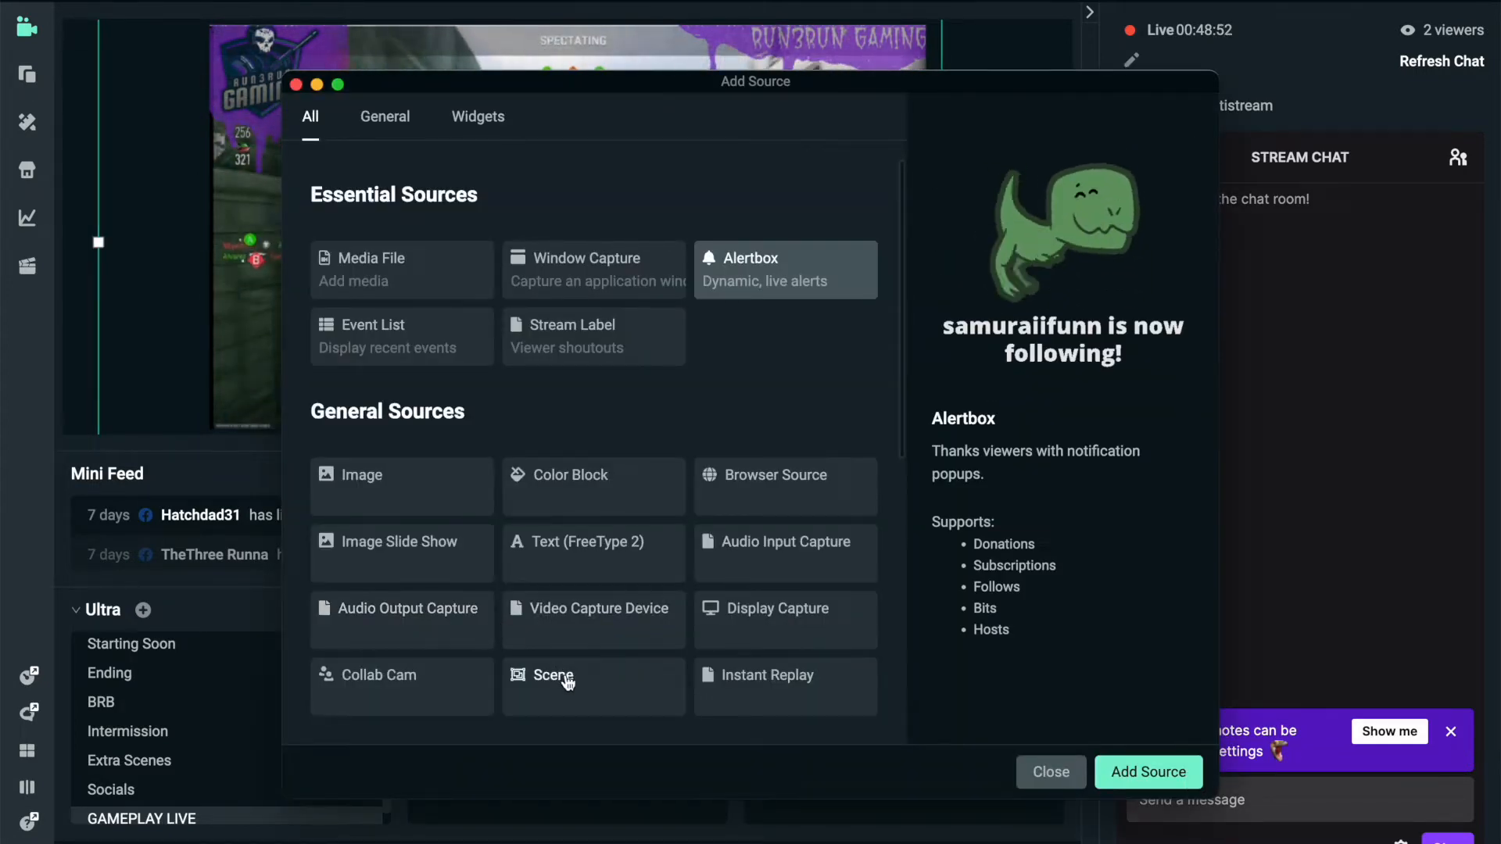
click(784, 486)
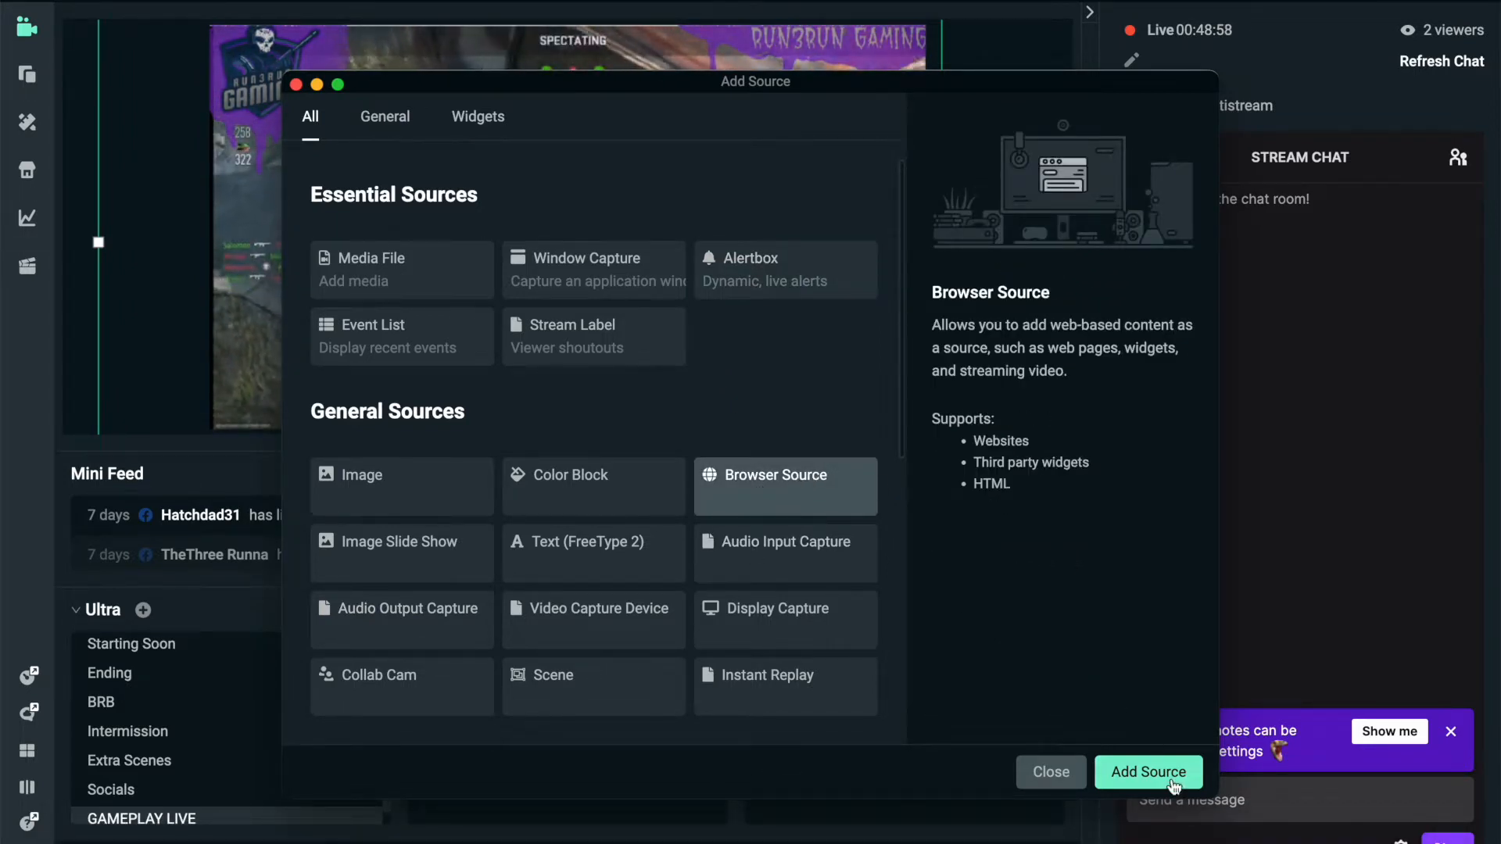
click(1147, 771)
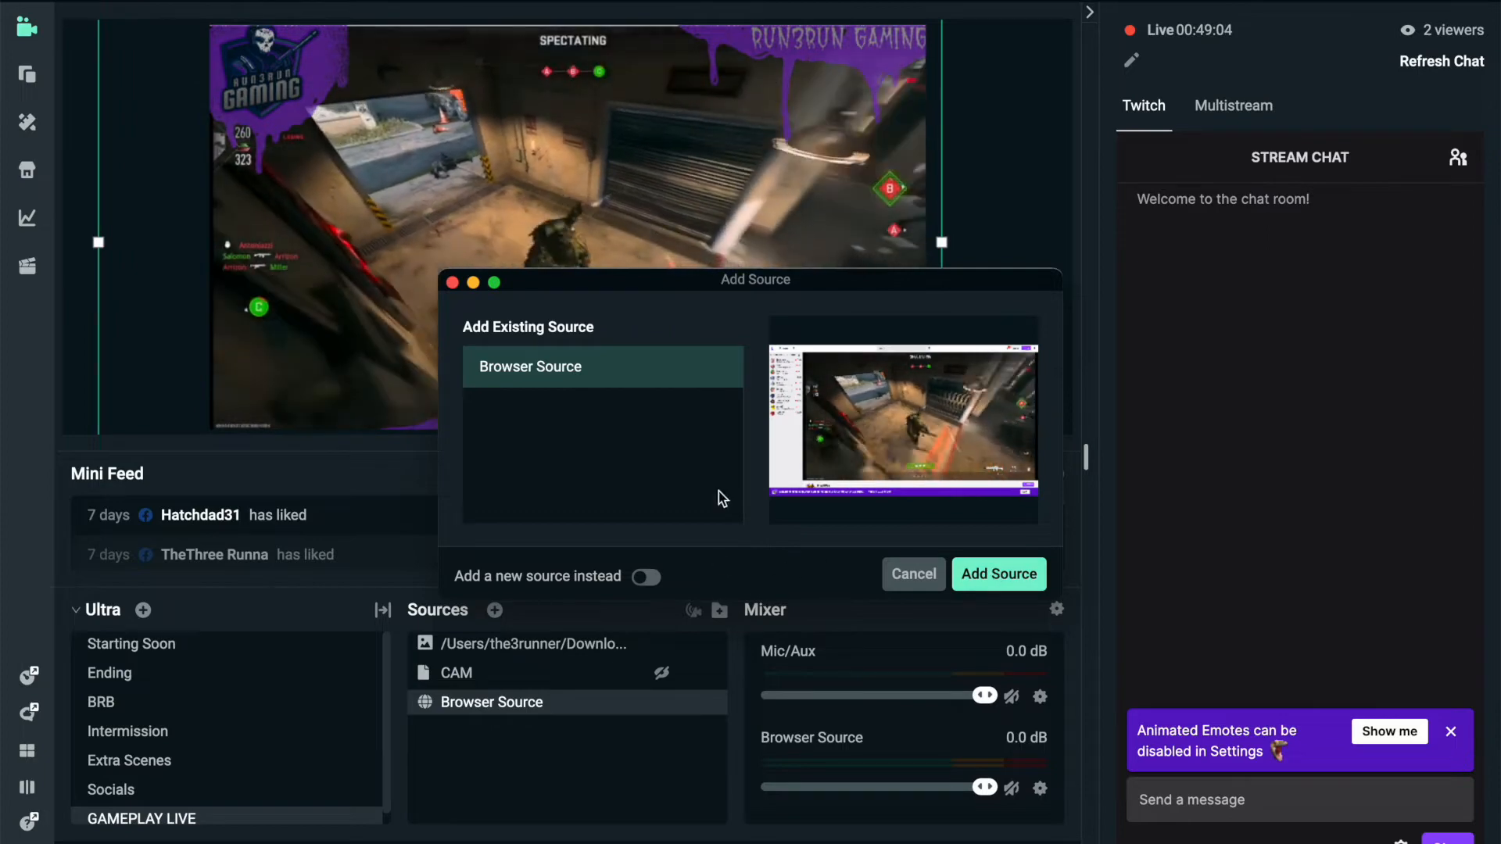
click(912, 574)
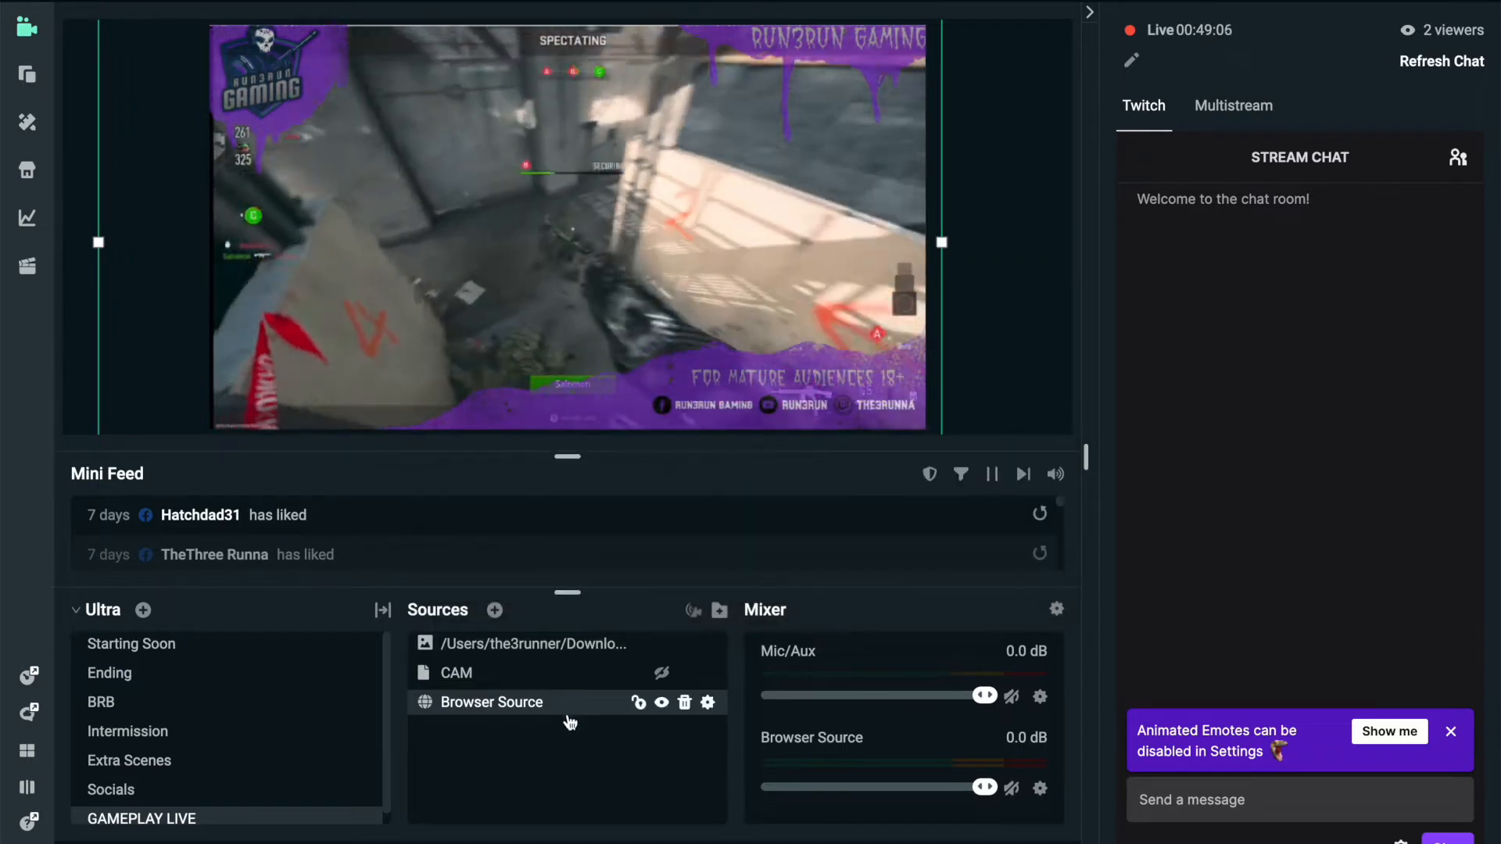
- Bring up the Browser Source's Properties from its right-click menu
right_click(490, 702)
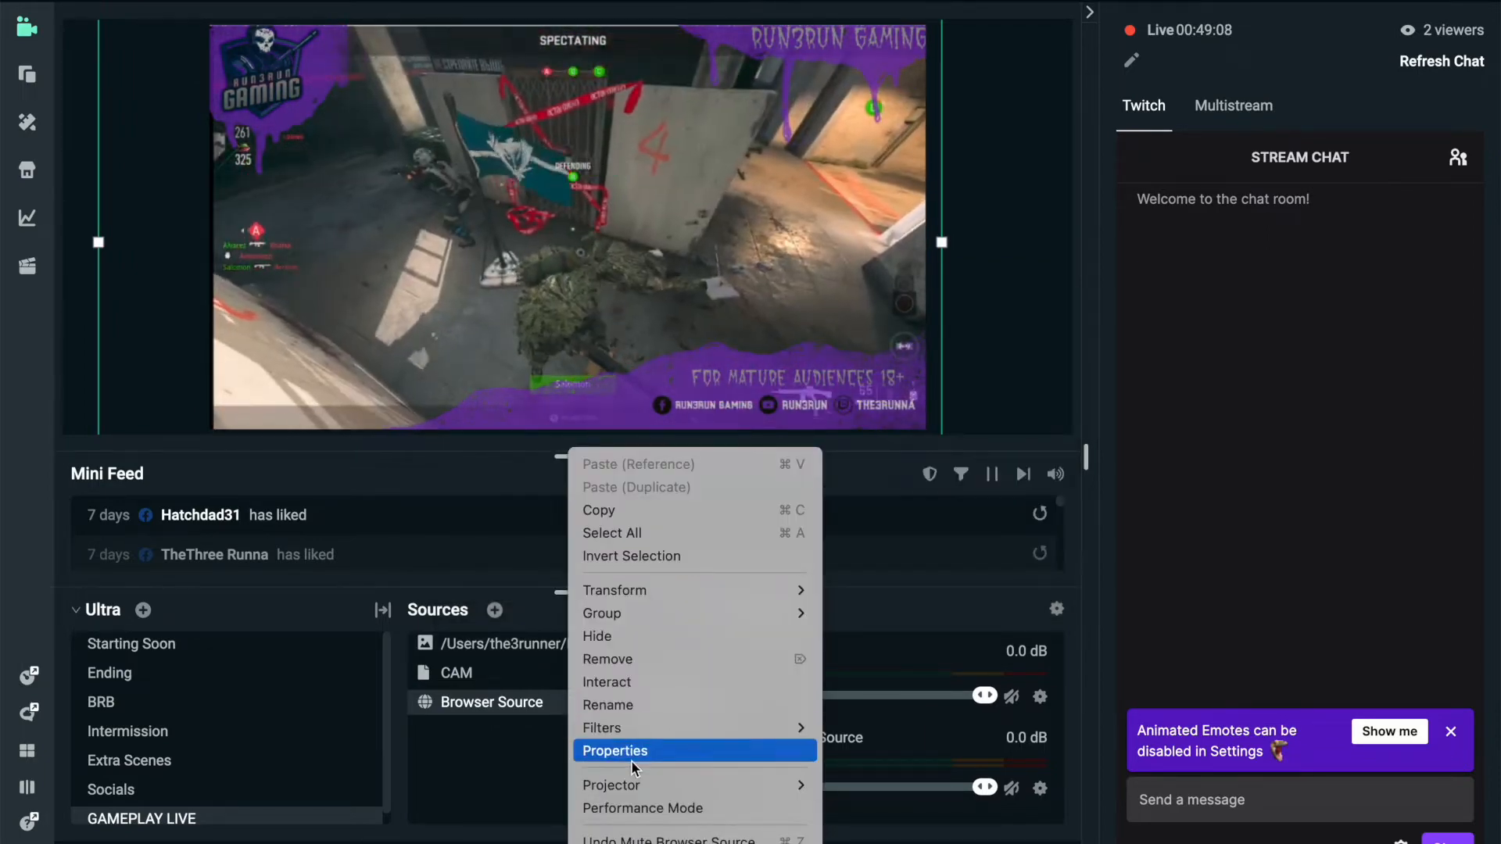
click(615, 750)
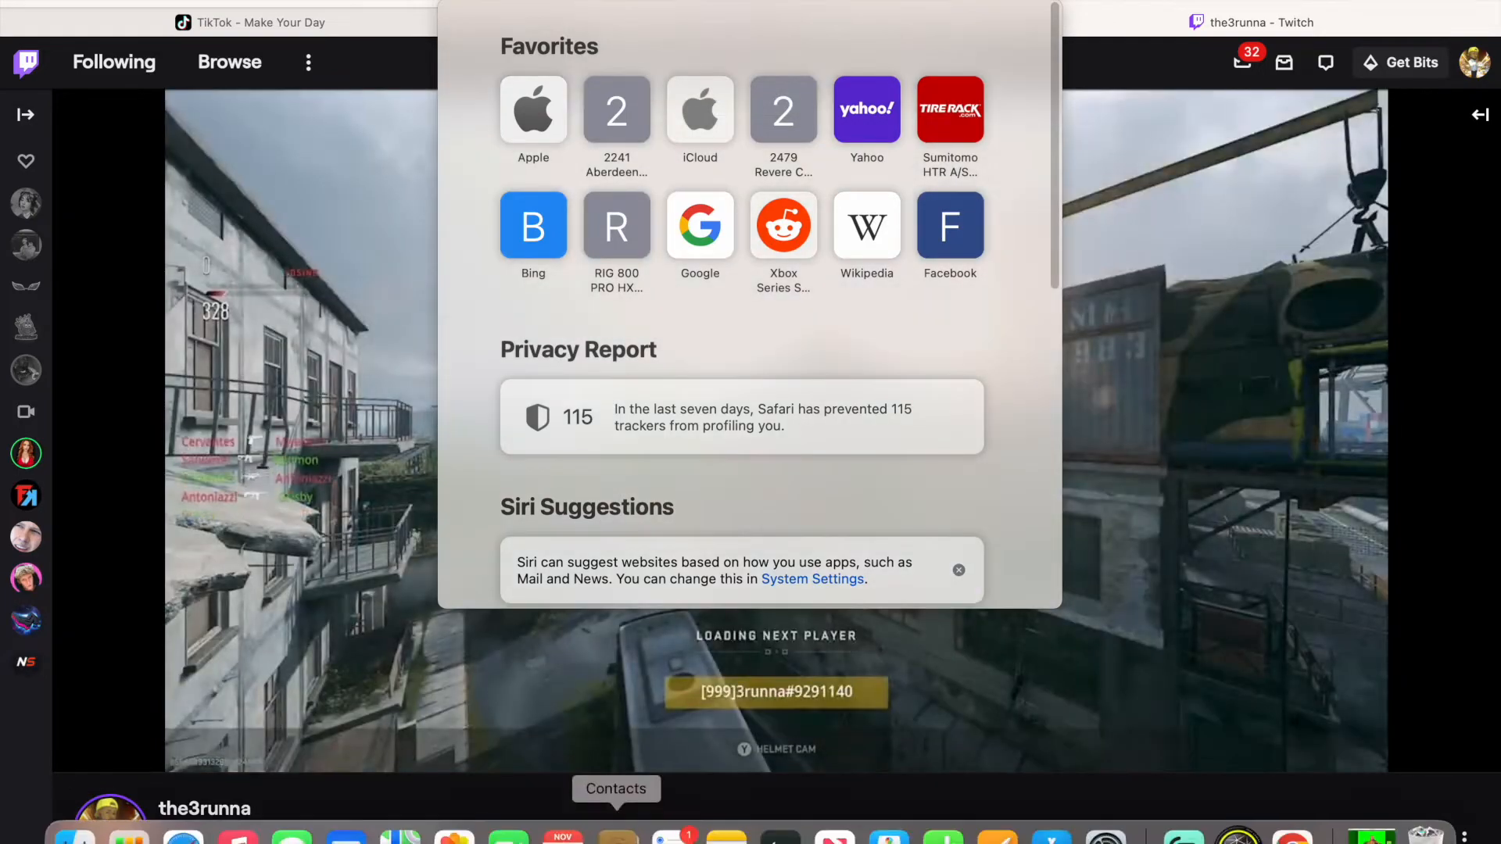
mouse_move(1182, 838)
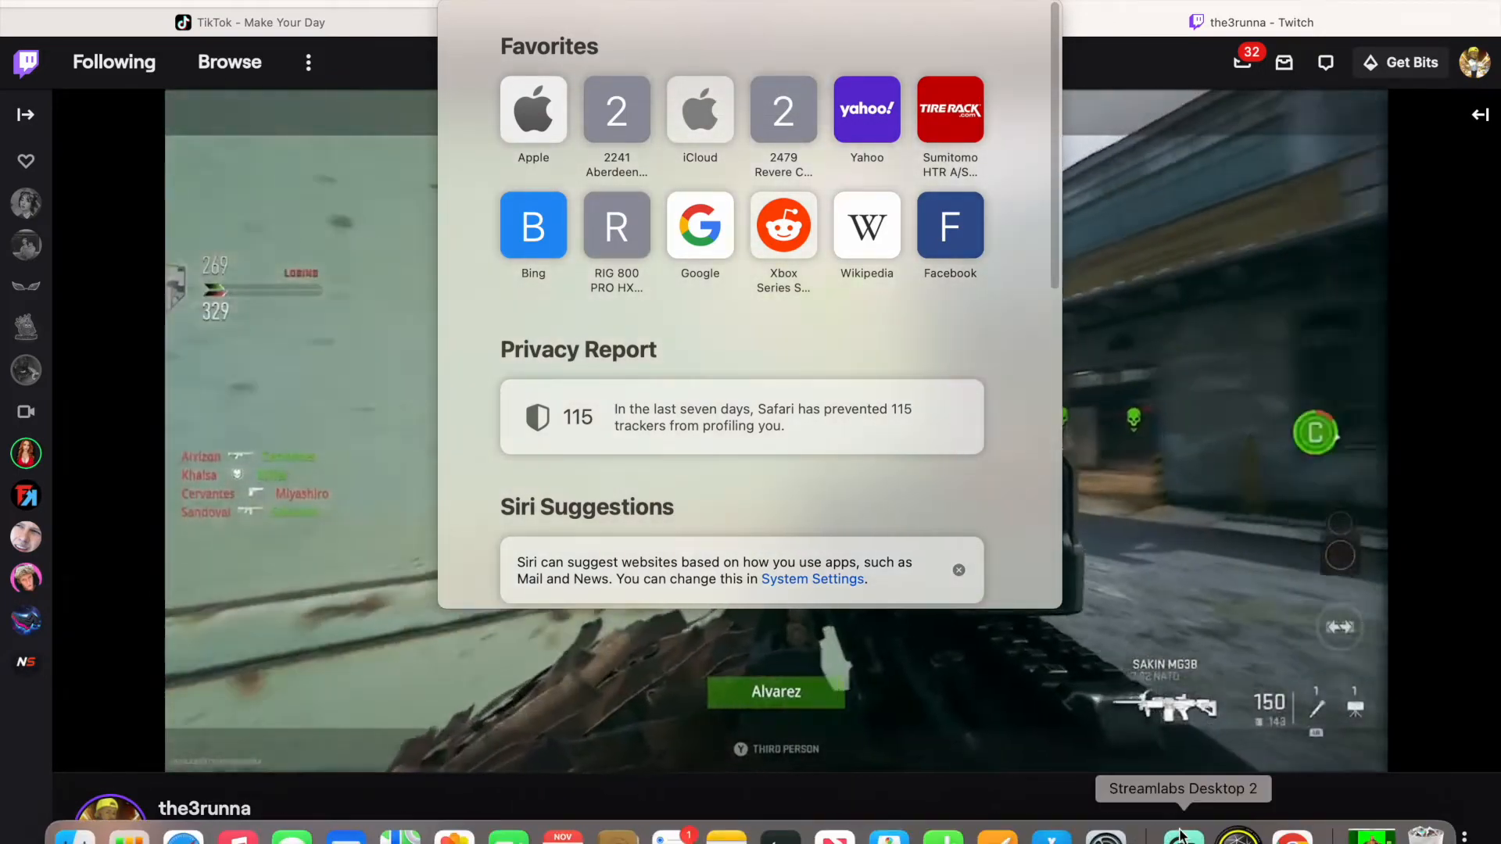
- Review the Browser Source's Twitch channel URL at 1920×1080 and close its settings
click(1182, 835)
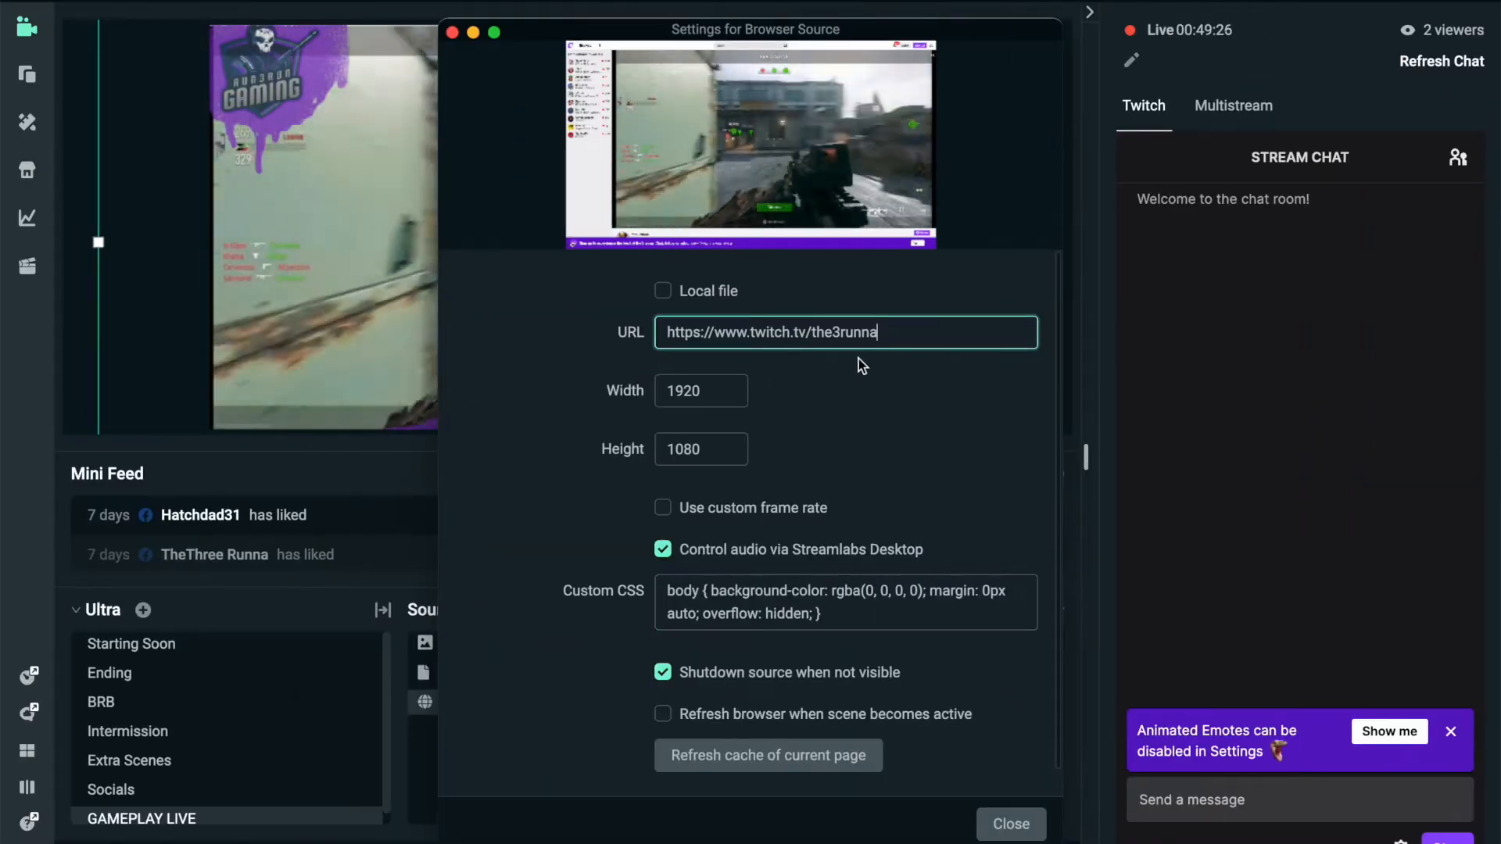
click(685, 391)
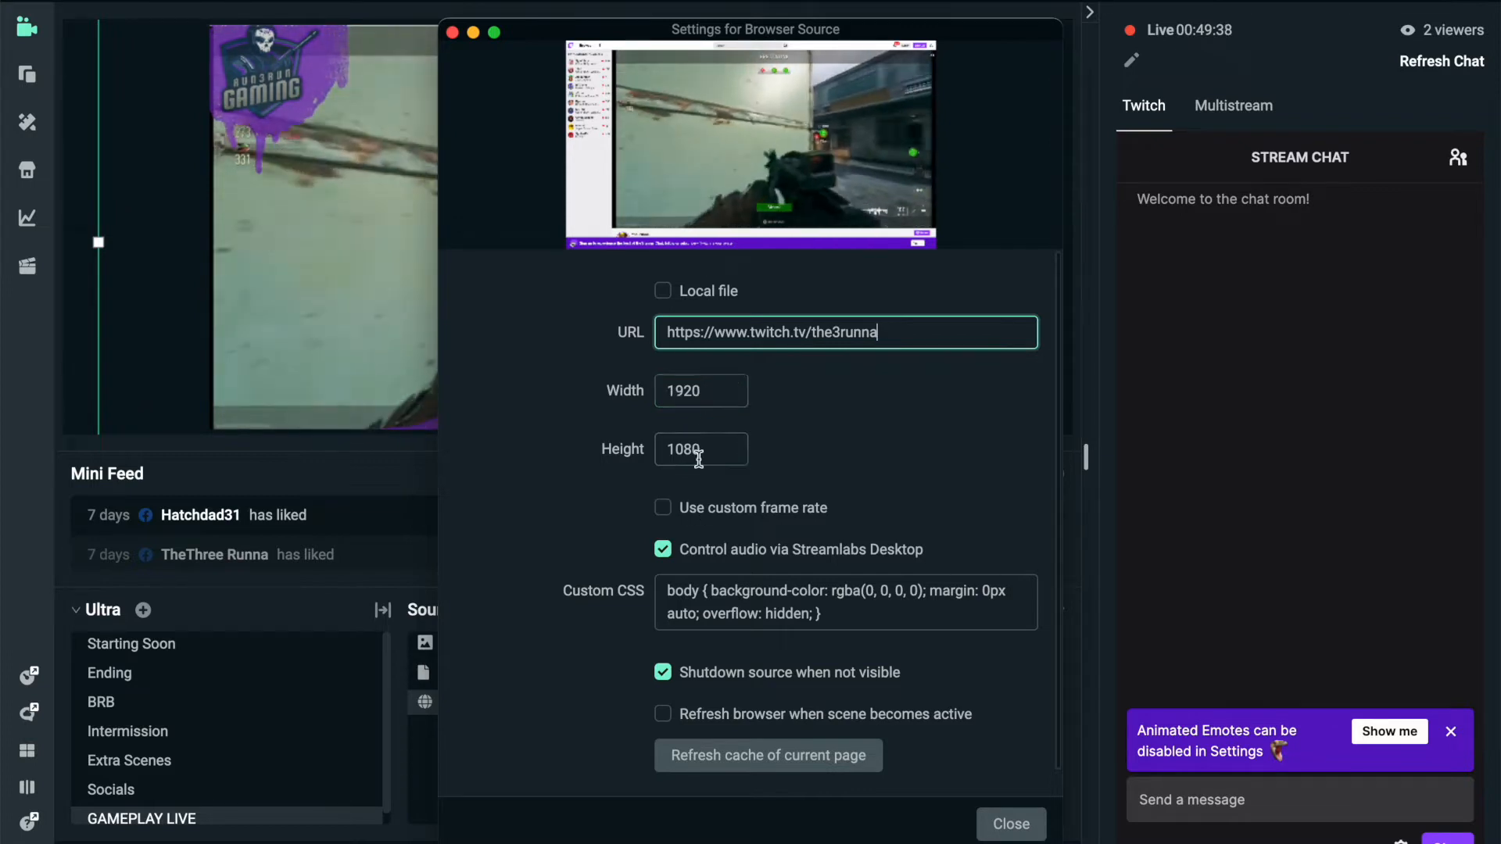
click(694, 450)
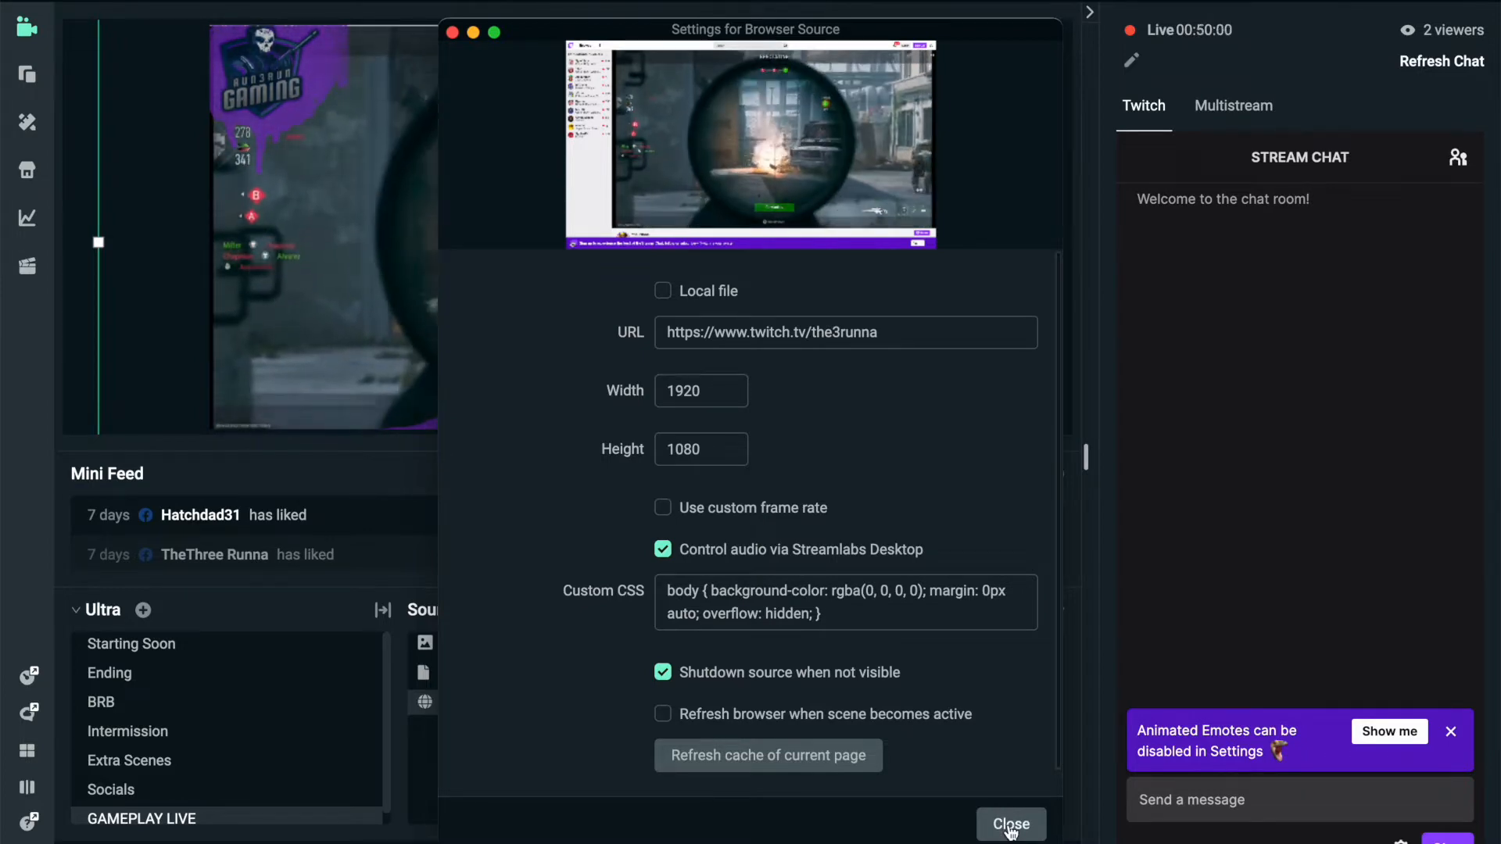
click(1012, 824)
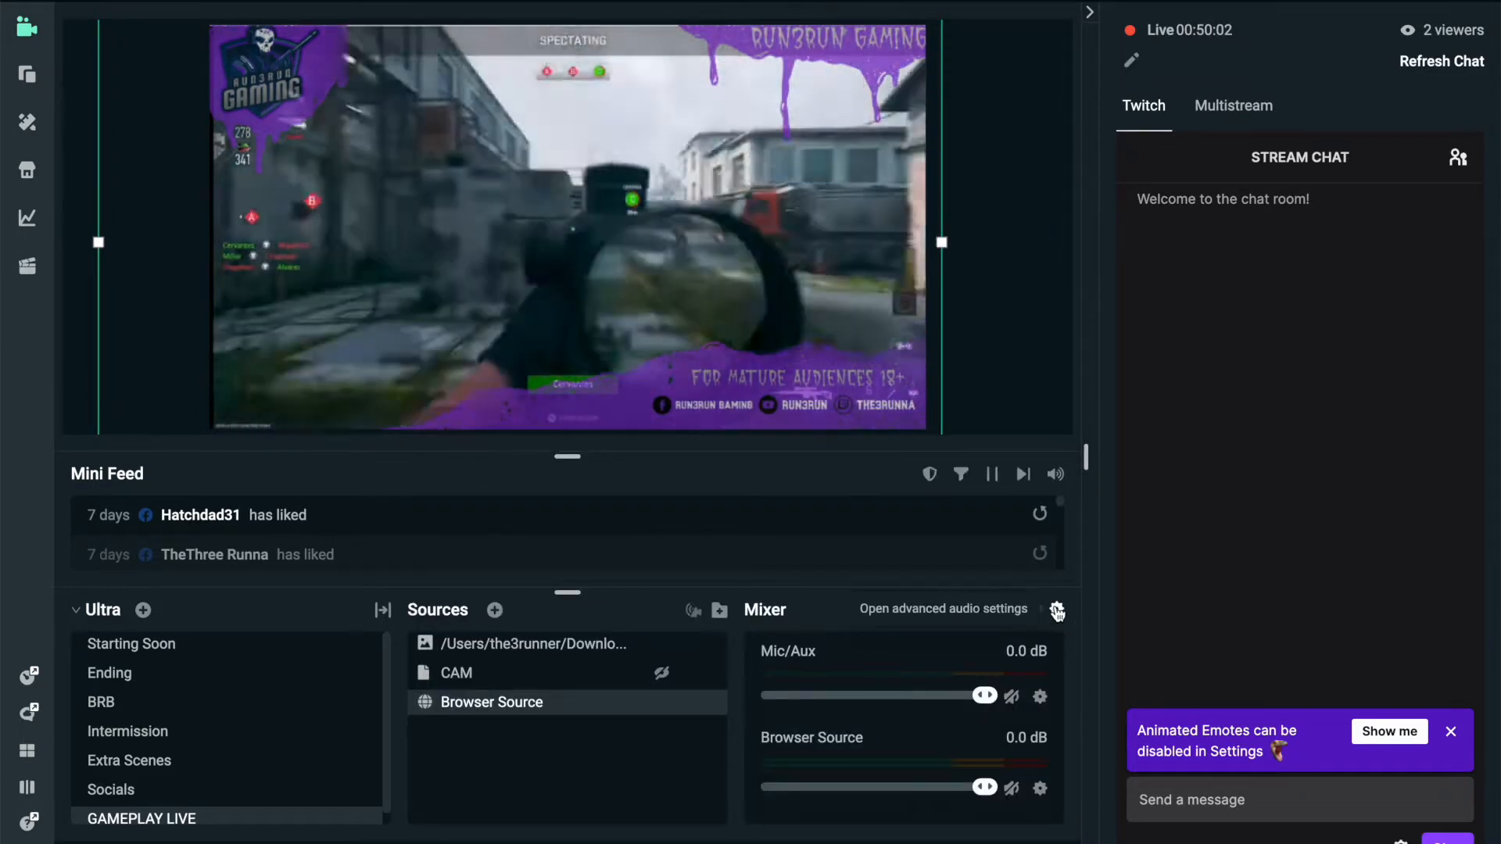
click(1057, 608)
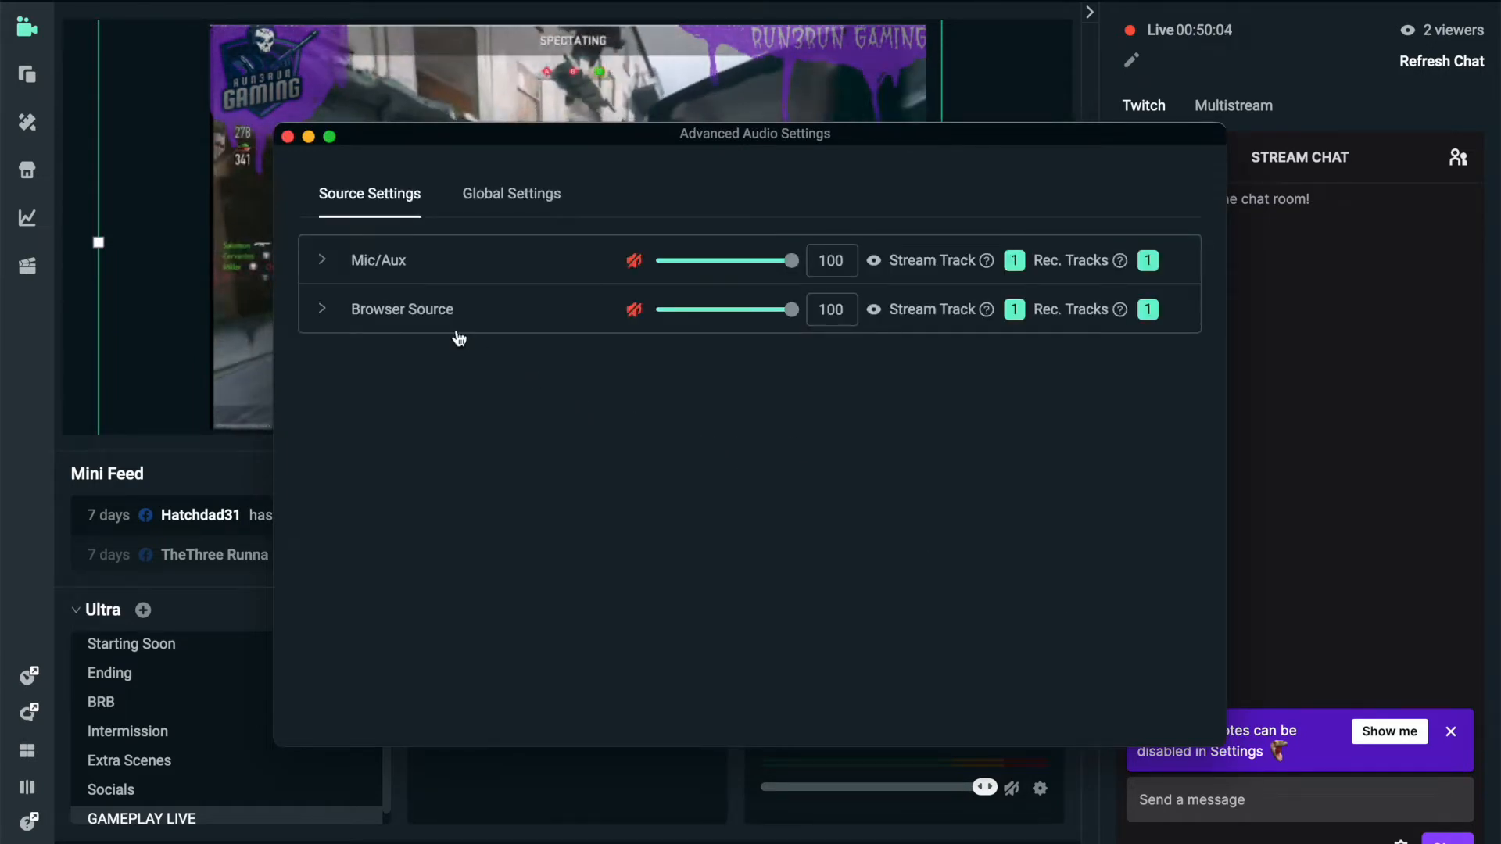
click(322, 308)
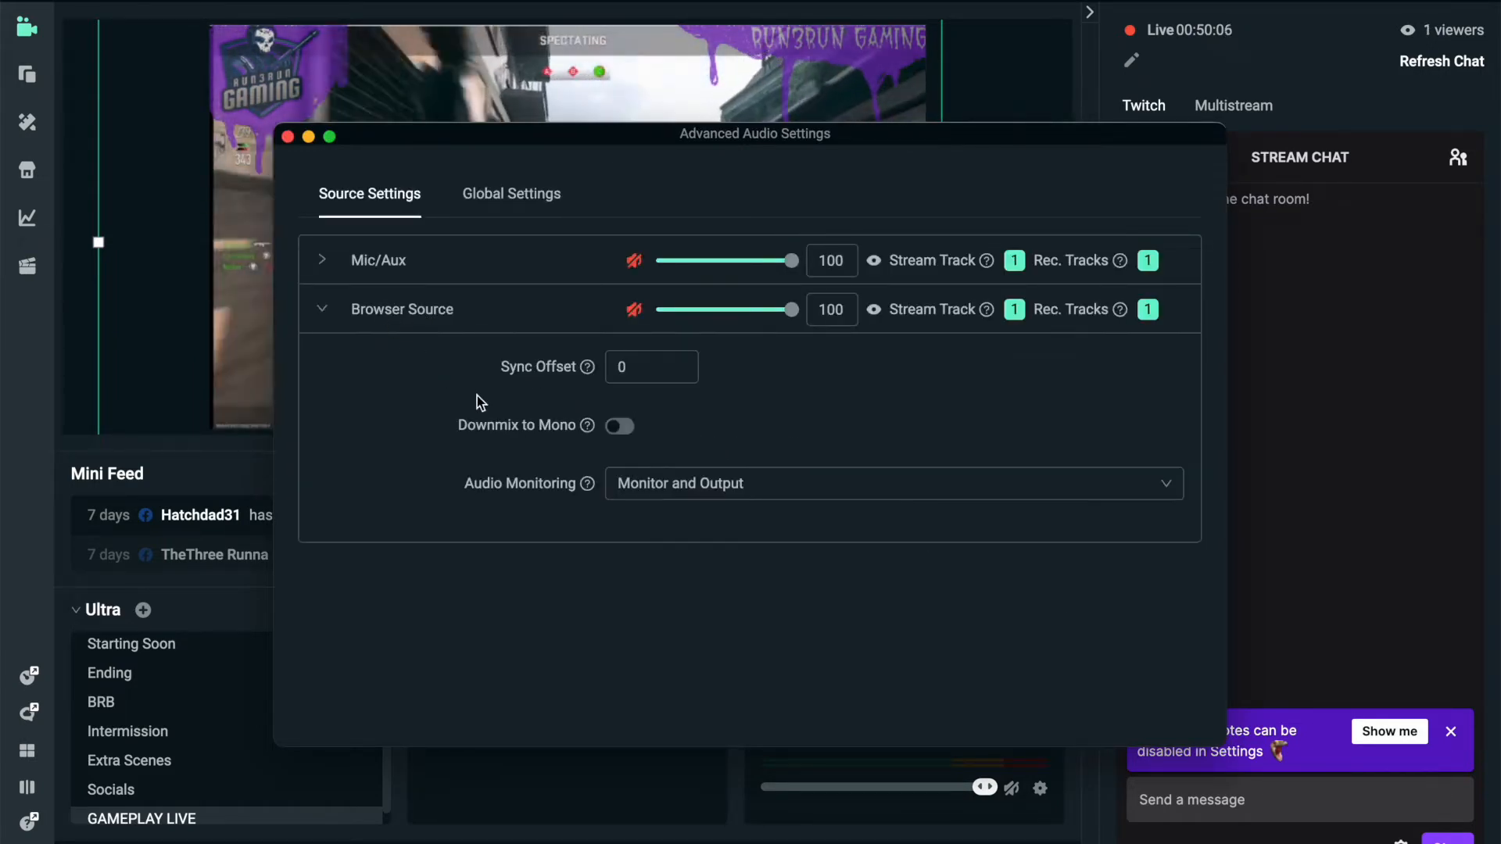
click(891, 483)
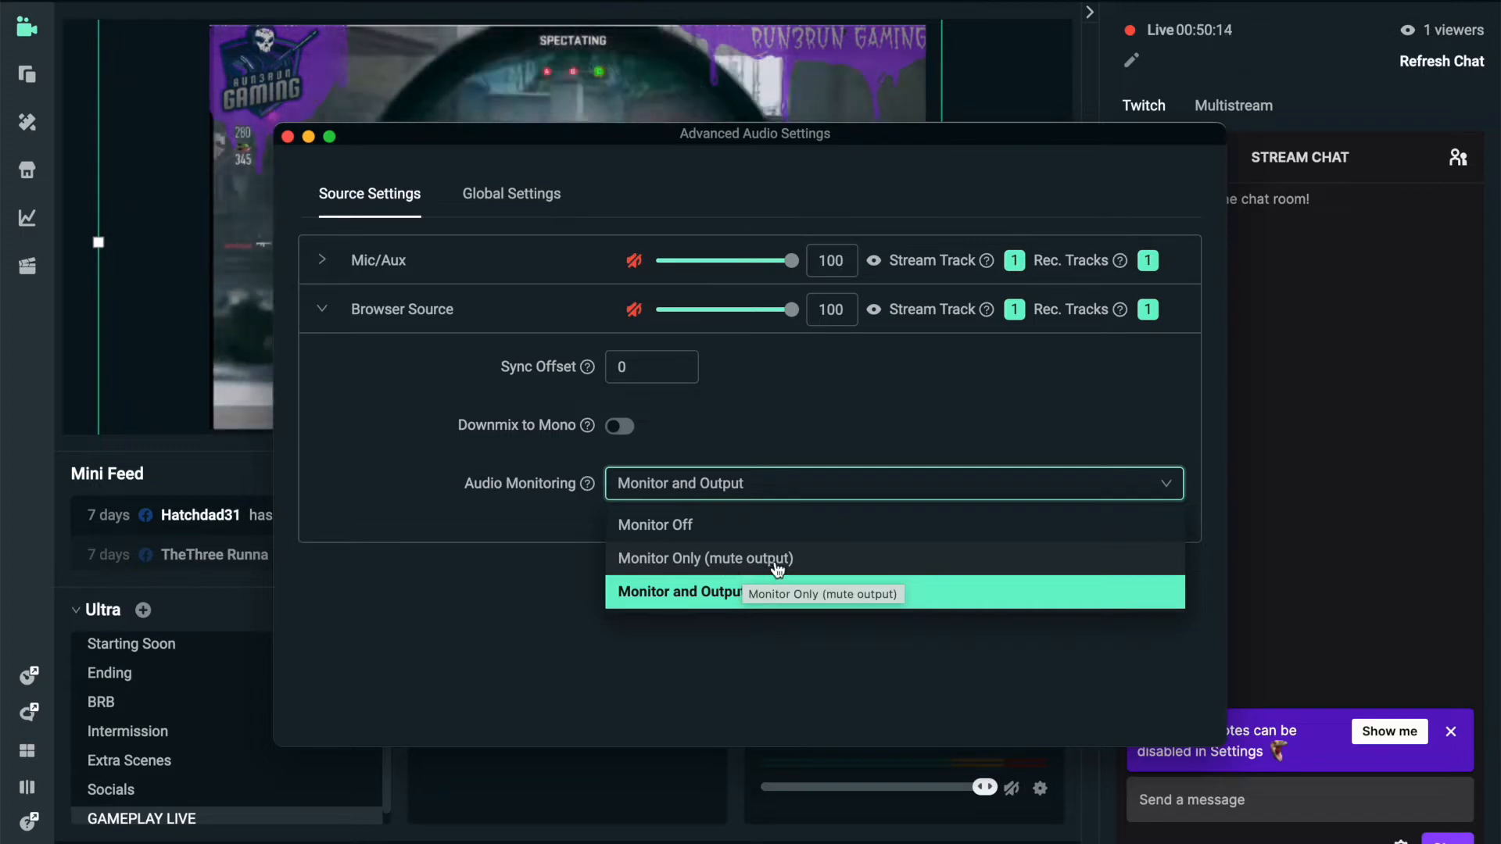
mouse_move(698, 563)
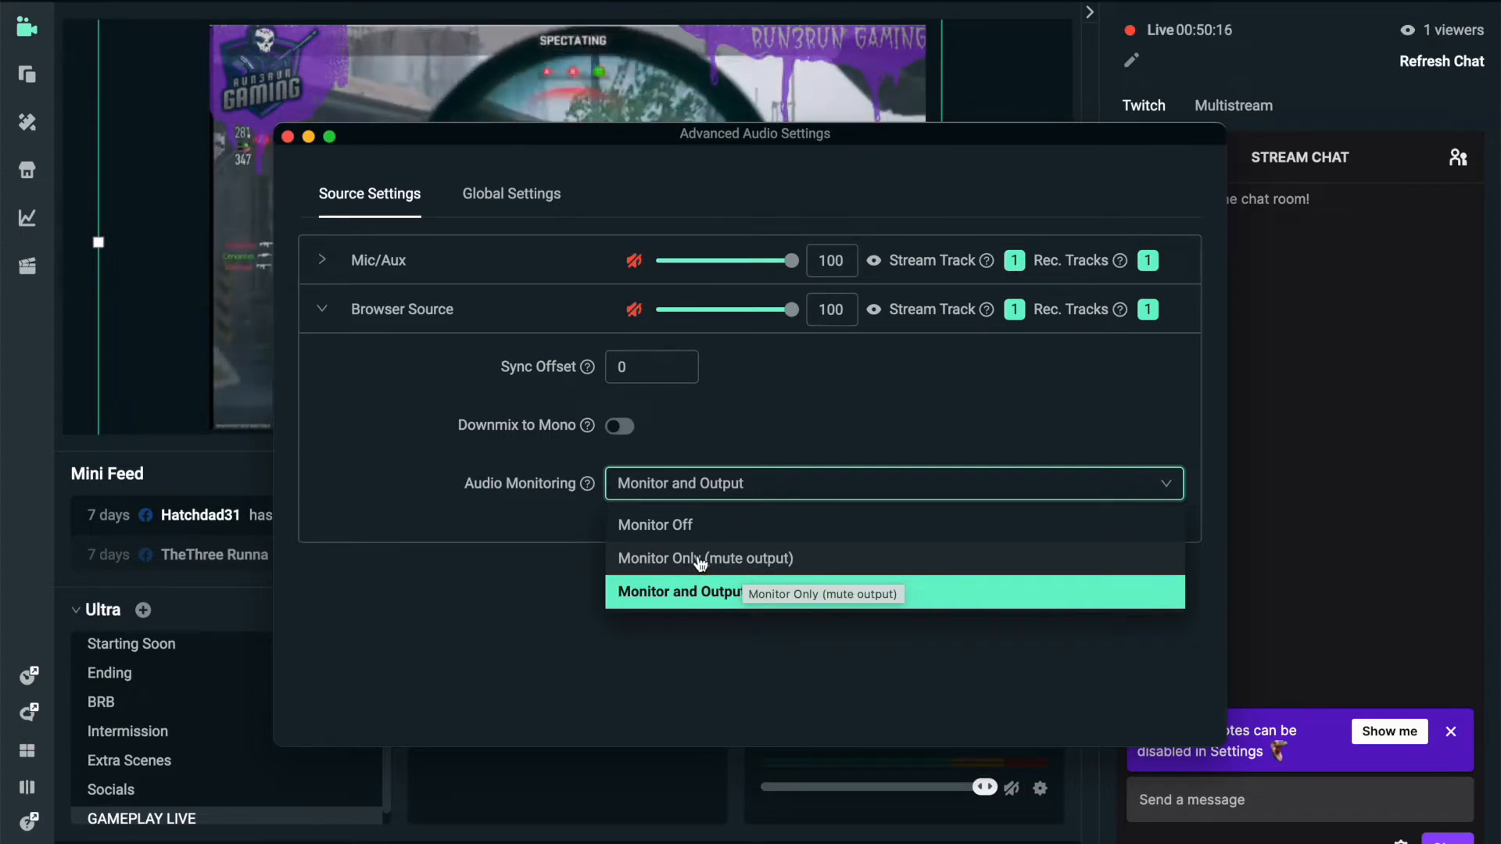
mouse_move(737, 591)
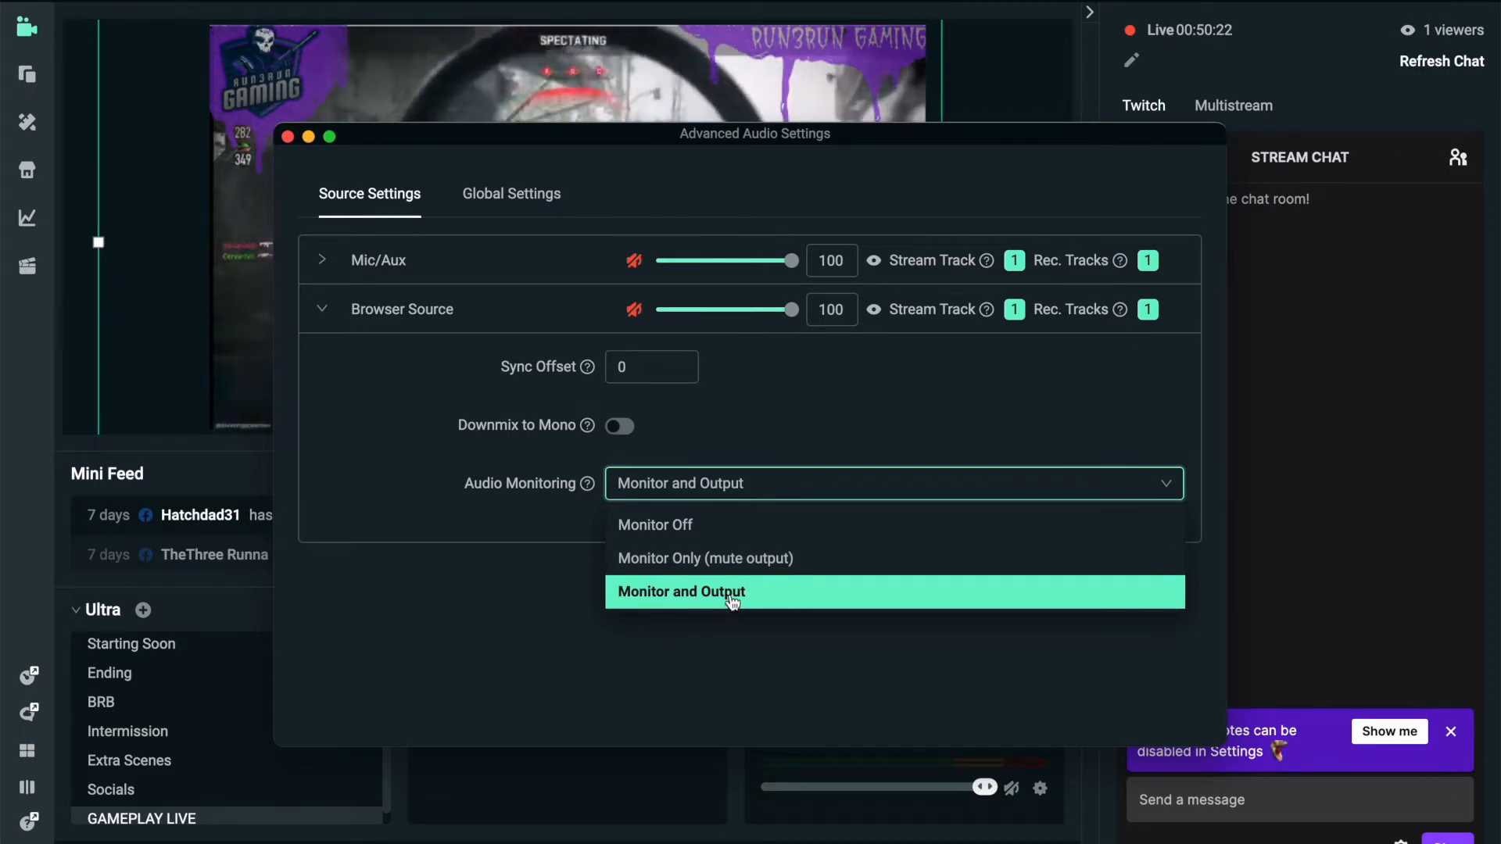
click(680, 591)
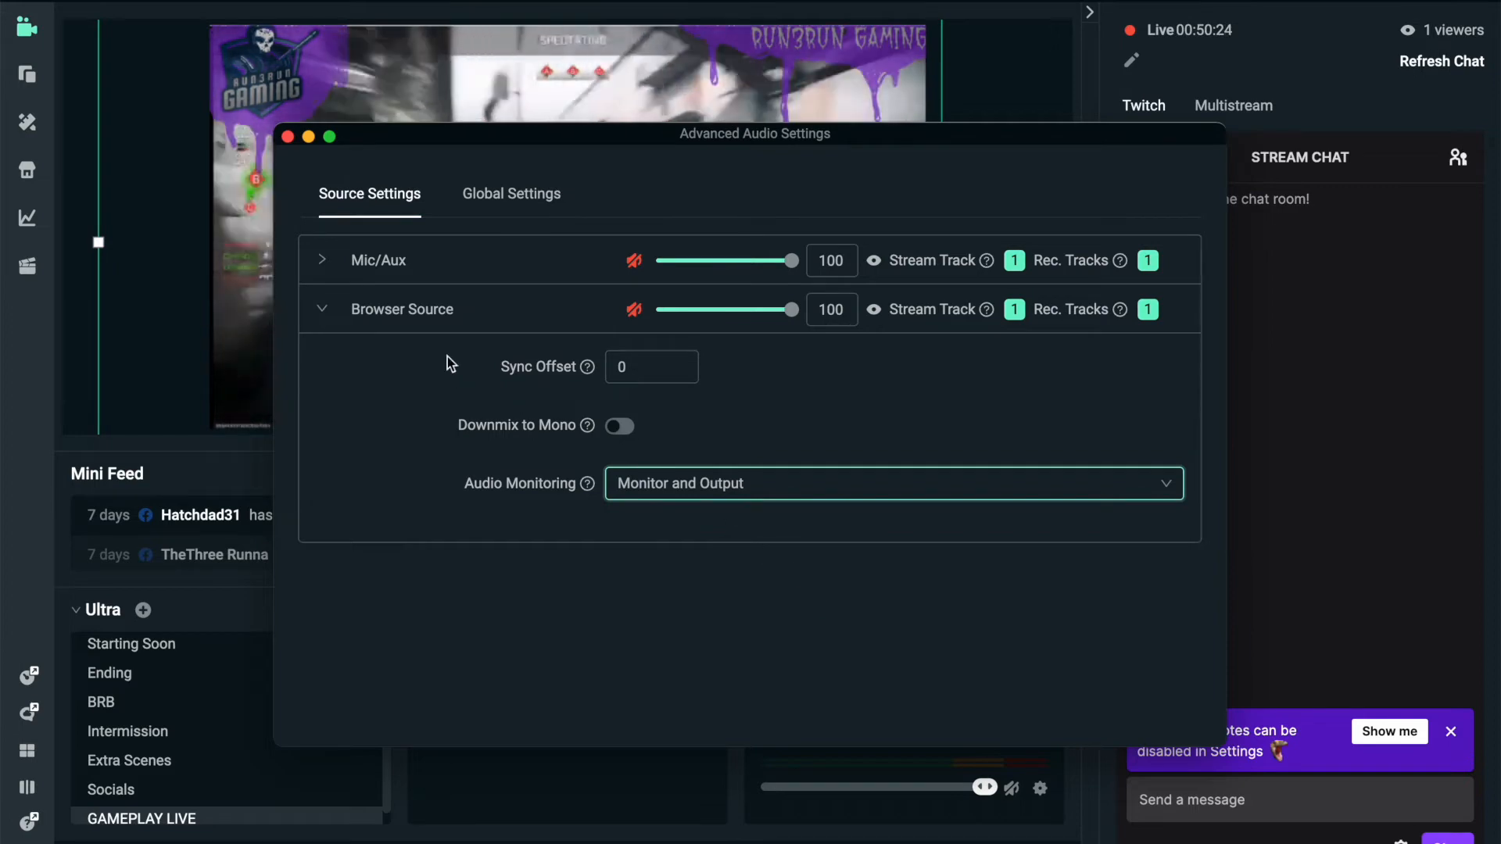
click(322, 308)
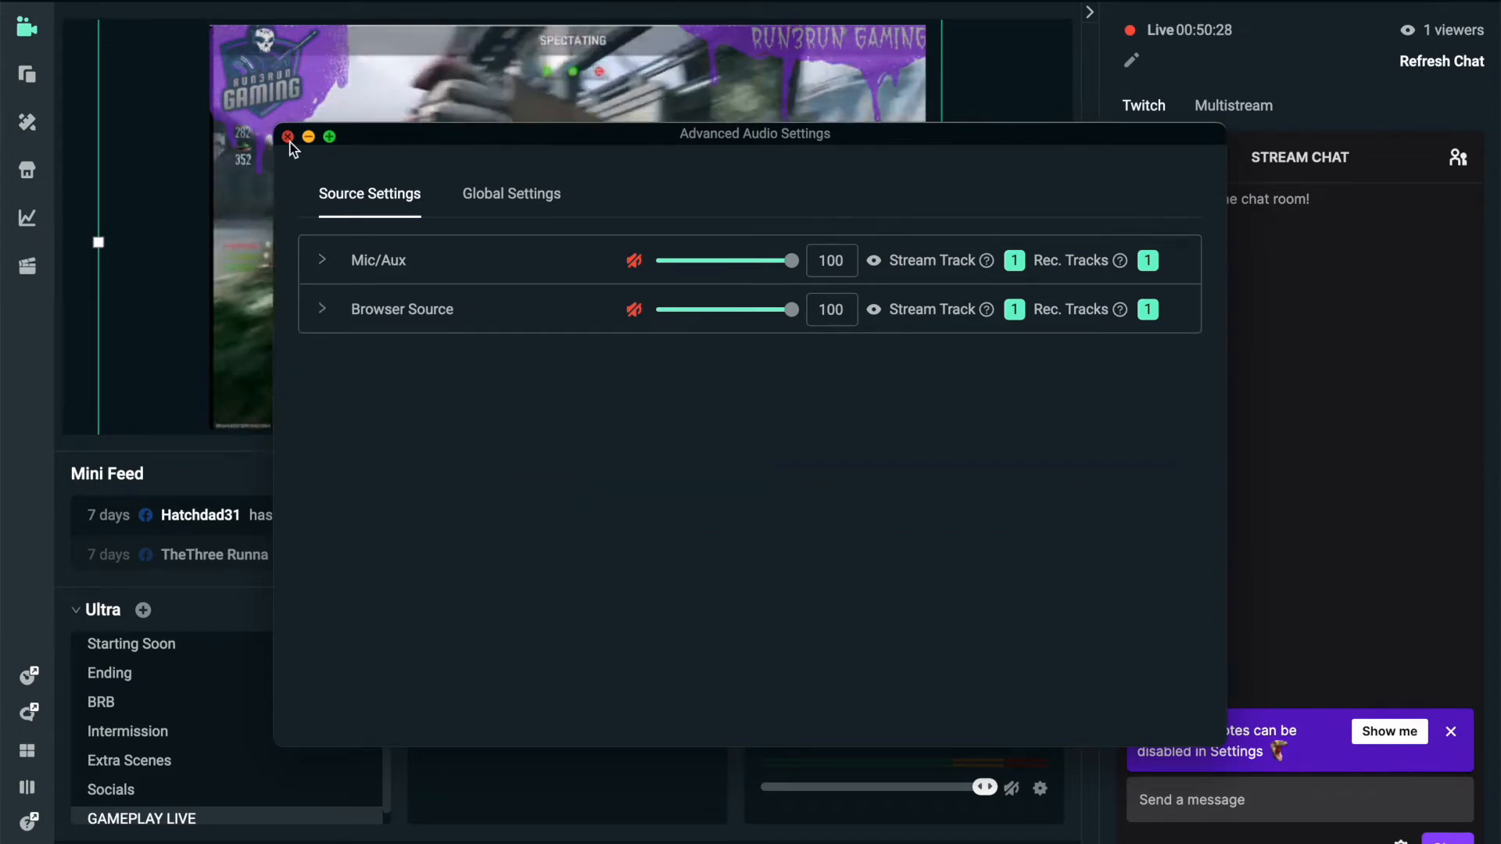
click(288, 136)
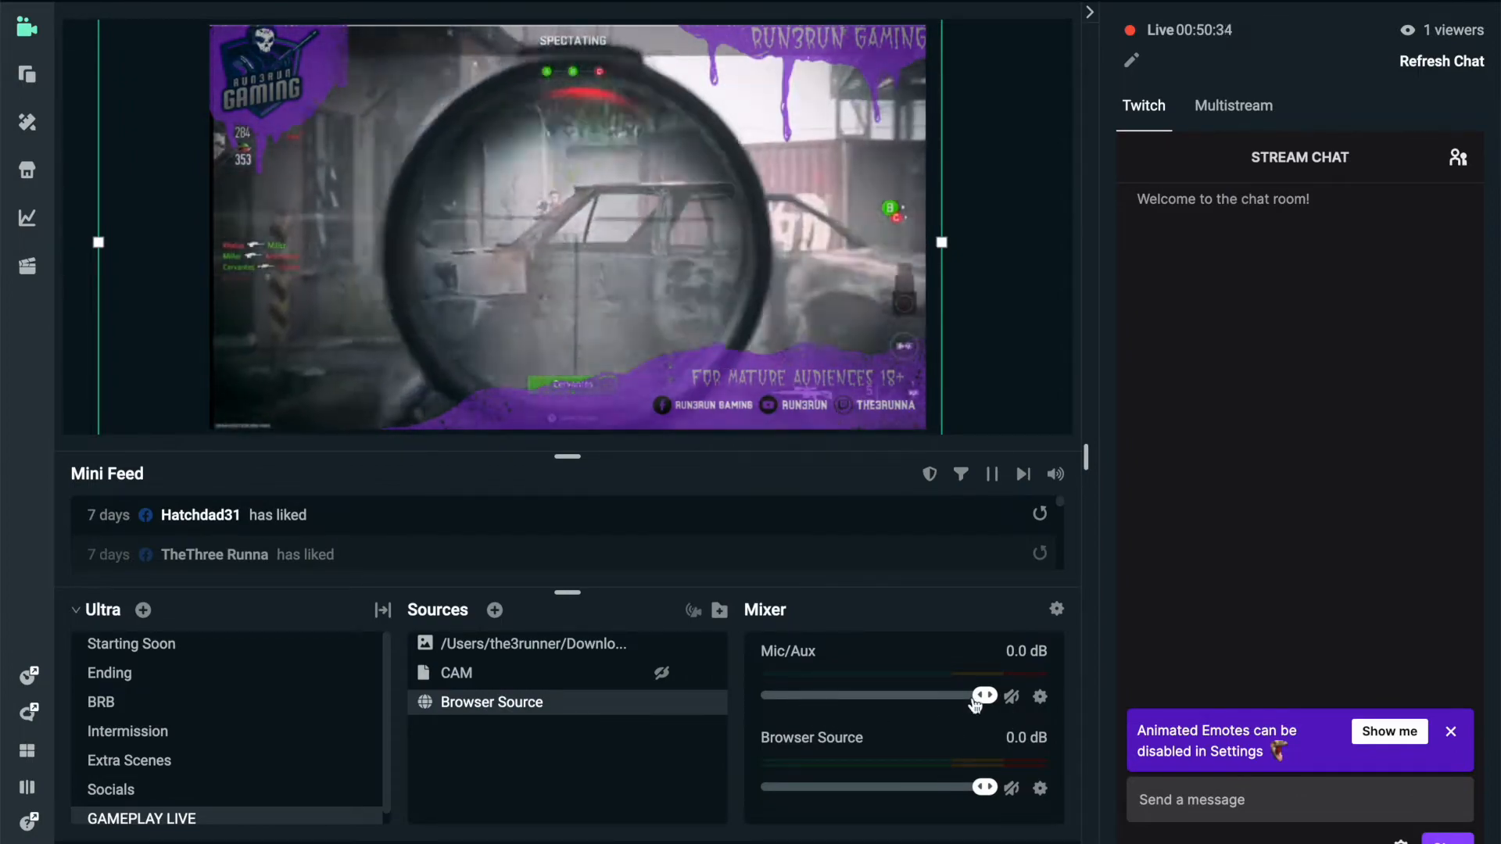
- Mute the Mic/Aux and Browser Source audio in the mixer
click(1010, 696)
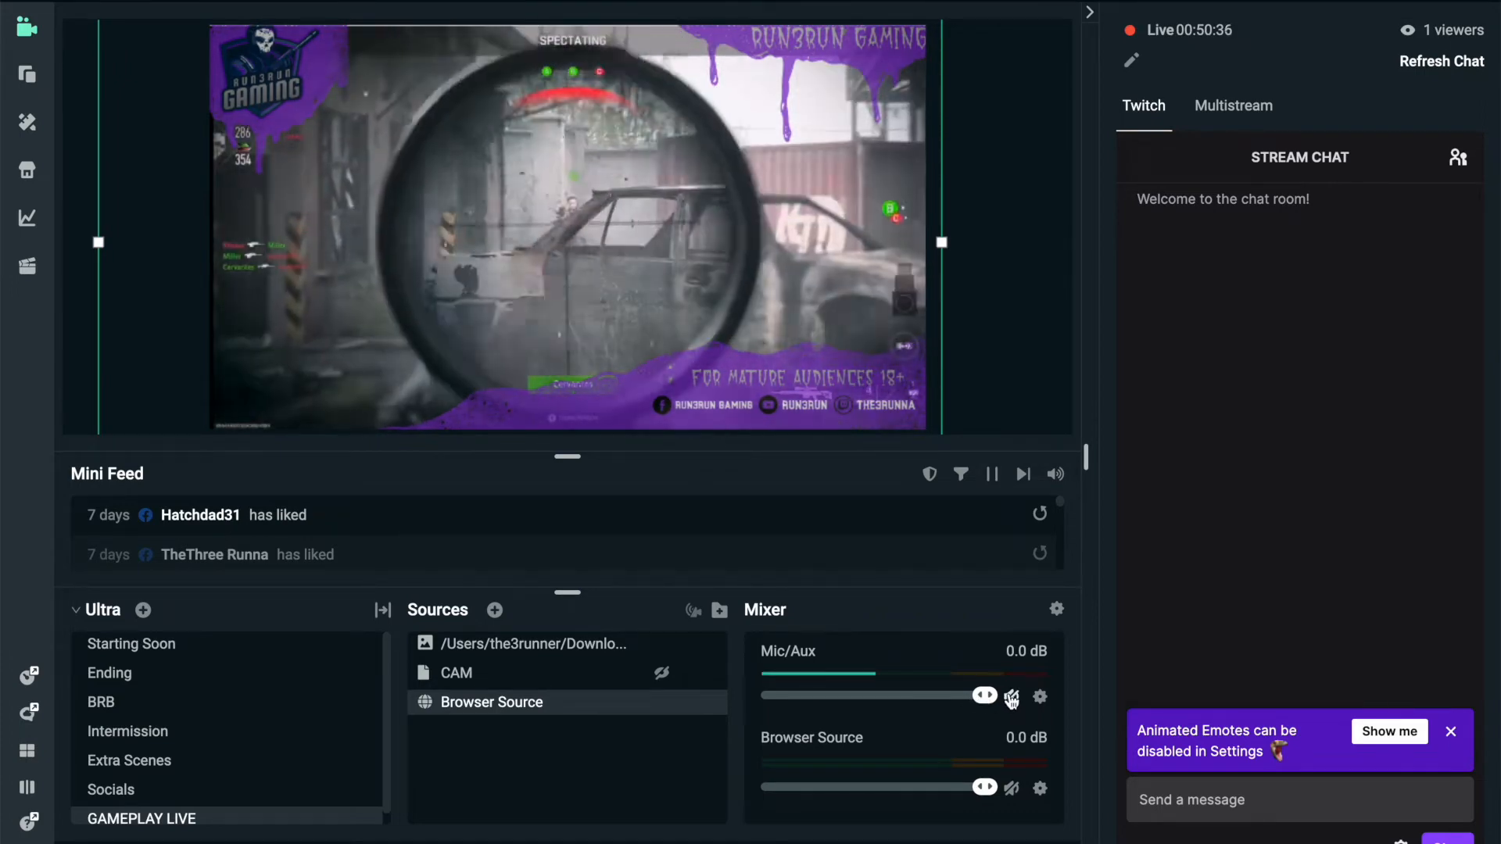
mouse_move(1011, 698)
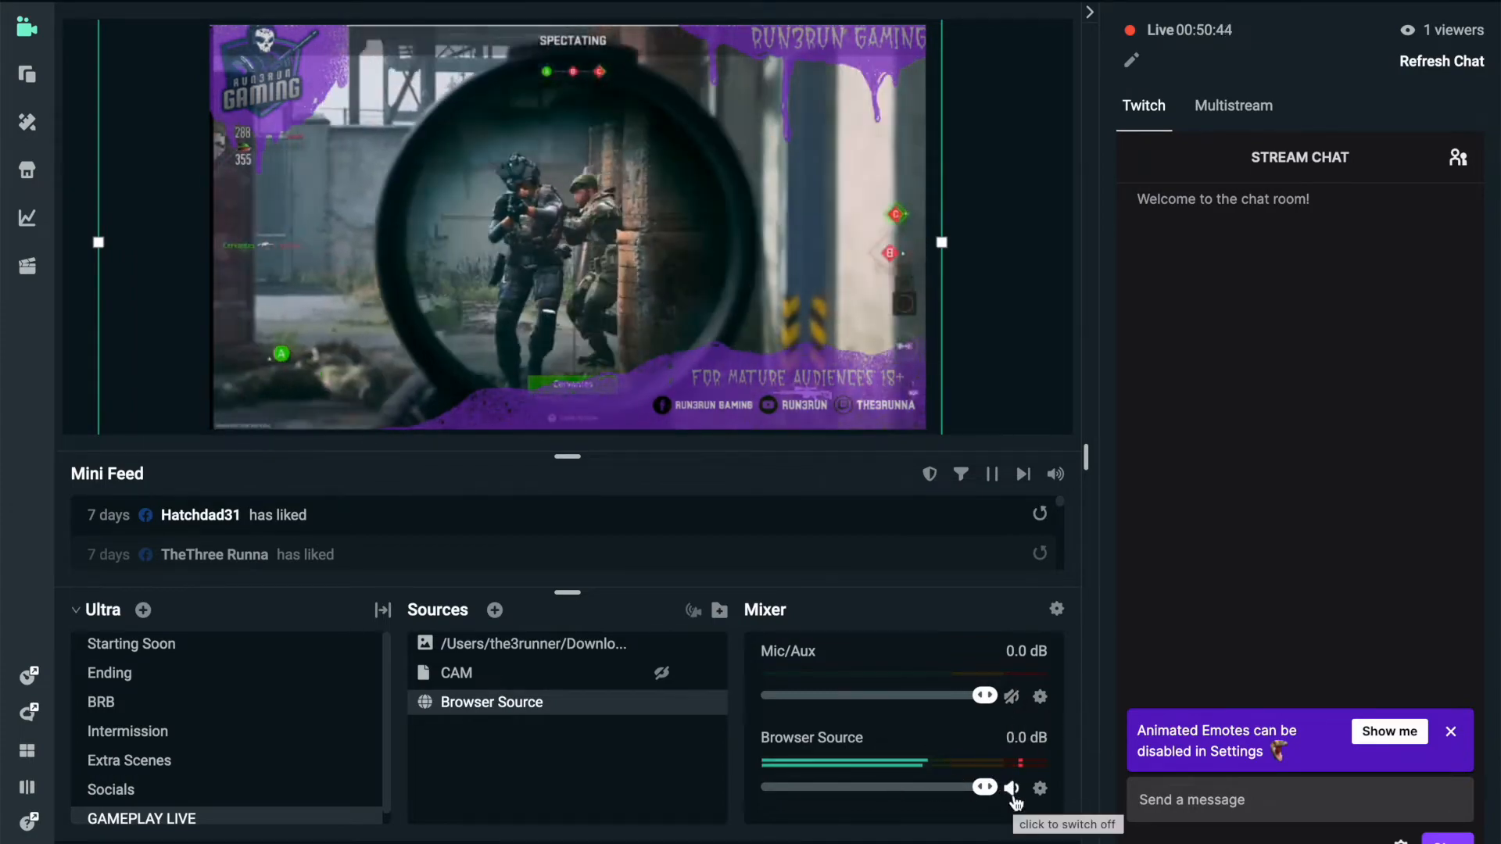
click(1012, 788)
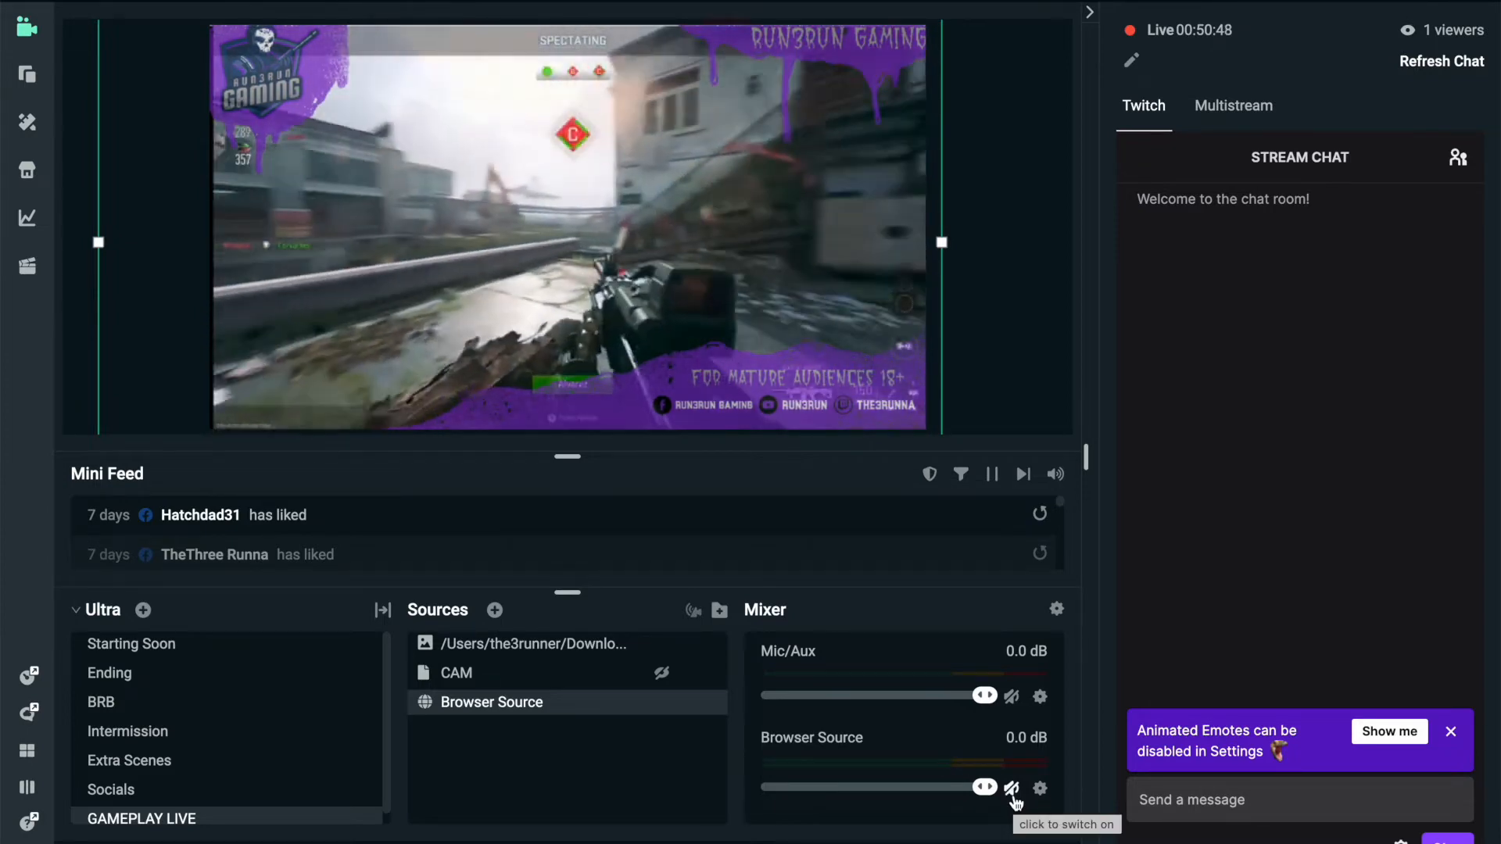
mouse_move(532, 684)
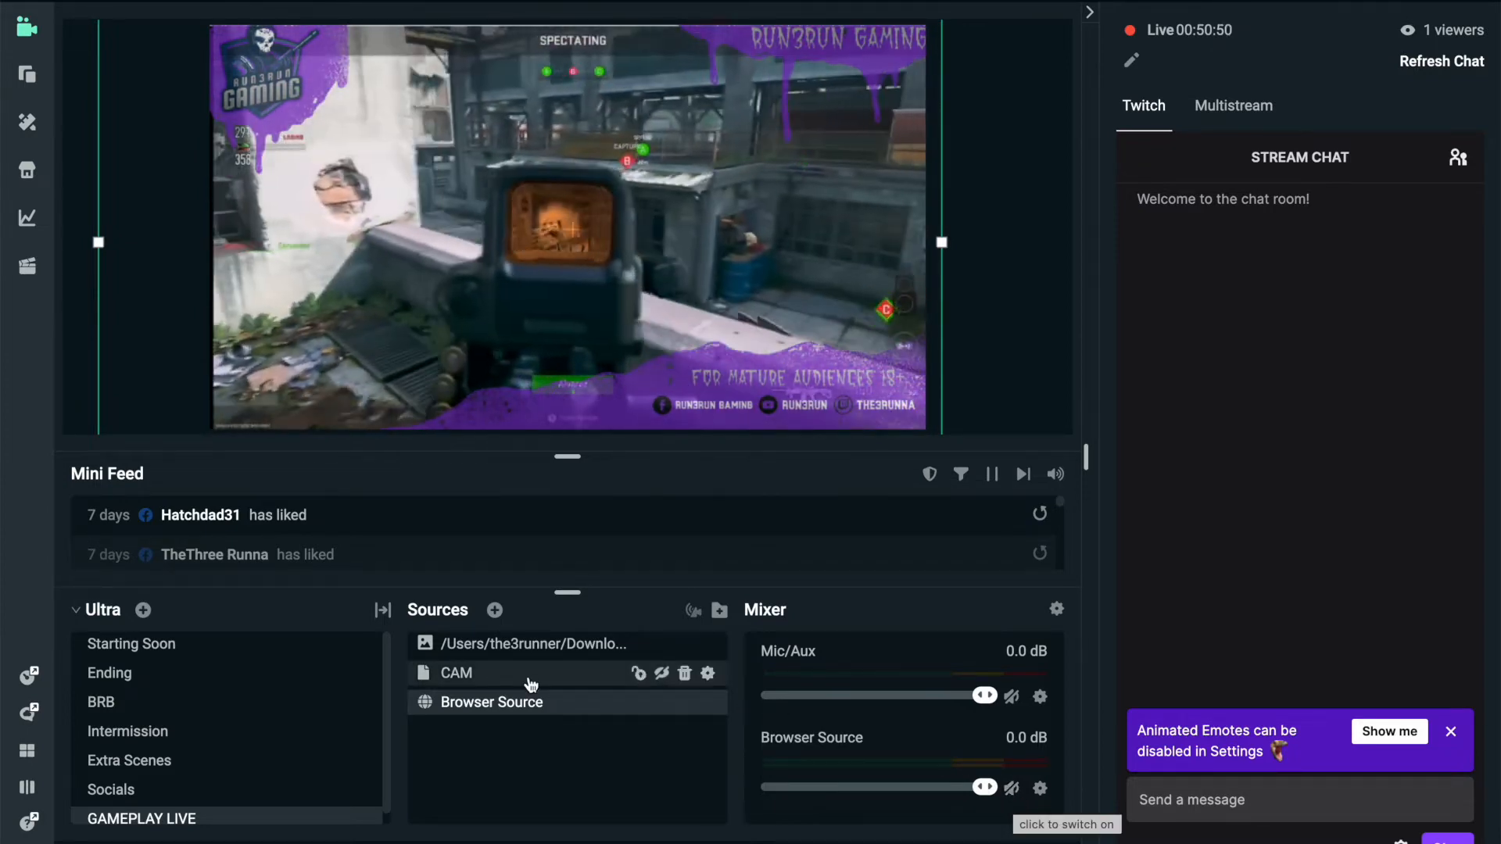
- Make the CAM webcam source visible in the gameplay scene
click(455, 673)
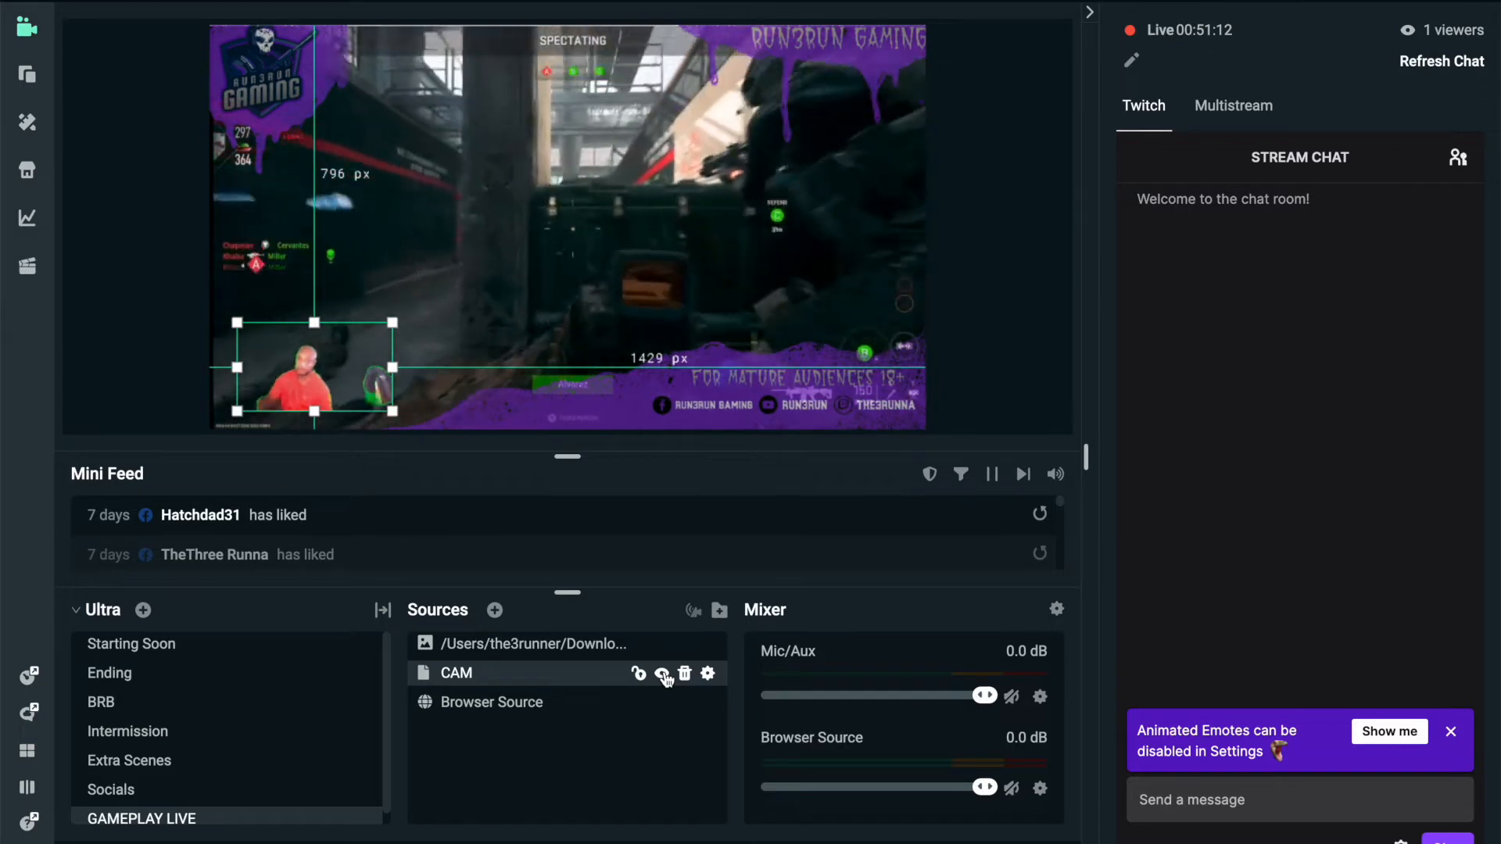
click(663, 672)
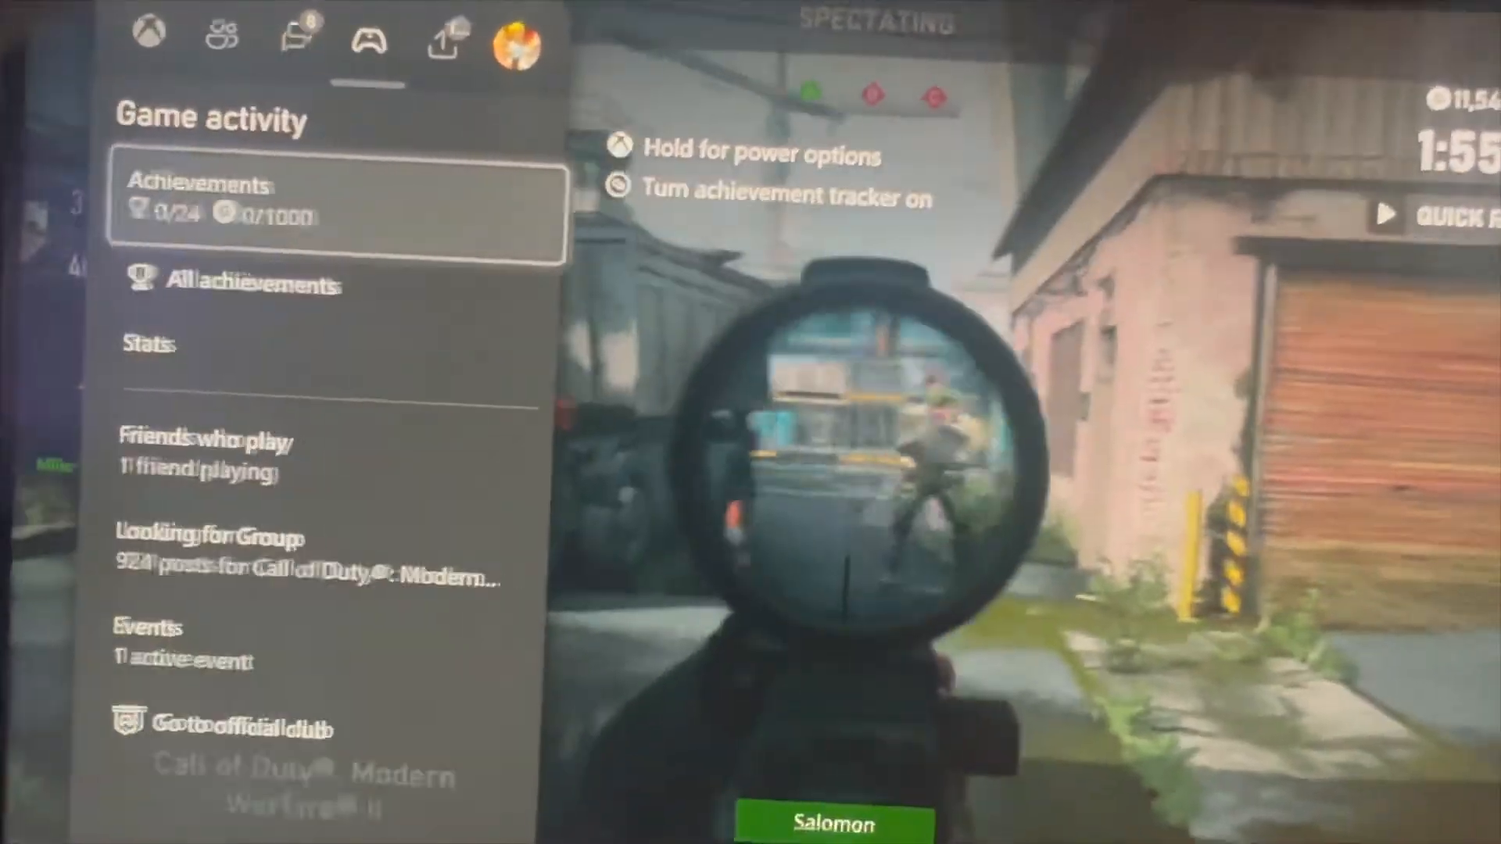
- Review the Xbox Twitch live streaming resolution and bitrate (1080p, 6000 kbps) and its more options
click(442, 31)
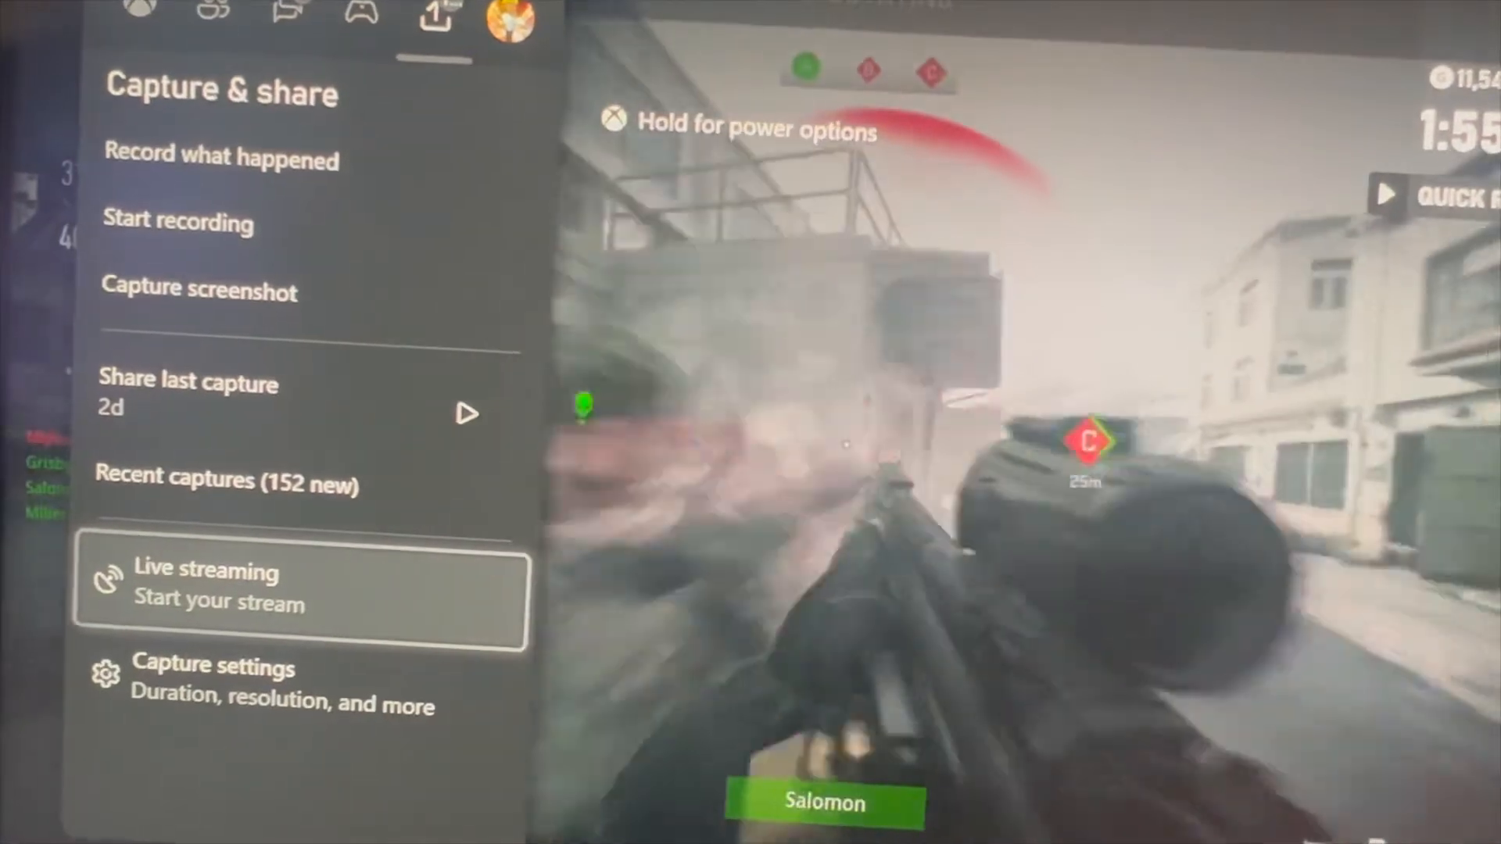
click(301, 584)
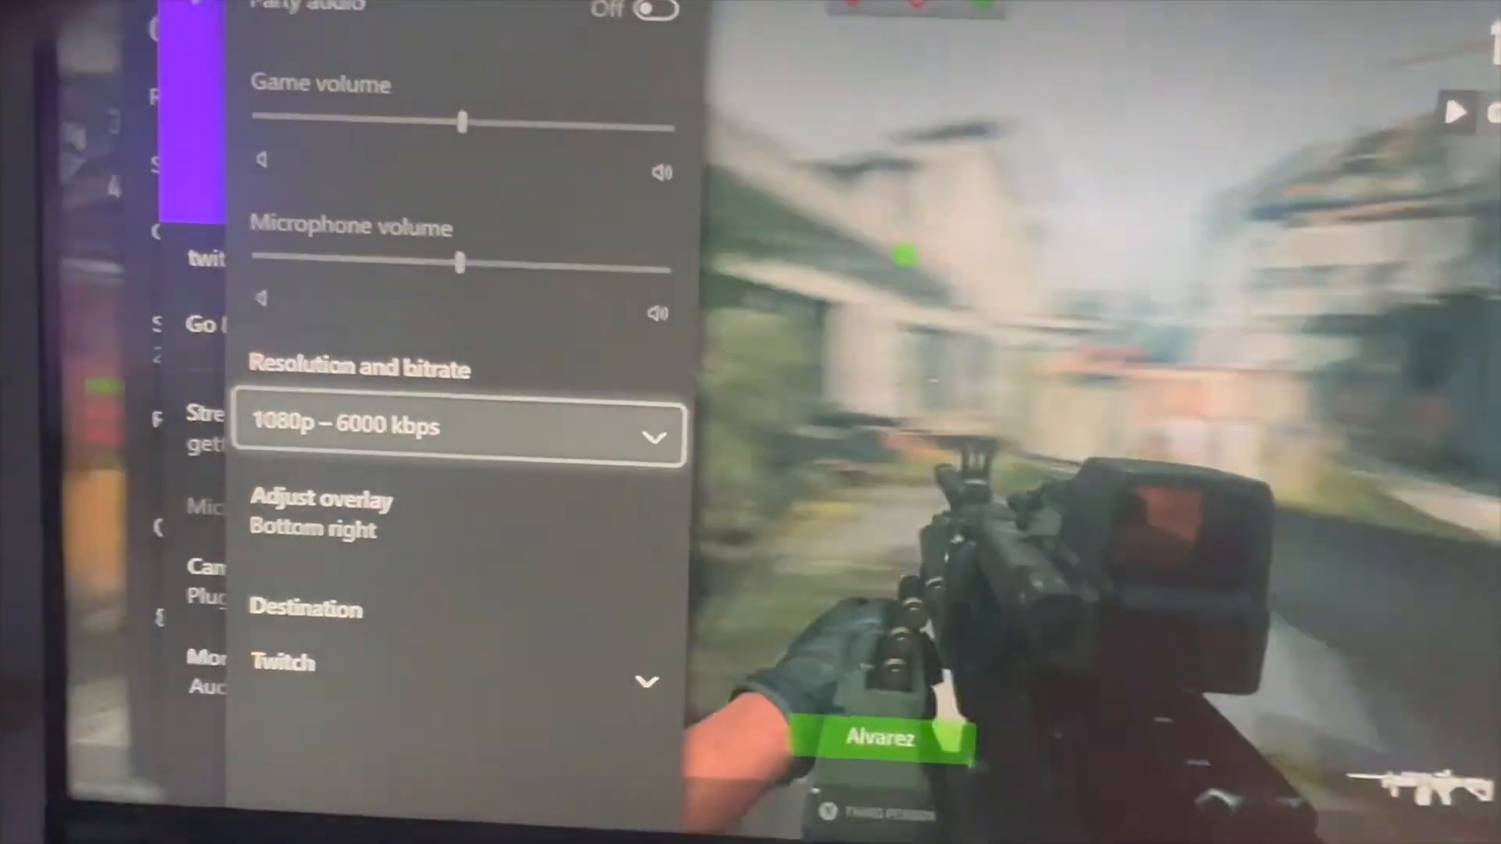
click(460, 671)
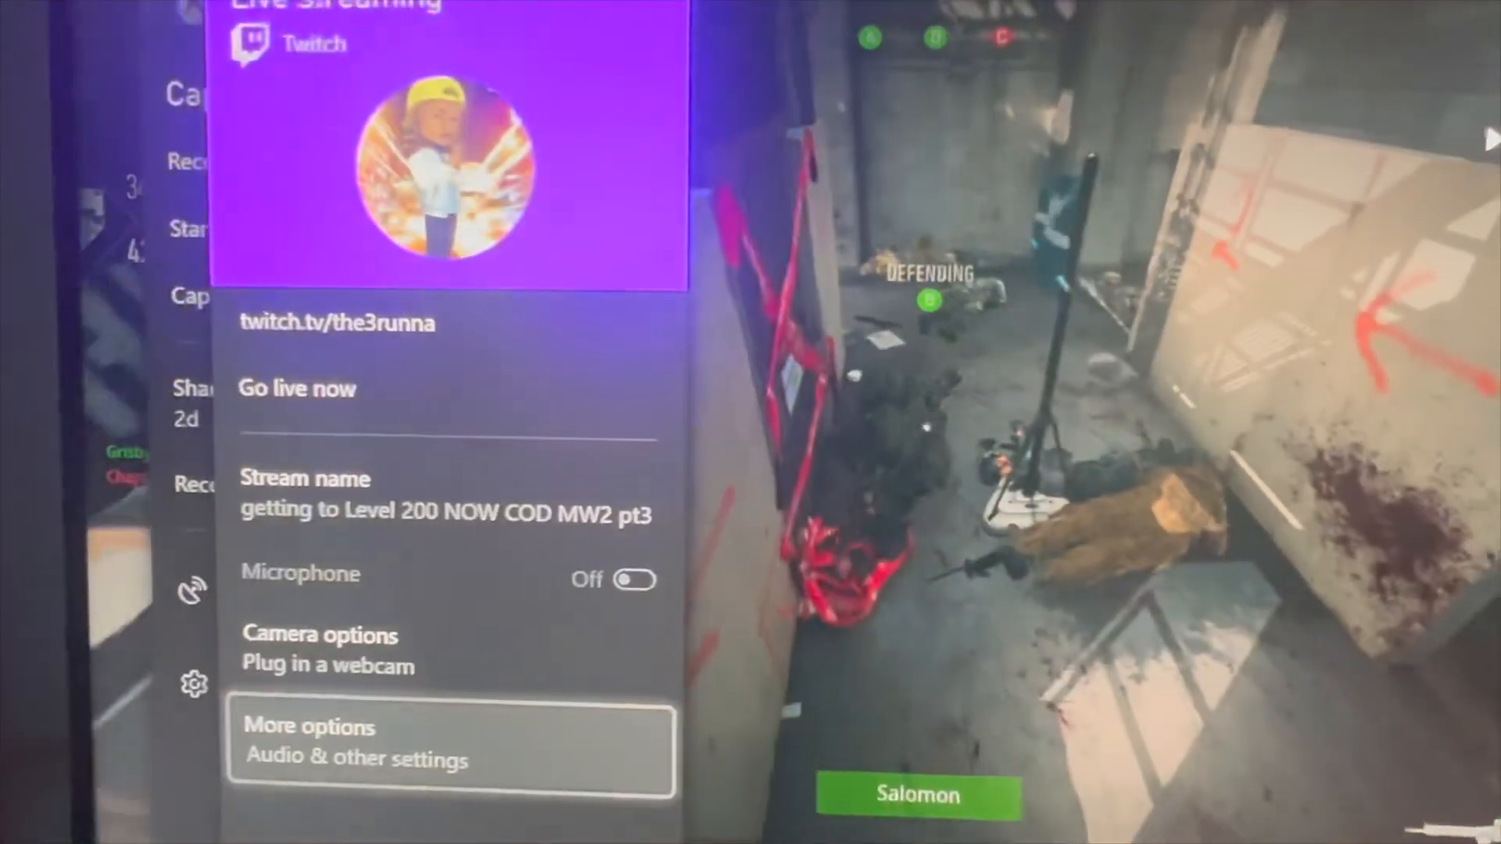
click(297, 388)
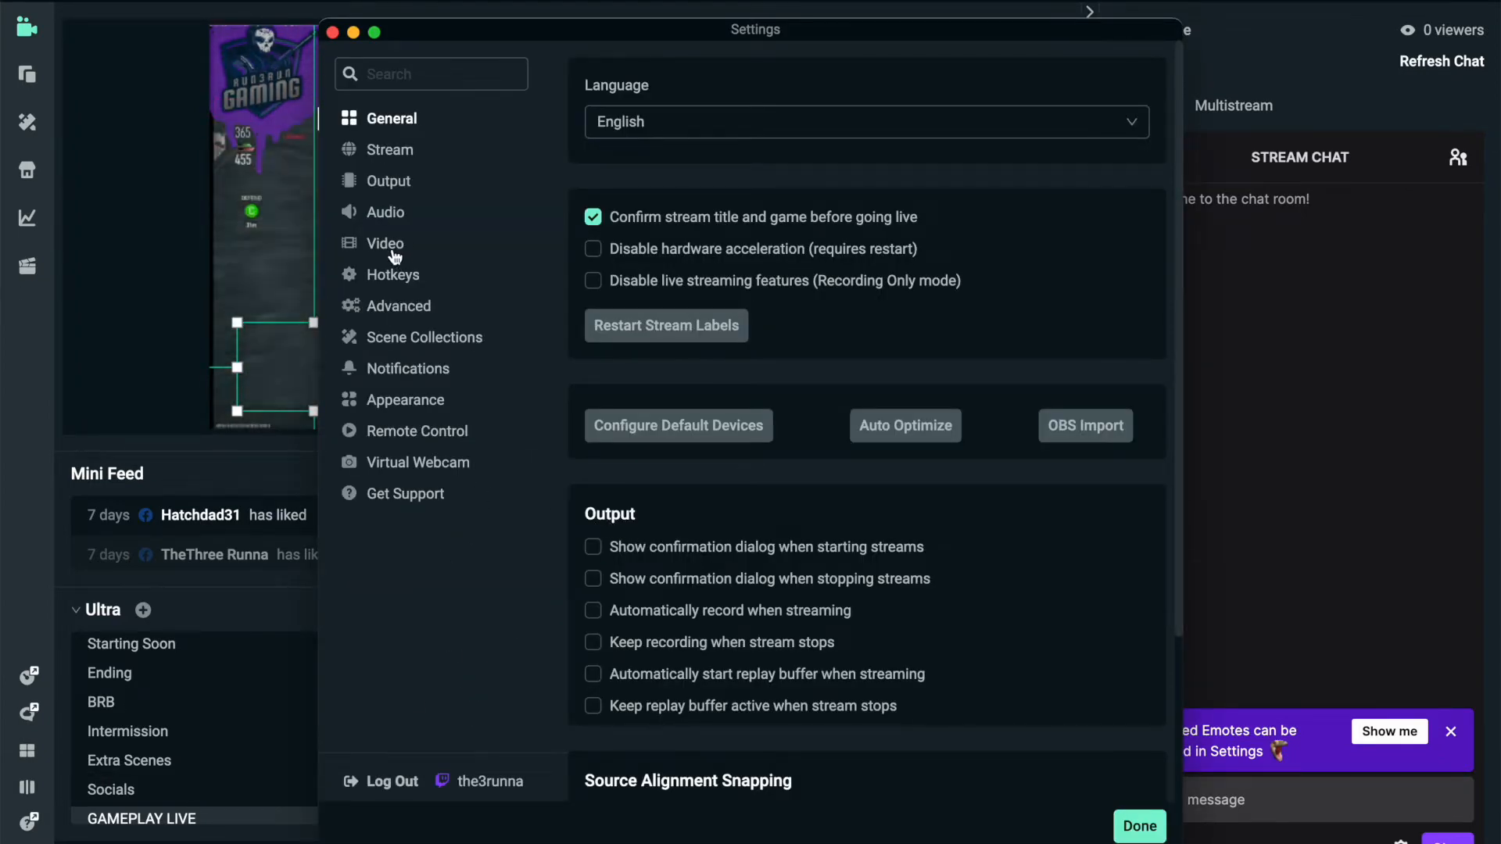
- Review the Output bitrate and the Stream destinations linked to Twitch, Facebook and YouTube, then switch to Safari
click(388, 181)
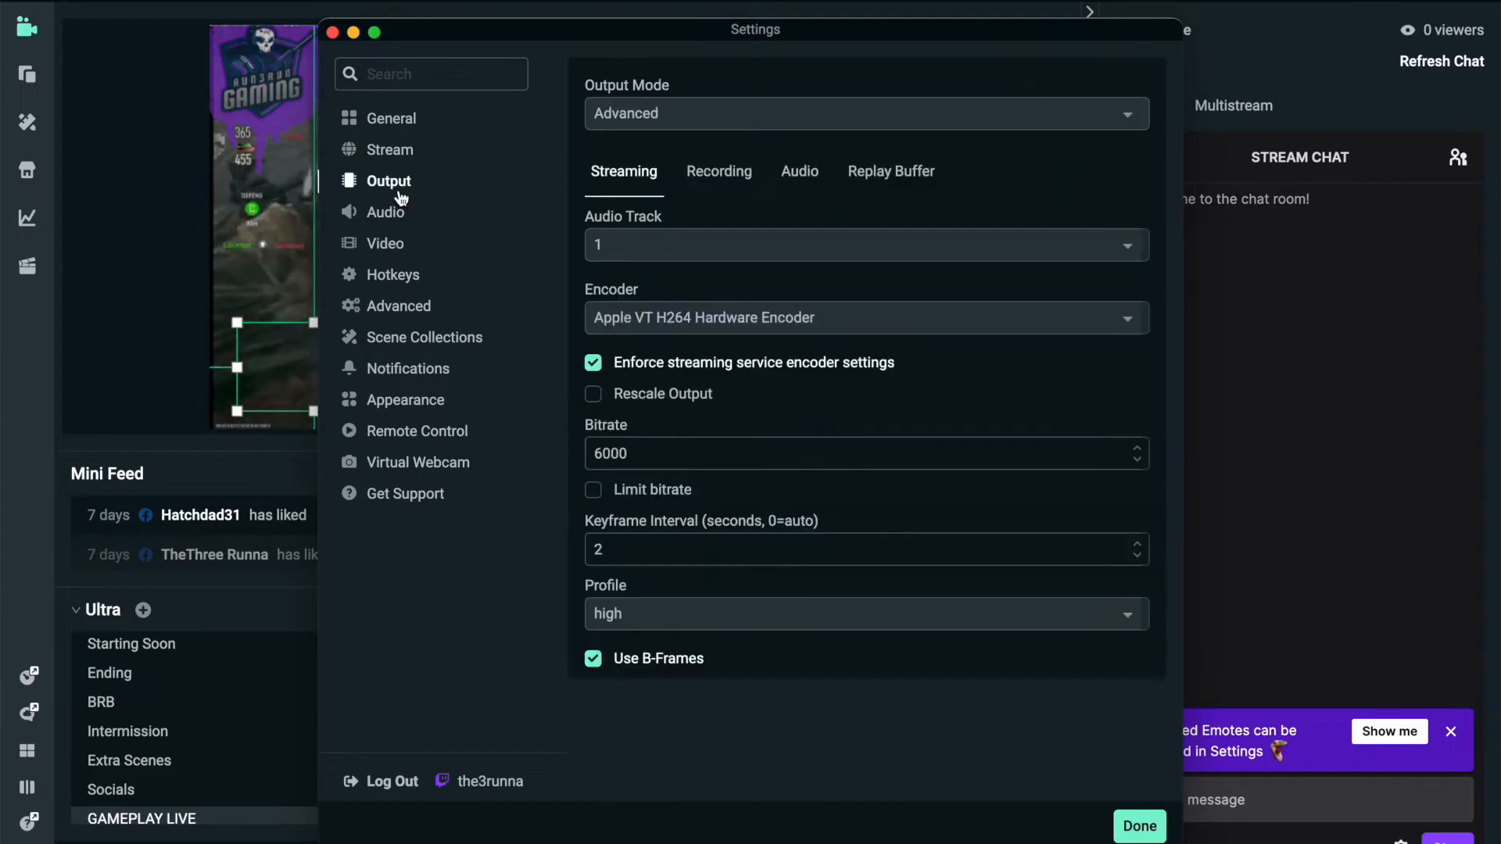
click(389, 150)
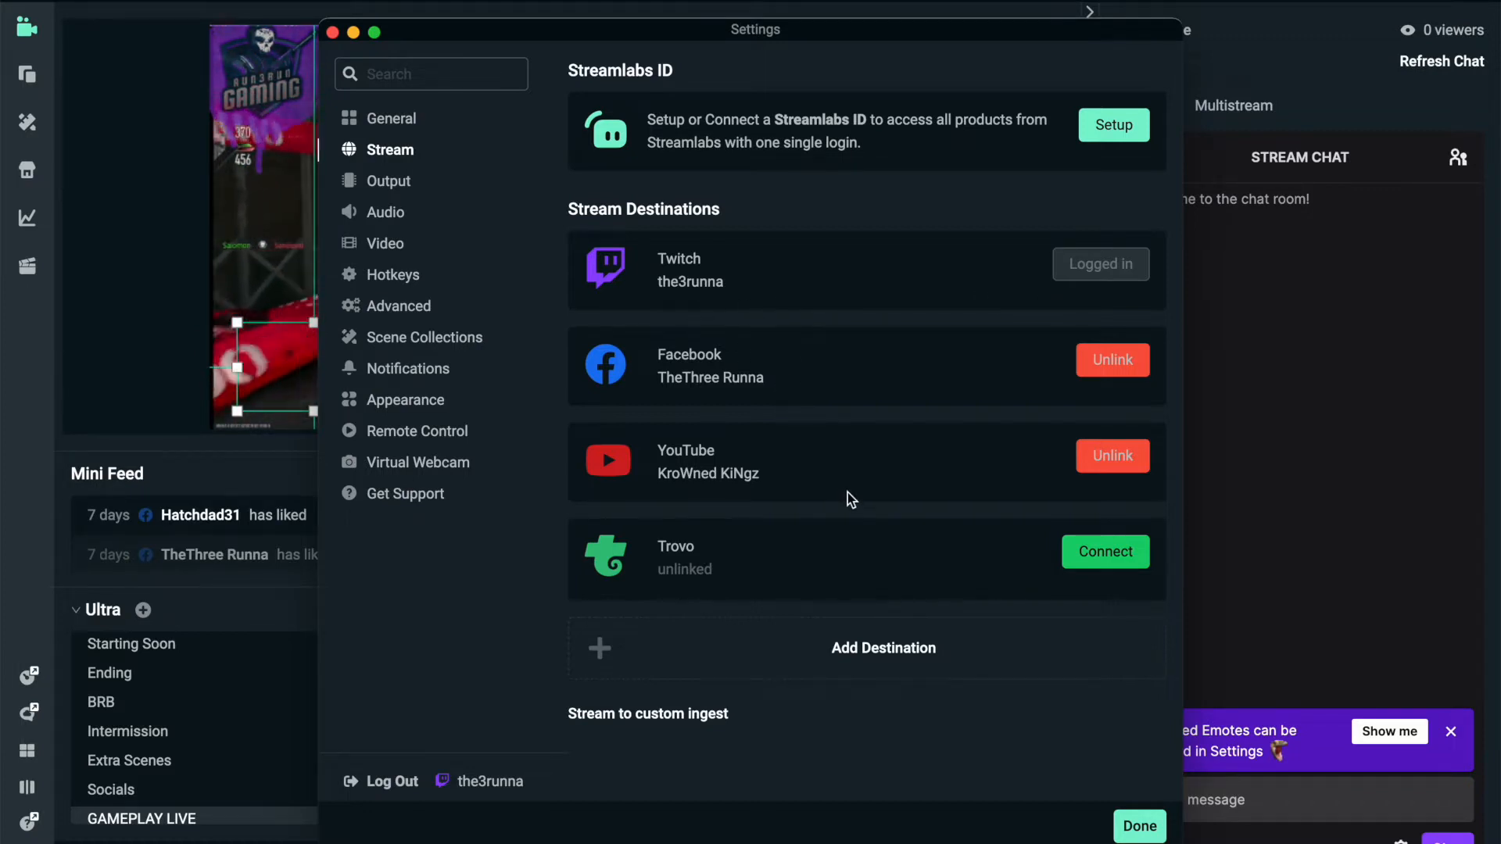
mouse_move(813, 360)
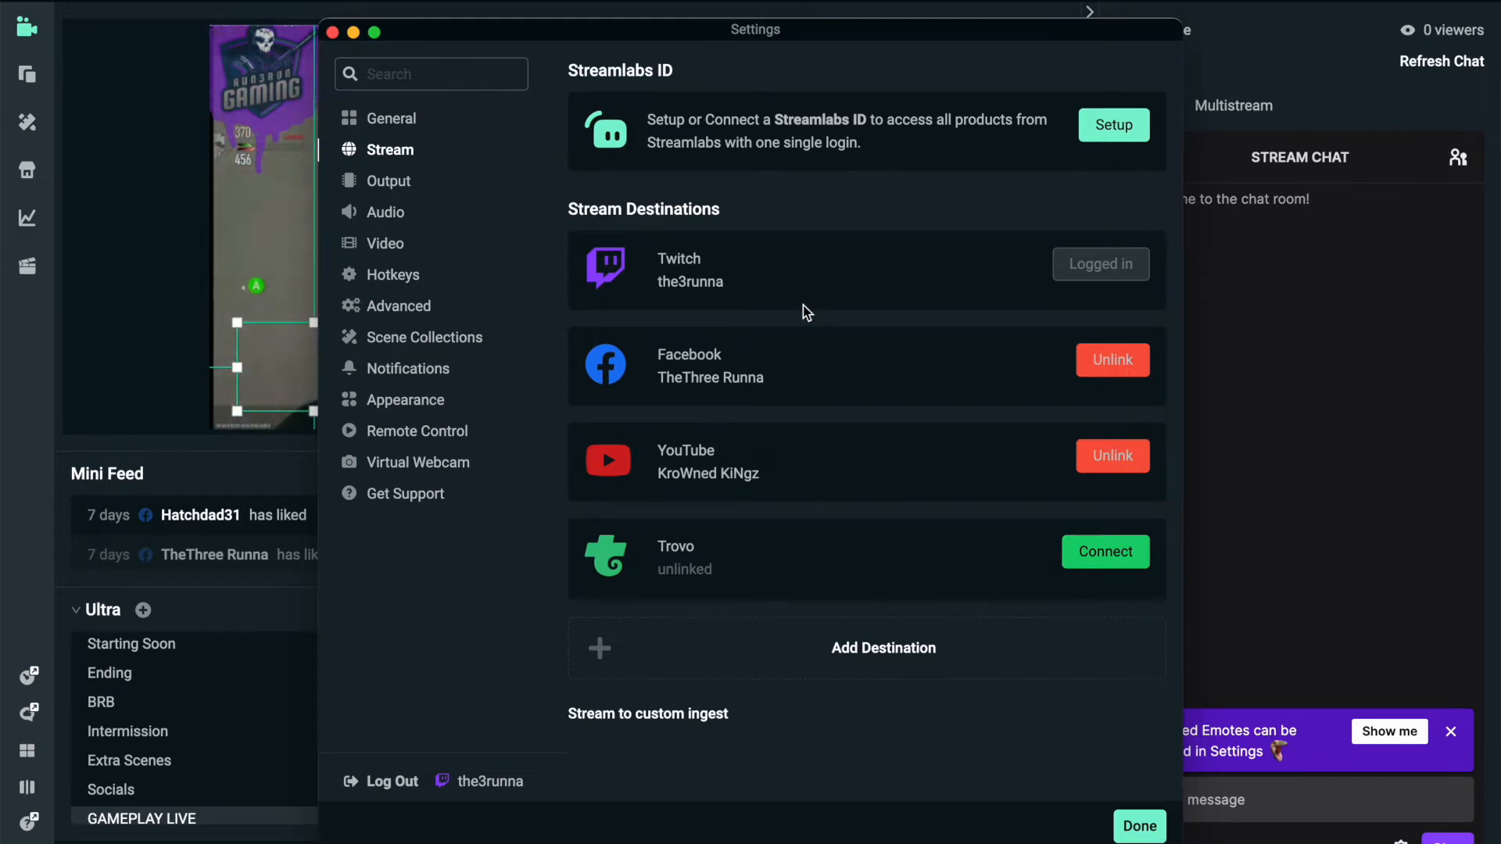
mouse_move(795, 311)
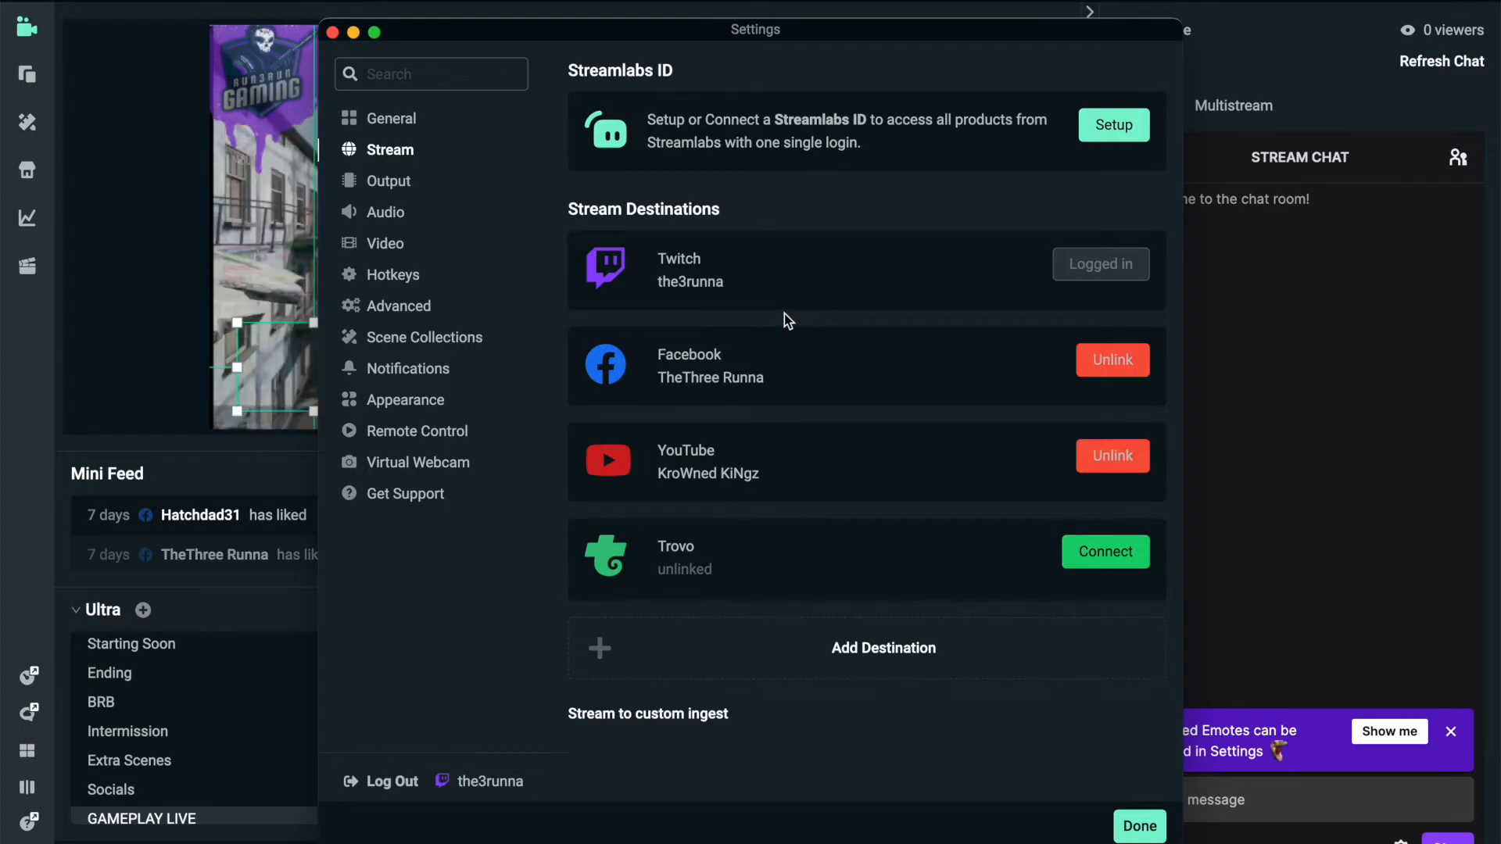
mouse_move(506, 202)
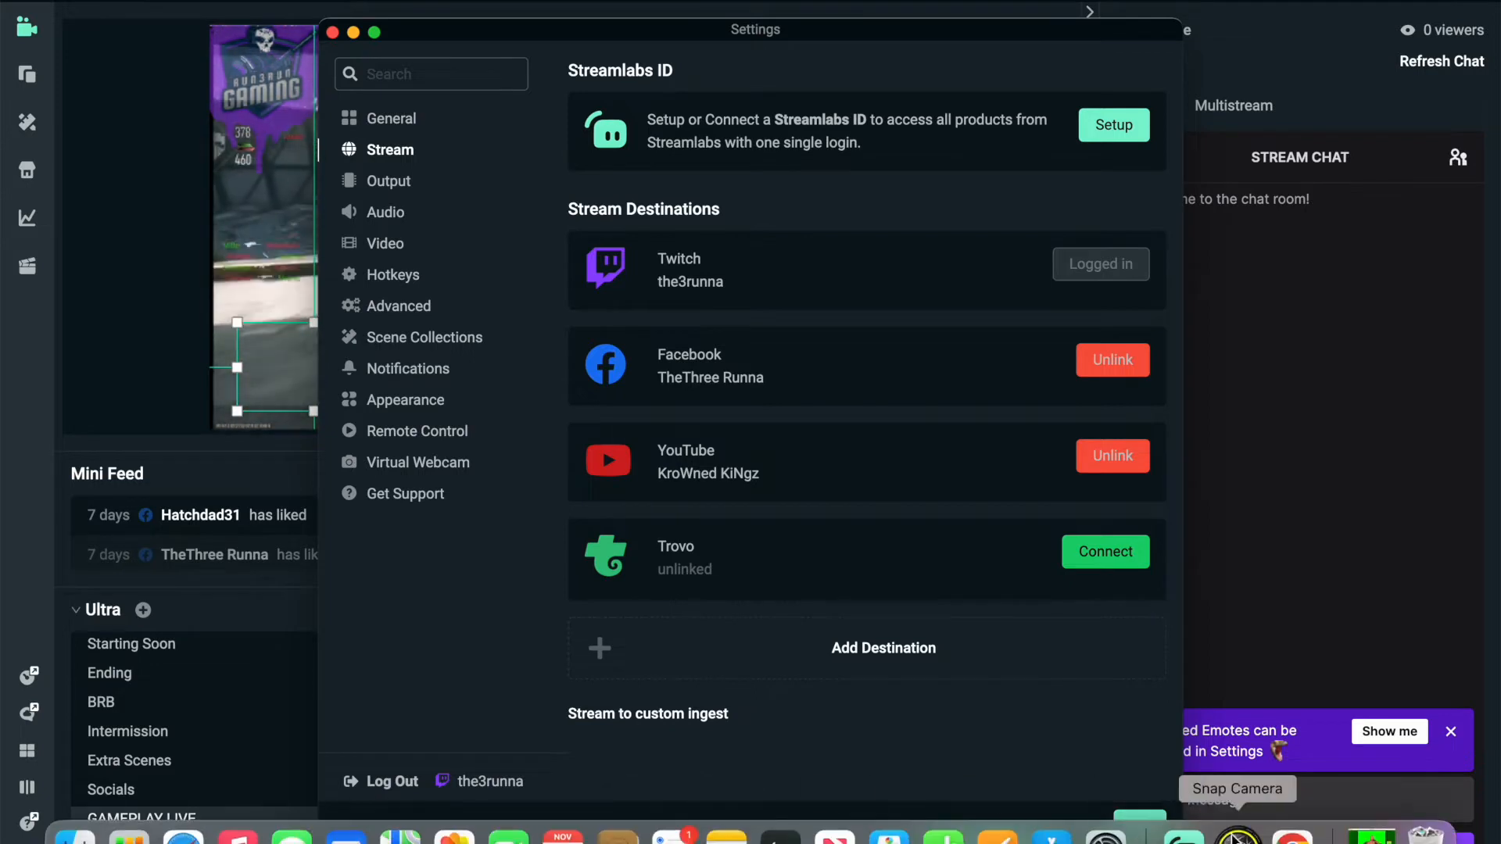
click(181, 838)
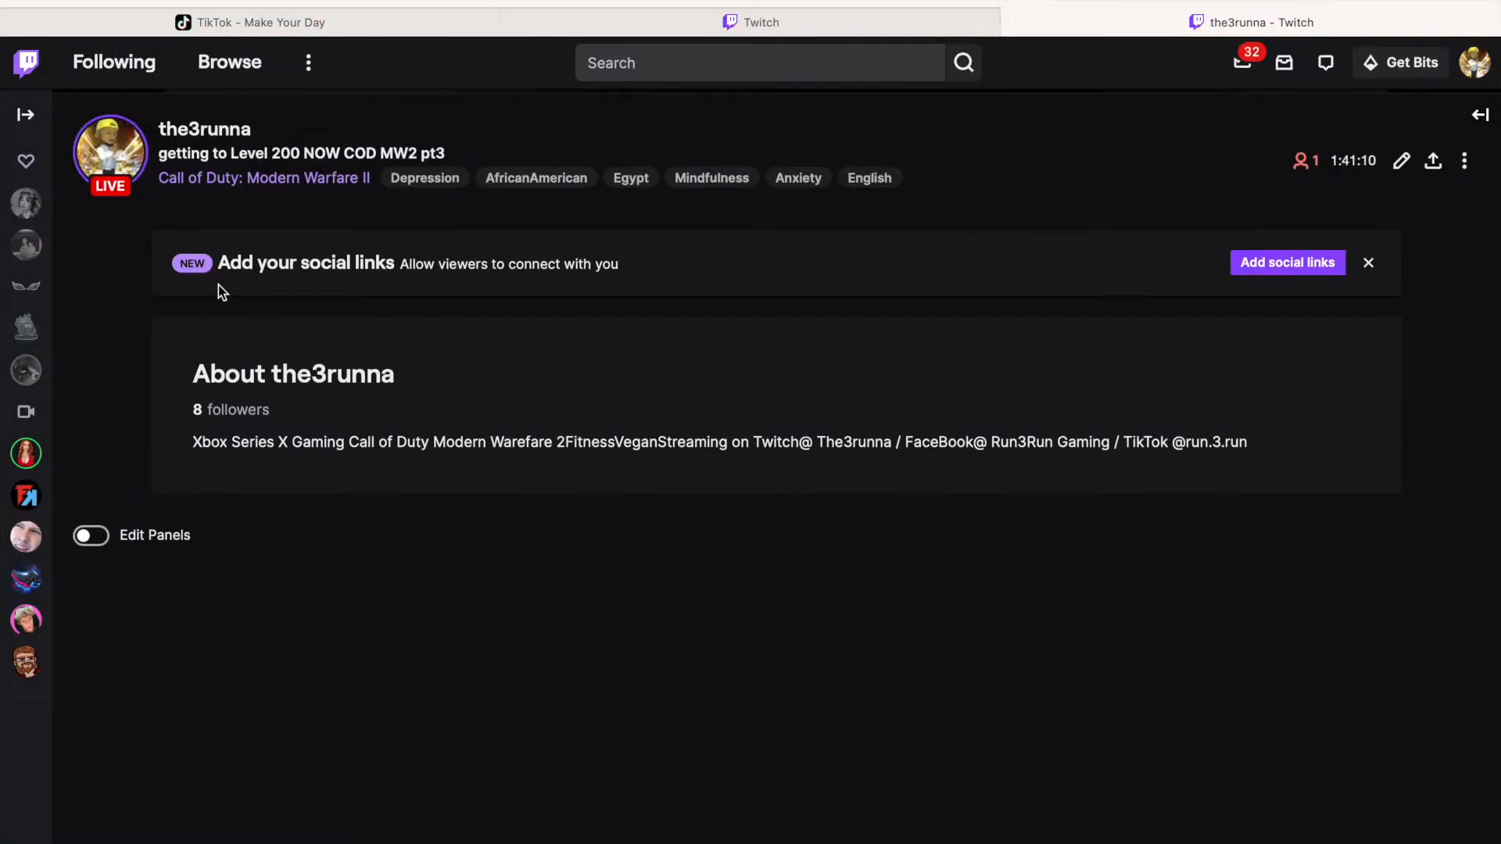
- Glance at the Twitch channel settings tab and return to the live channel page
click(1313, 22)
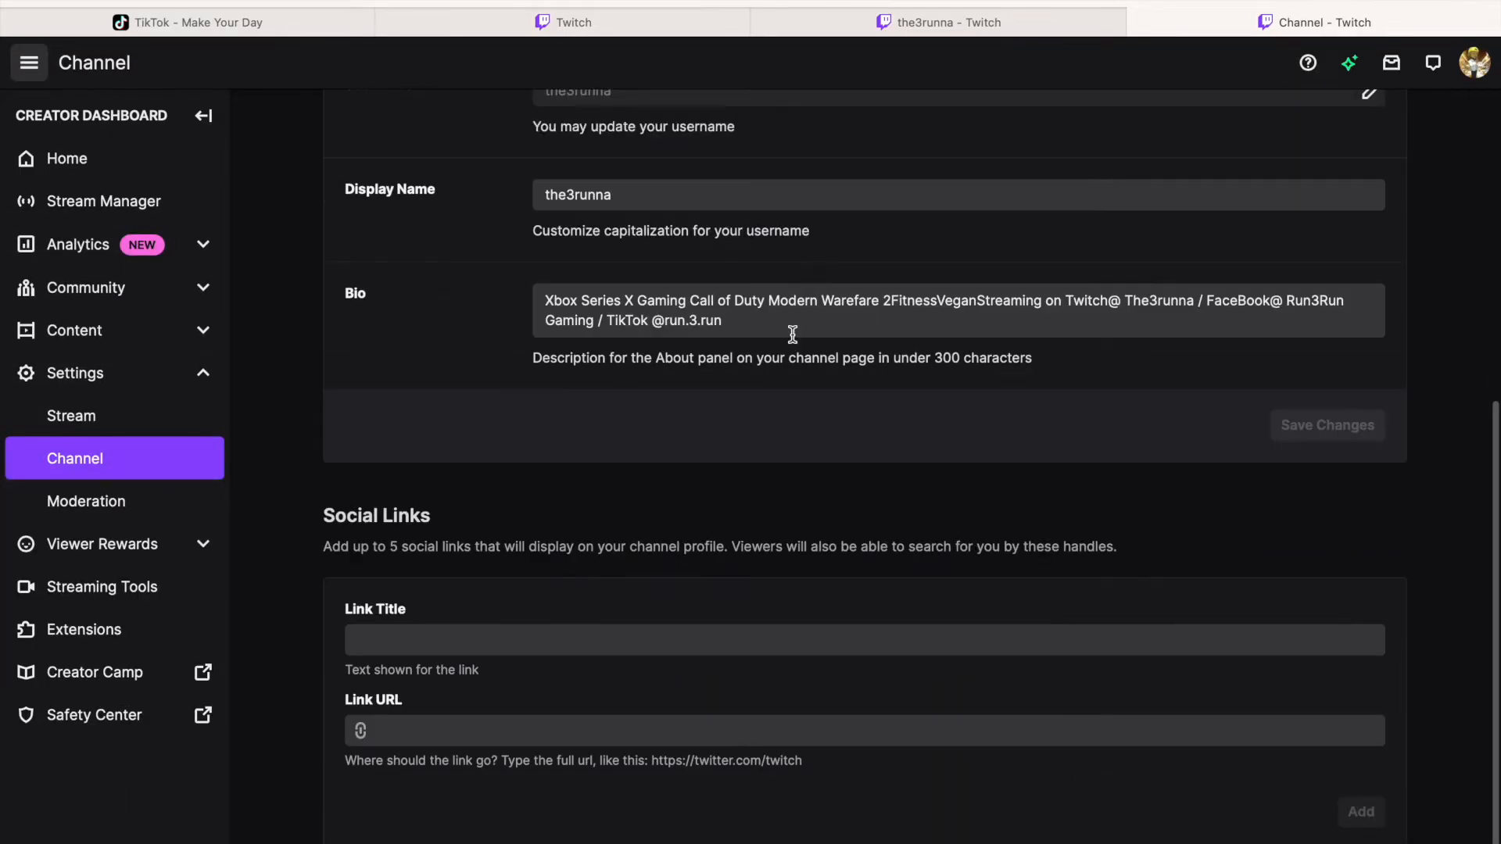
click(939, 22)
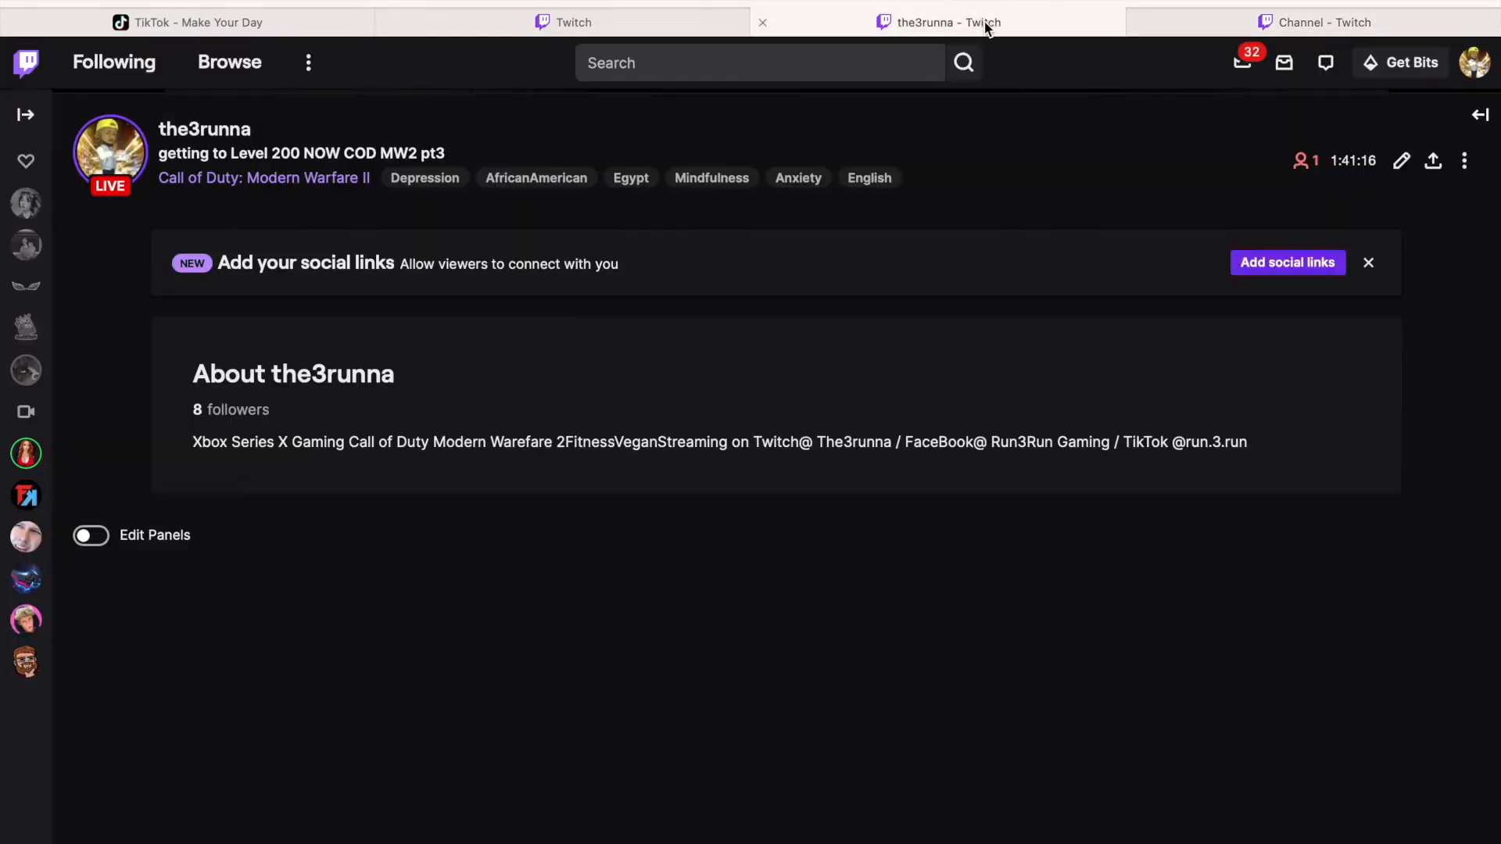
mouse_move(588, 109)
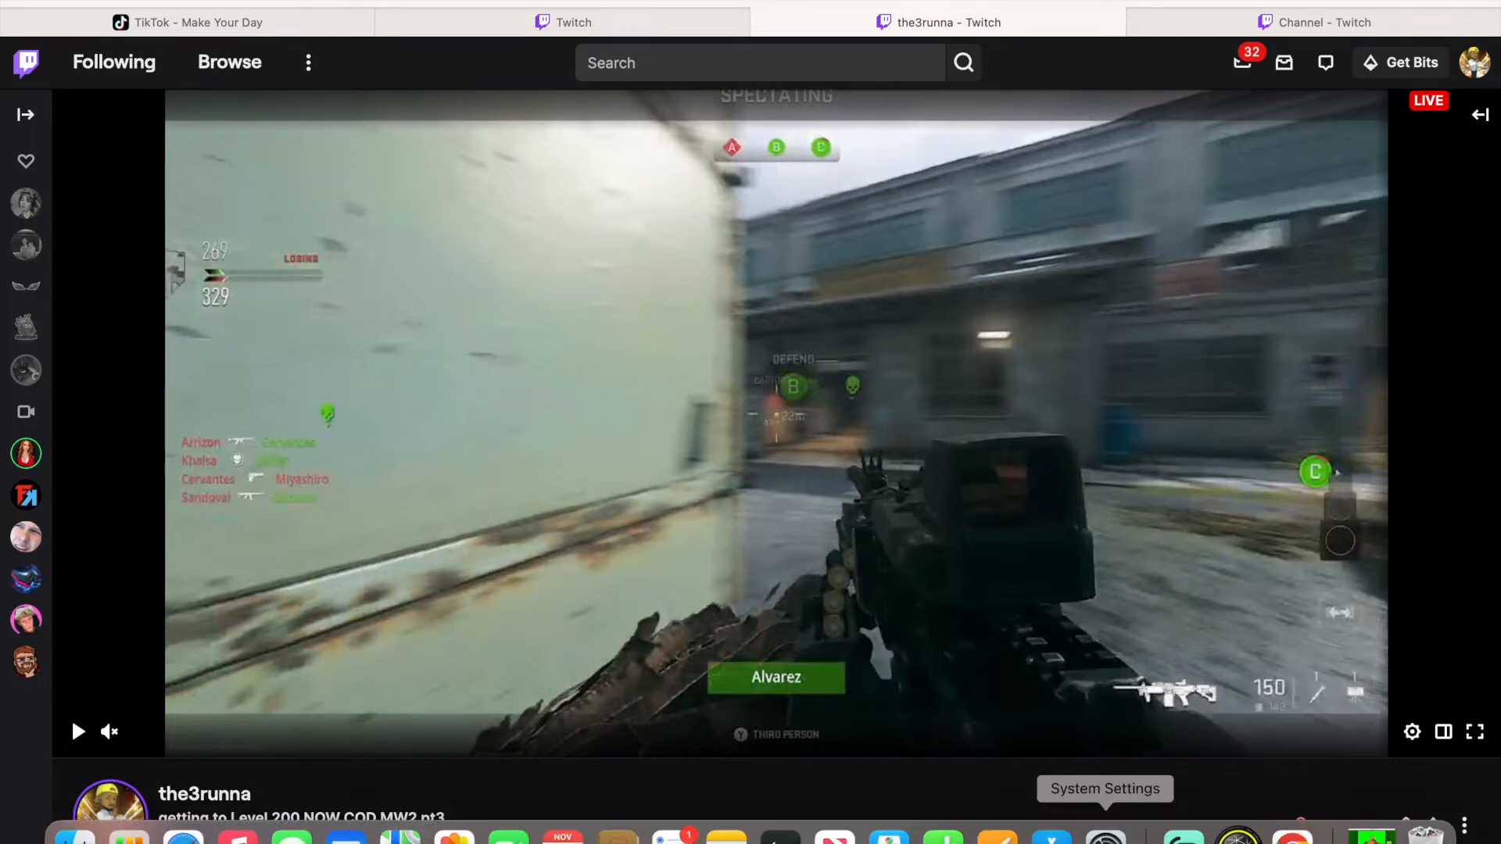
mouse_move(1236, 835)
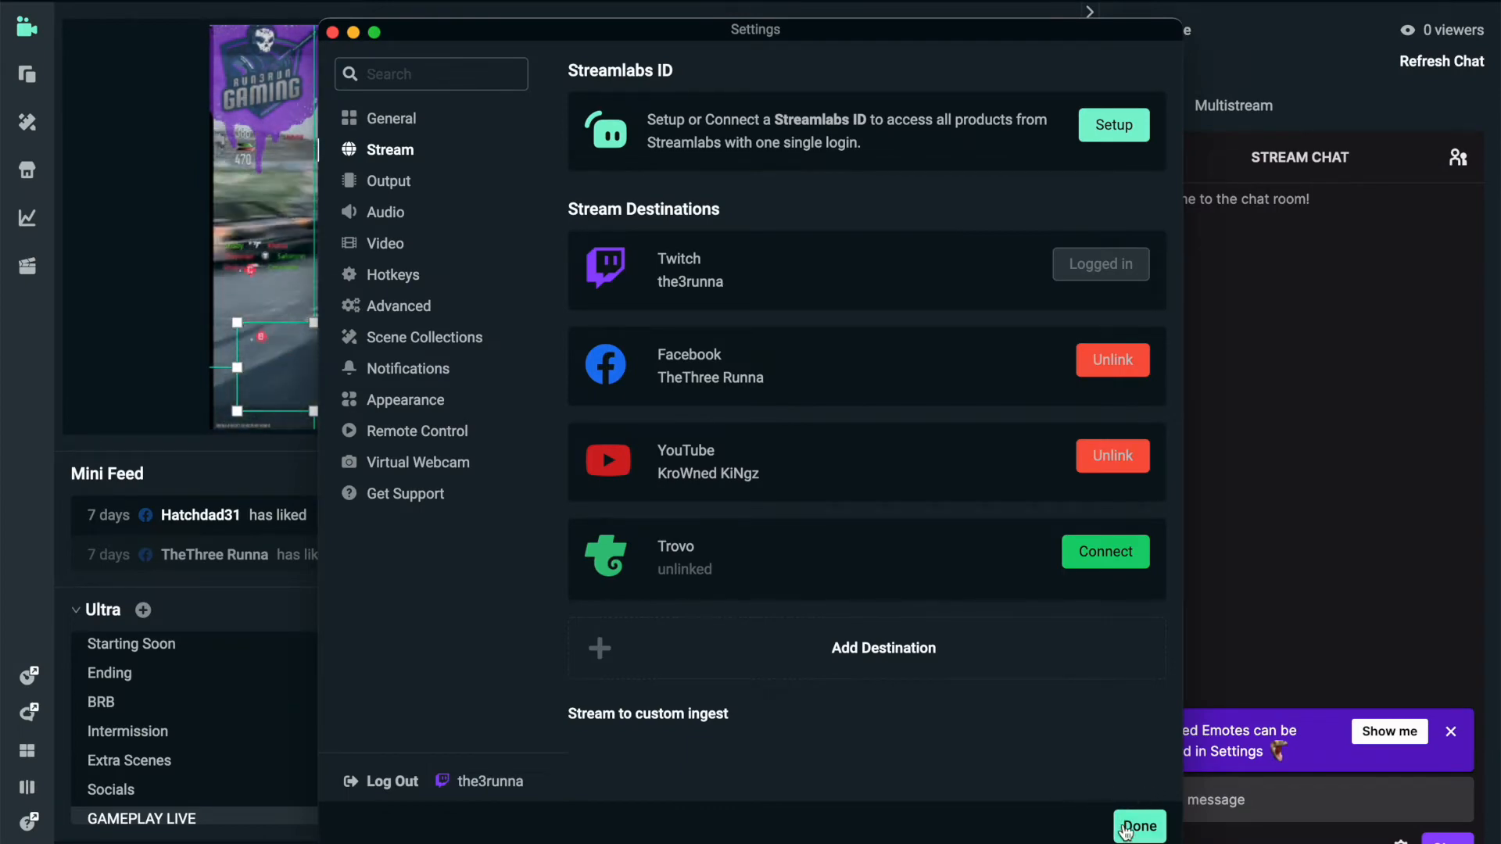
- Confirm & Go Live to Twitch, Facebook and YouTube together, then head to Facebook in Safari
click(1138, 825)
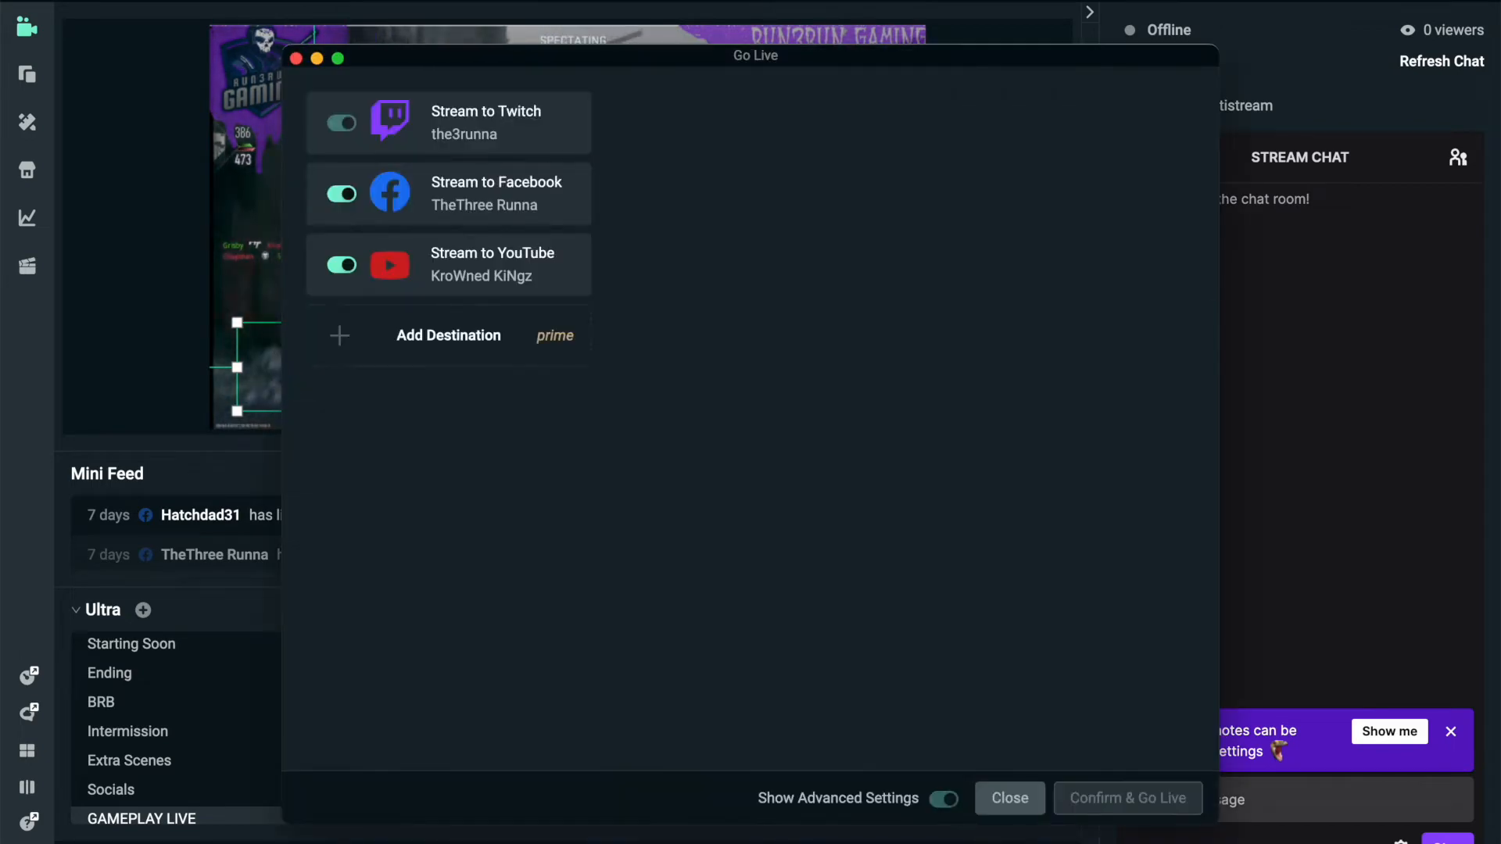
click(942, 799)
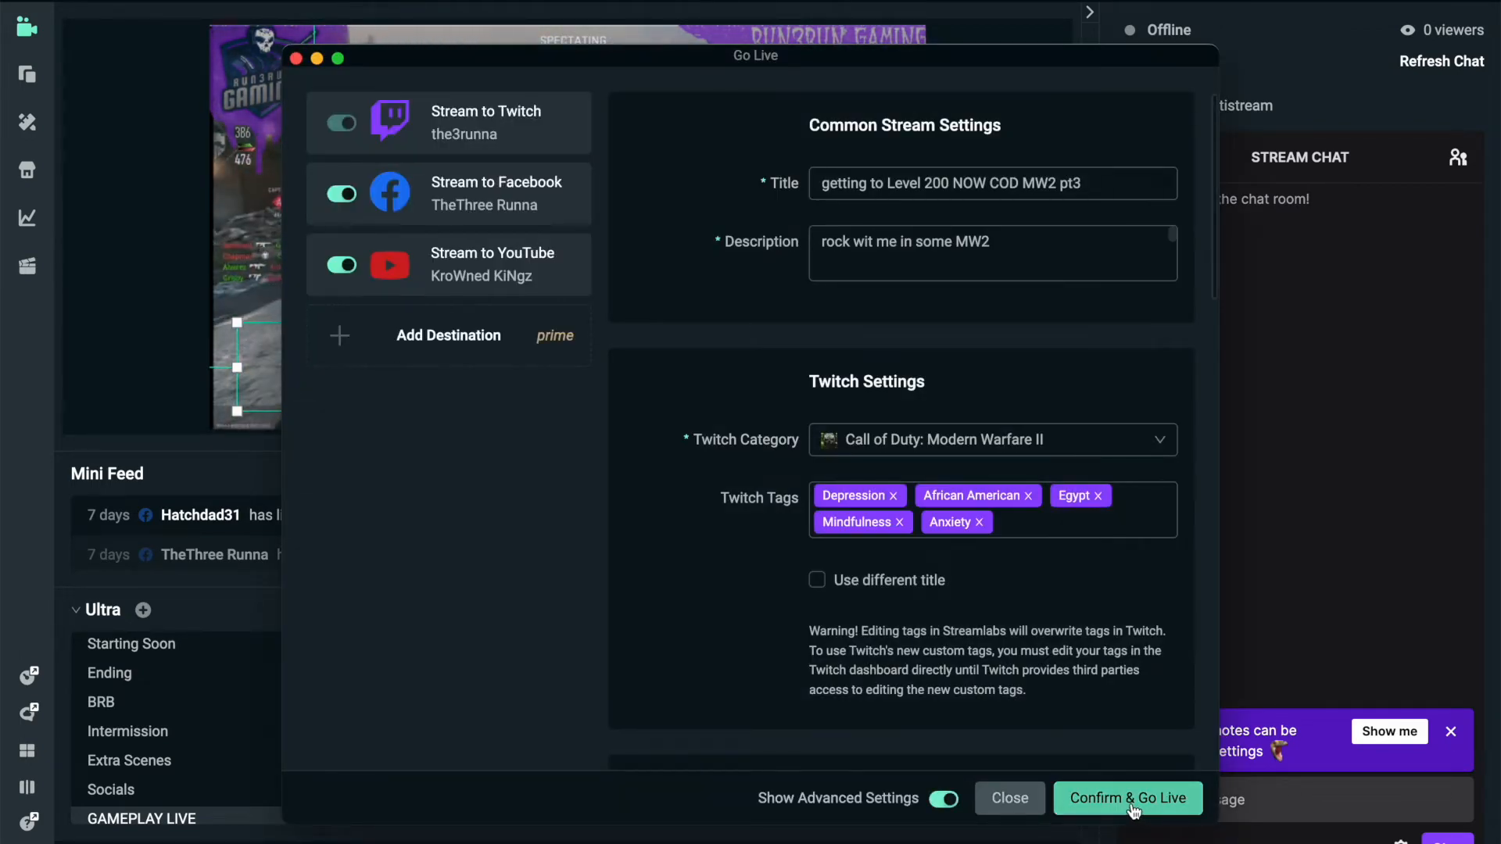
click(1127, 797)
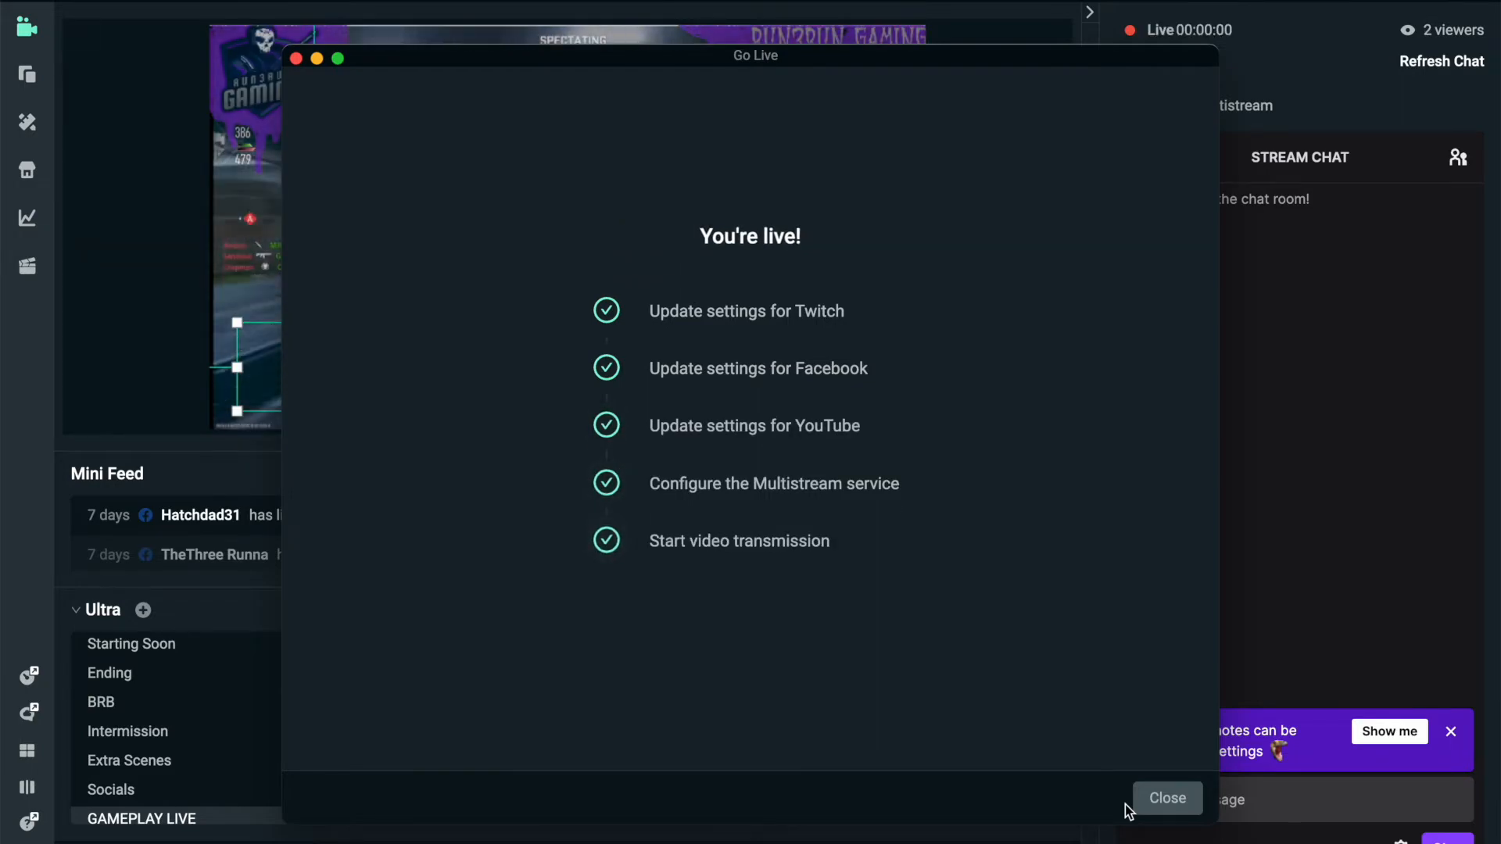
click(1167, 797)
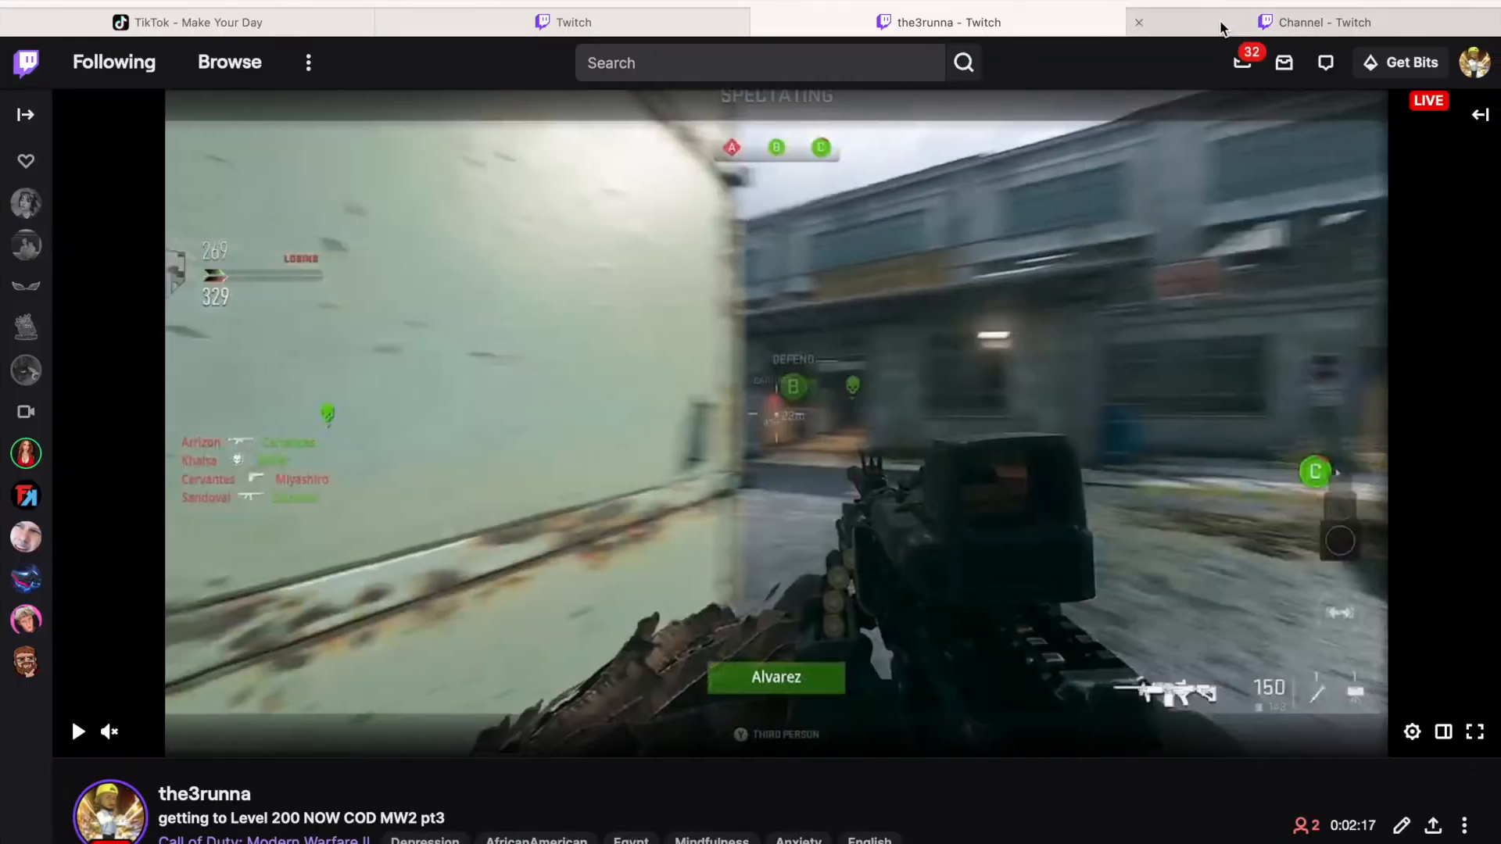
click(186, 22)
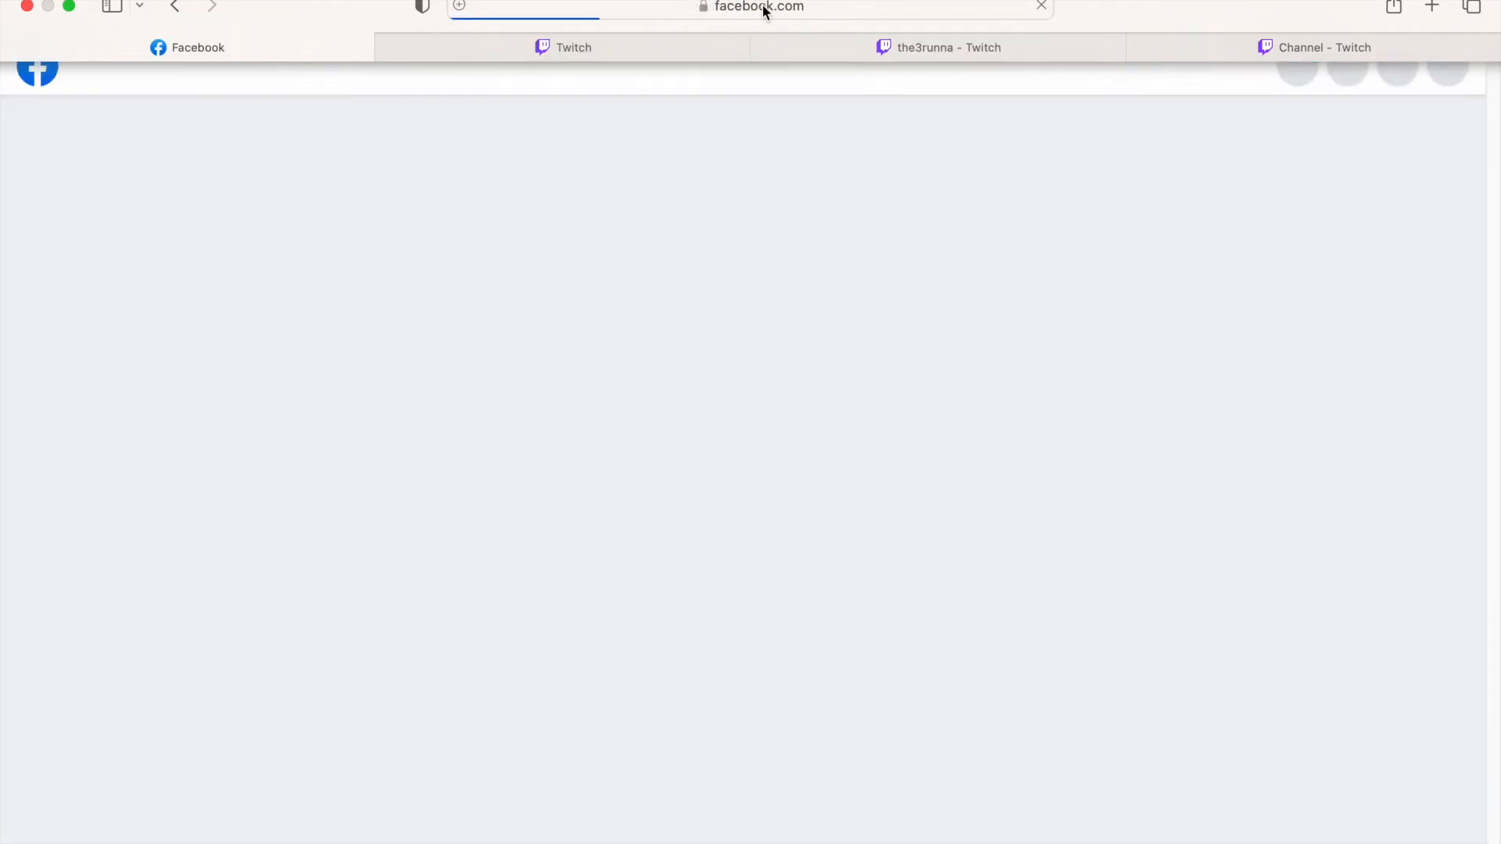
- Find the Run3Run Gaming live post and play it in Facebook Watch Live, then head to YouTube
click(197, 47)
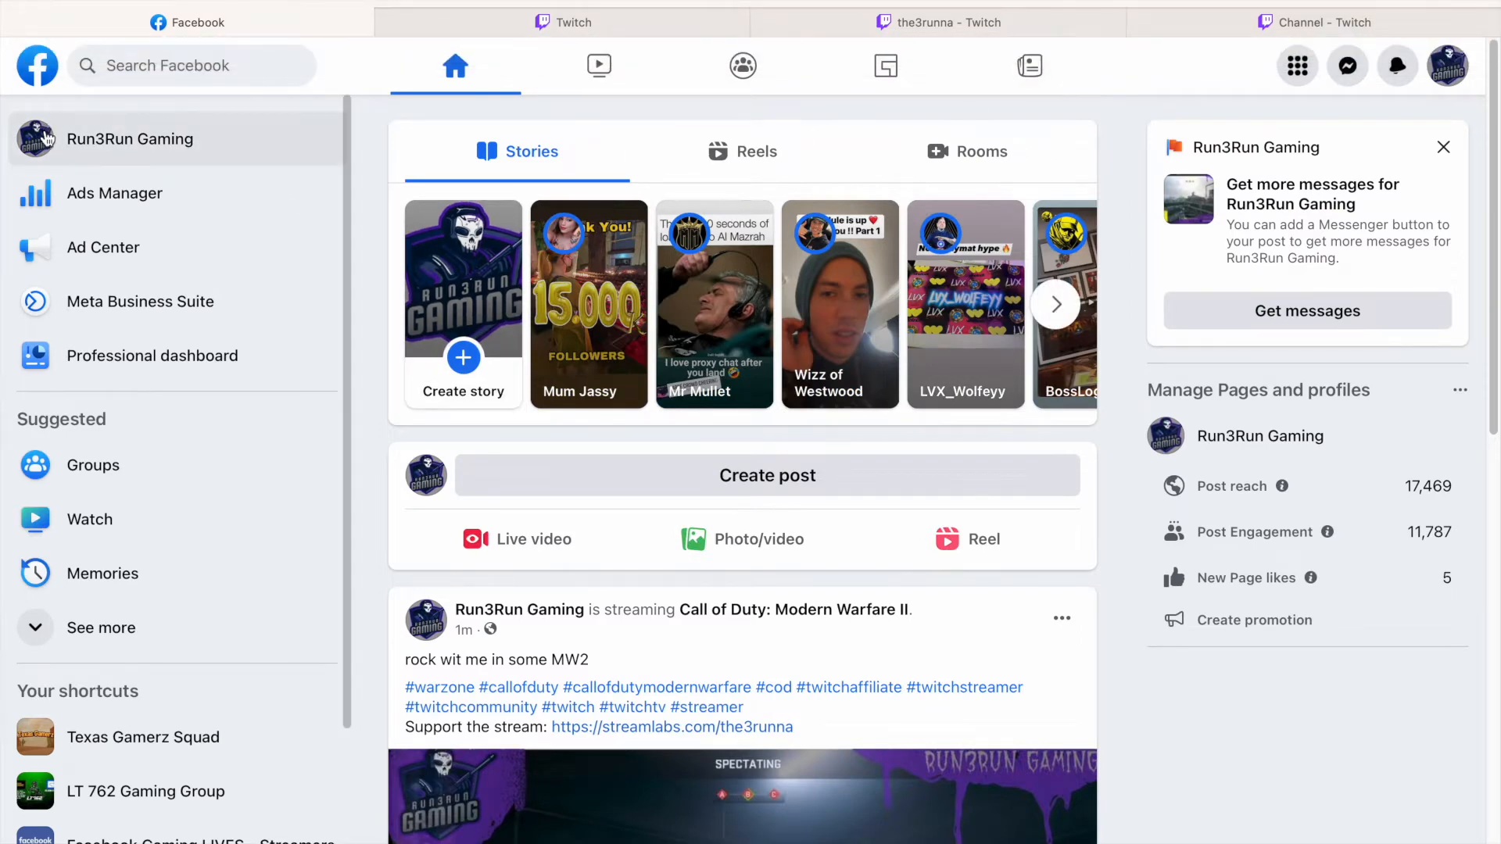
scroll(down, 3)
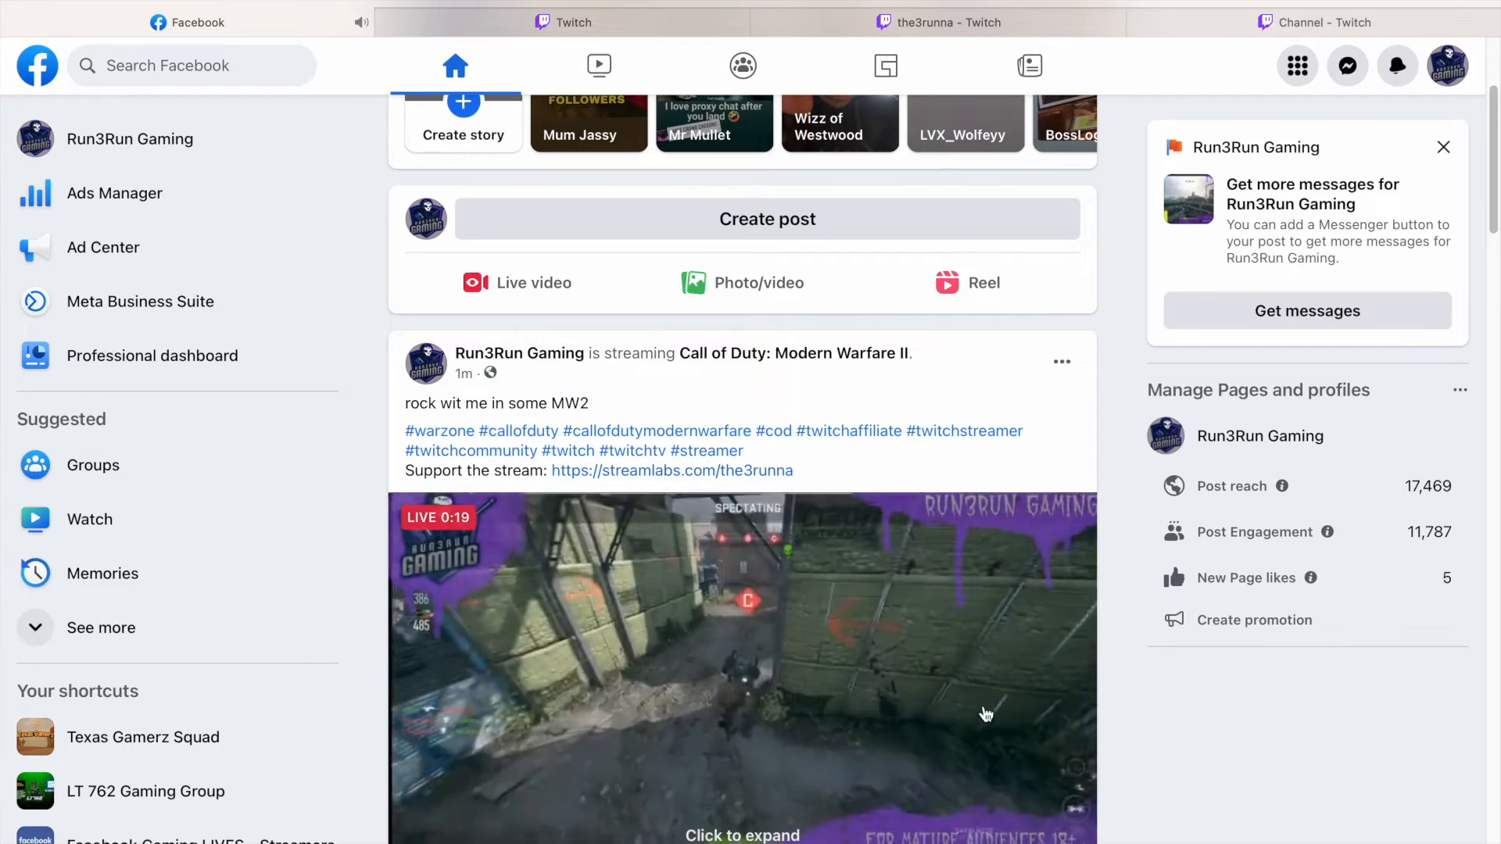
scroll(down, 3)
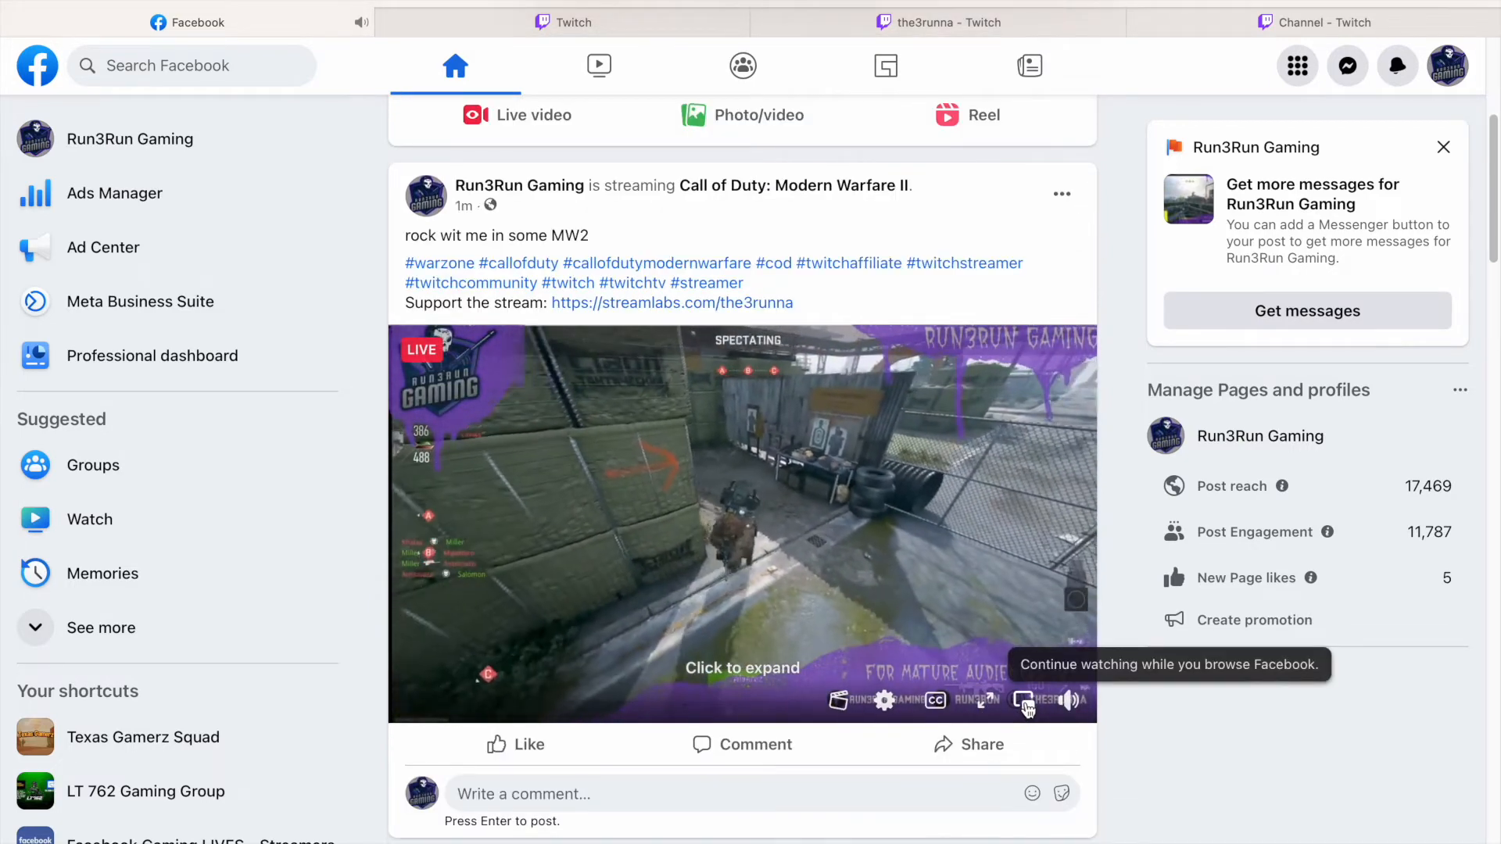
click(1022, 699)
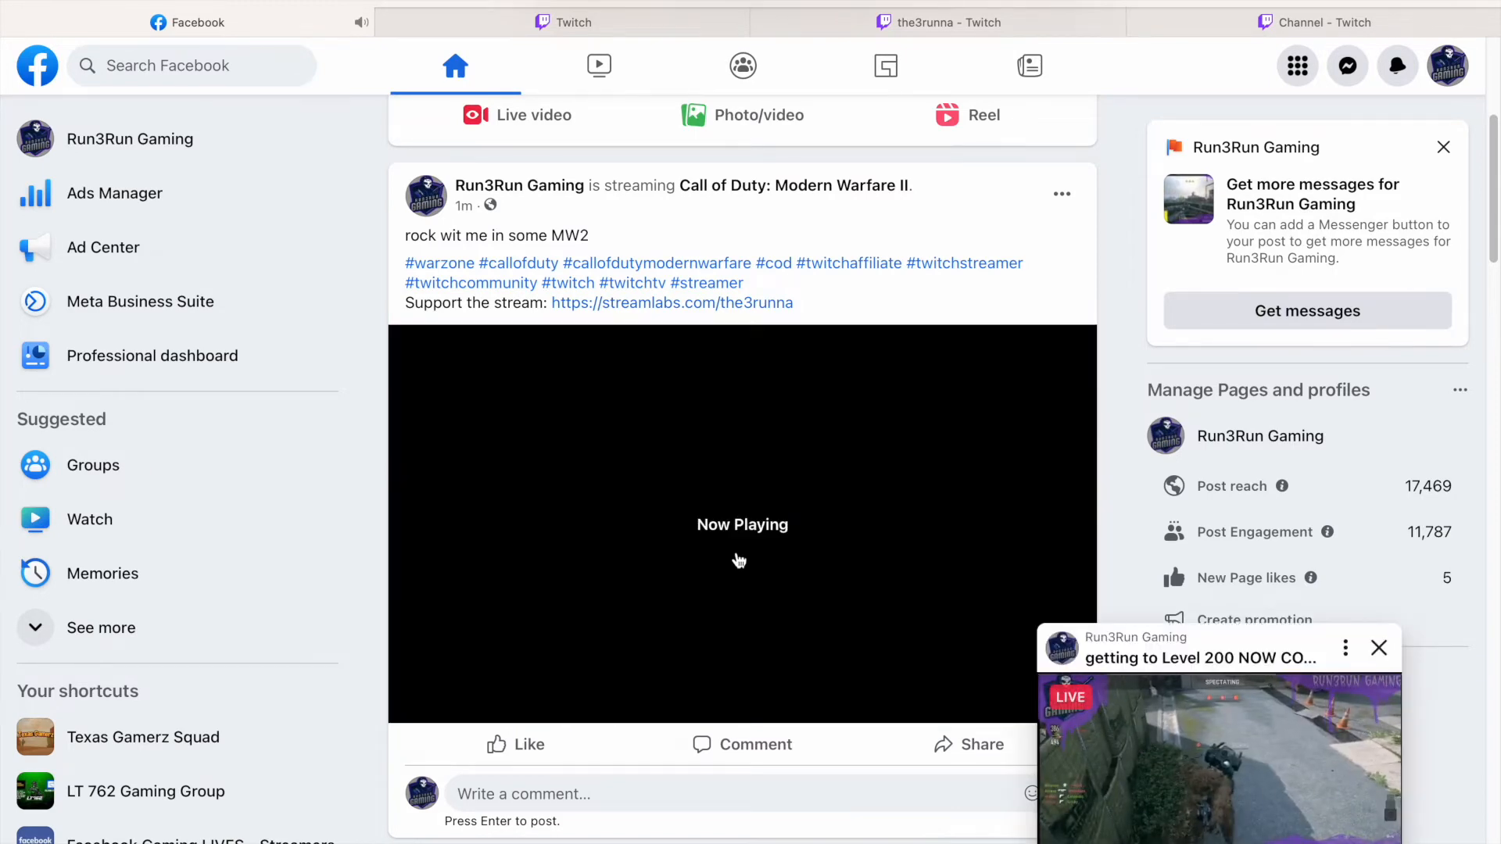
click(599, 66)
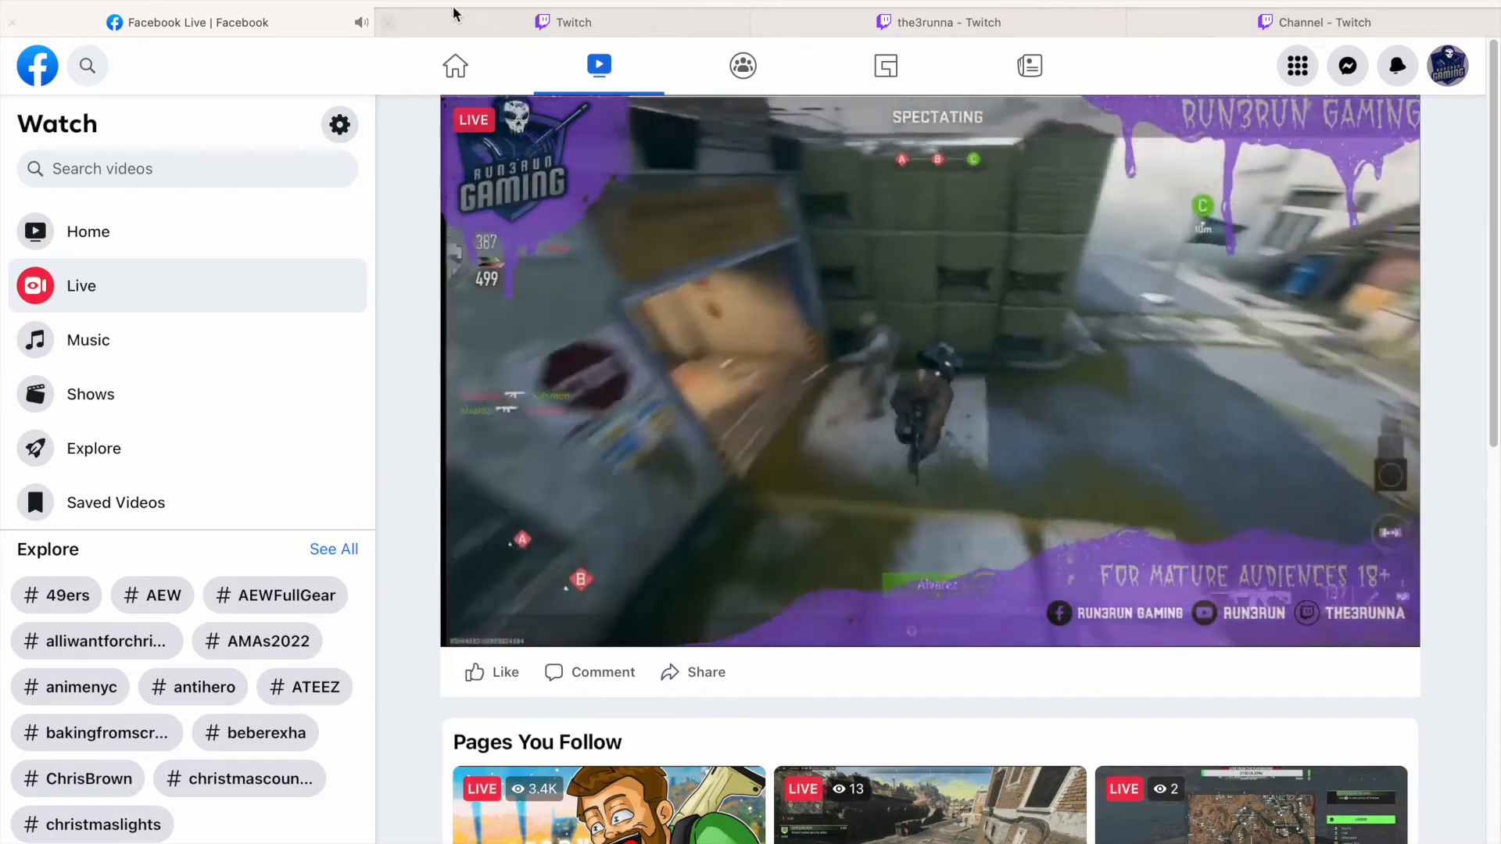
click(565, 22)
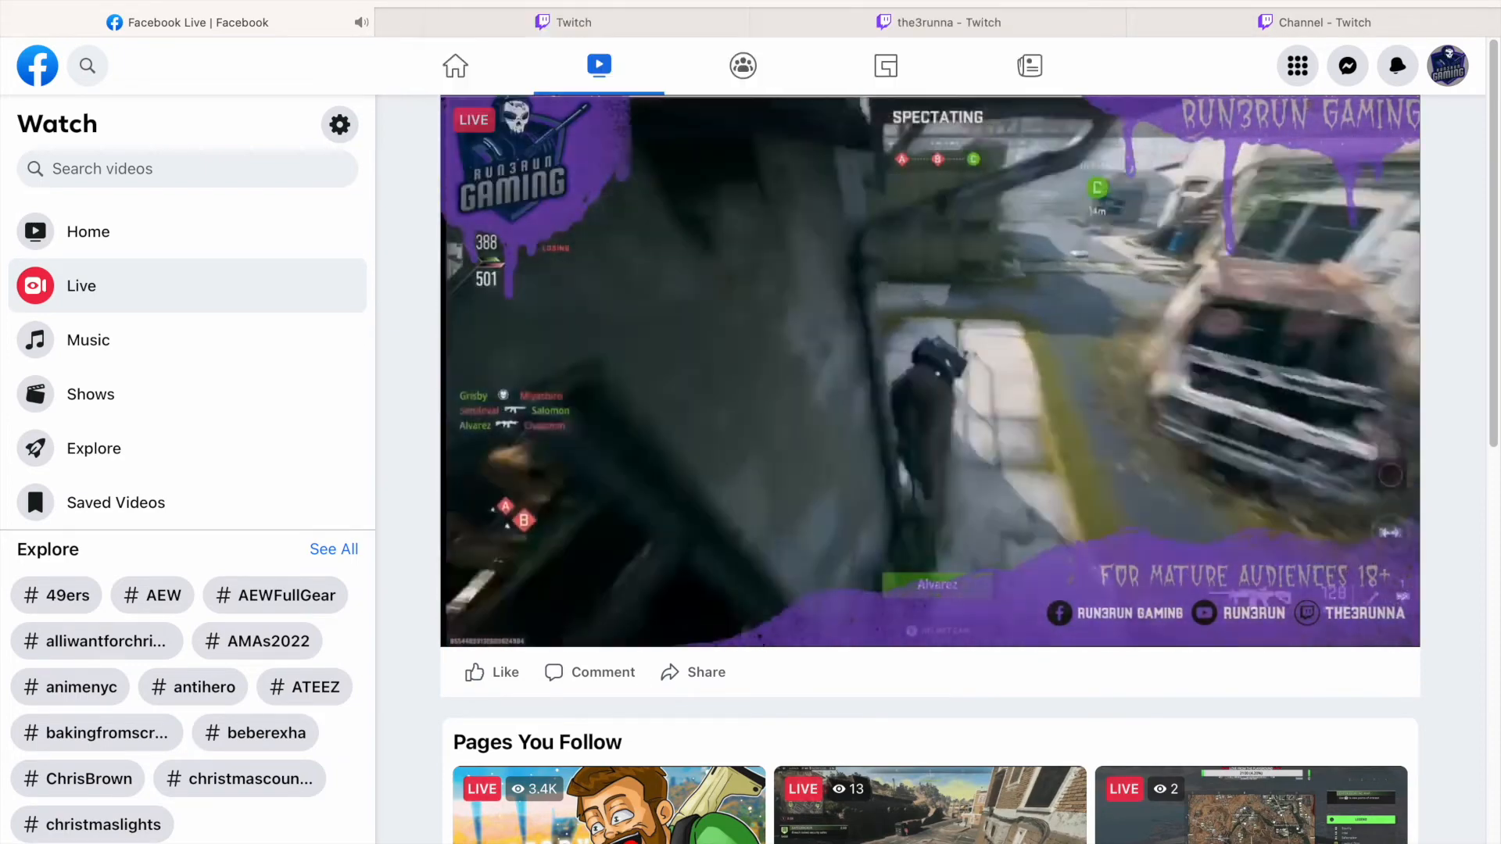
click(186, 22)
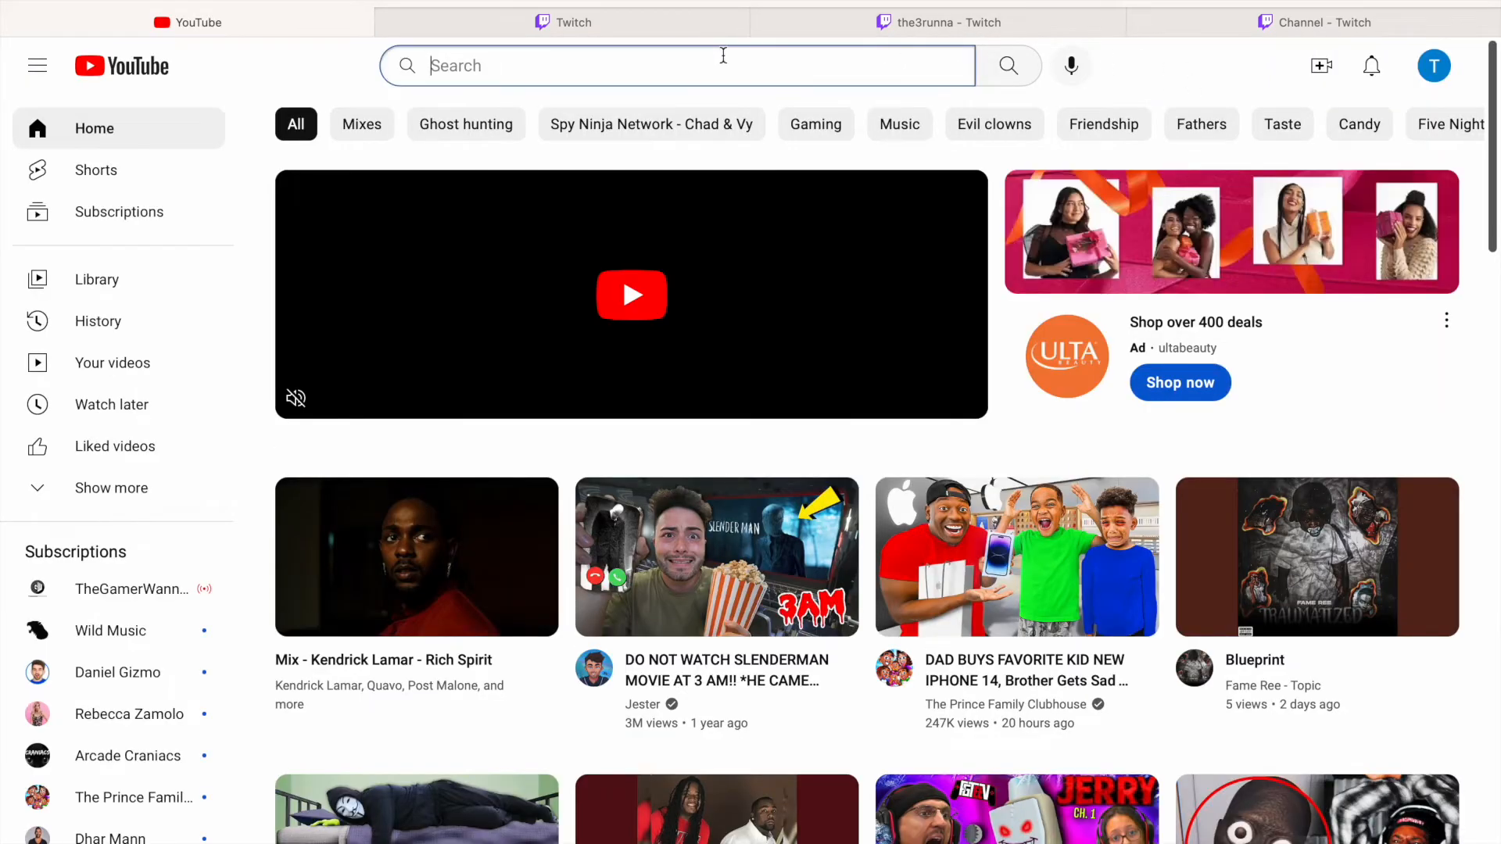
- Search YouTube for run3run and bring up the Run3Run channel's LIVE stream
text(run2)
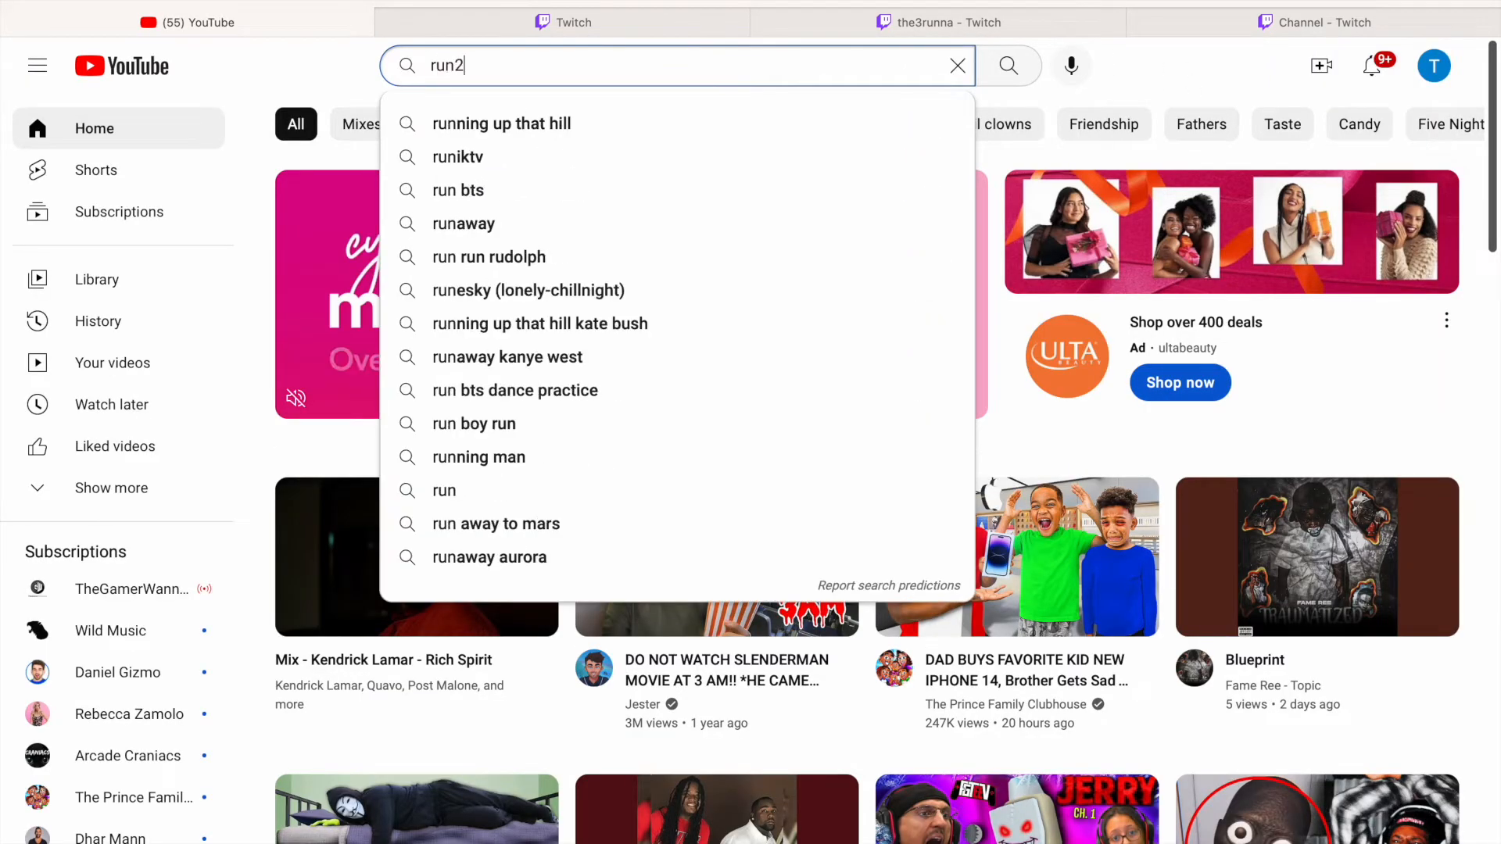
text(run)
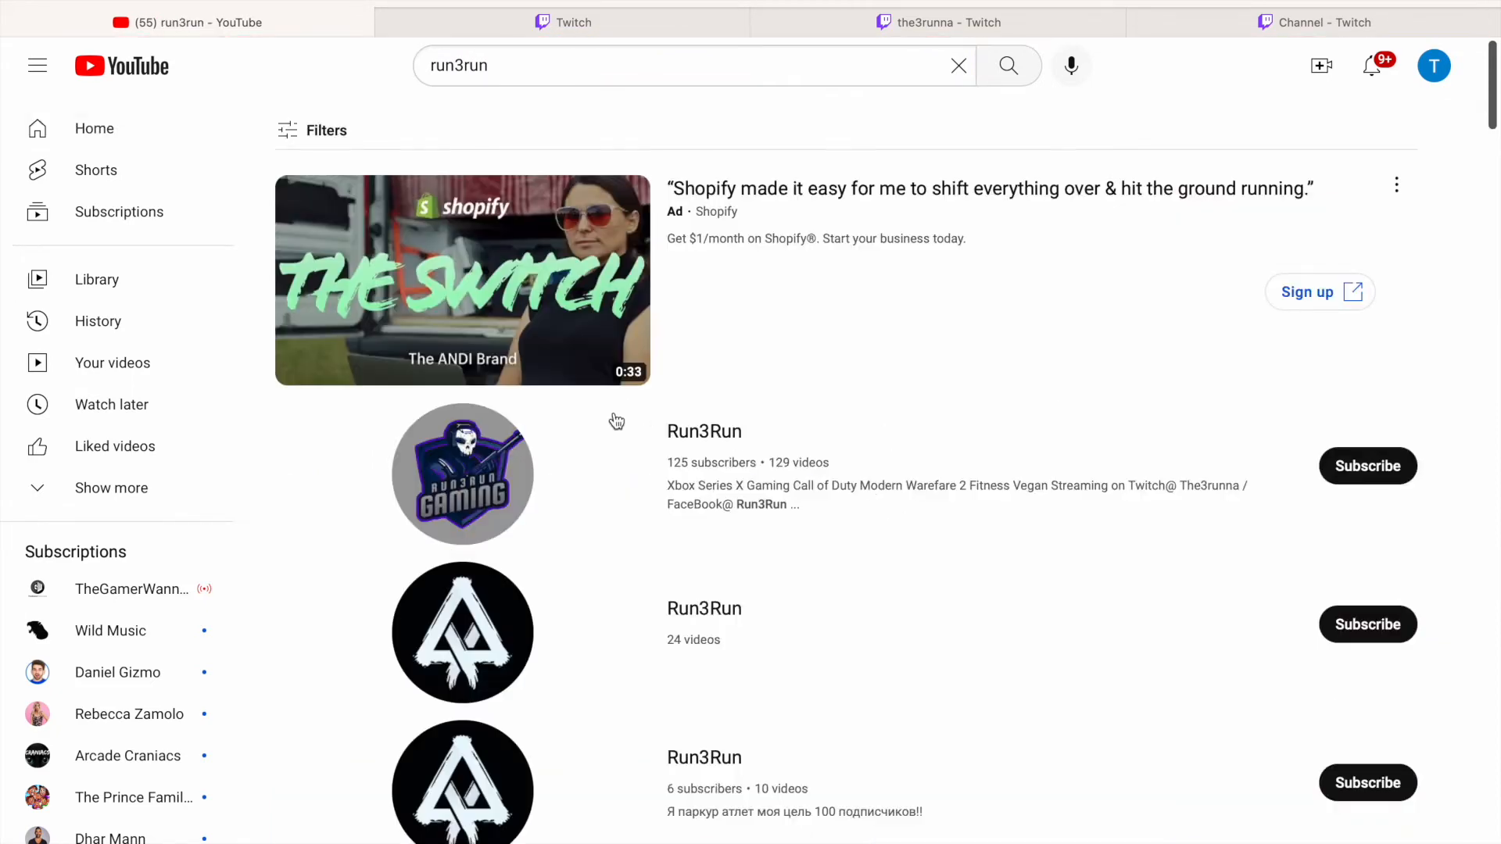
click(463, 472)
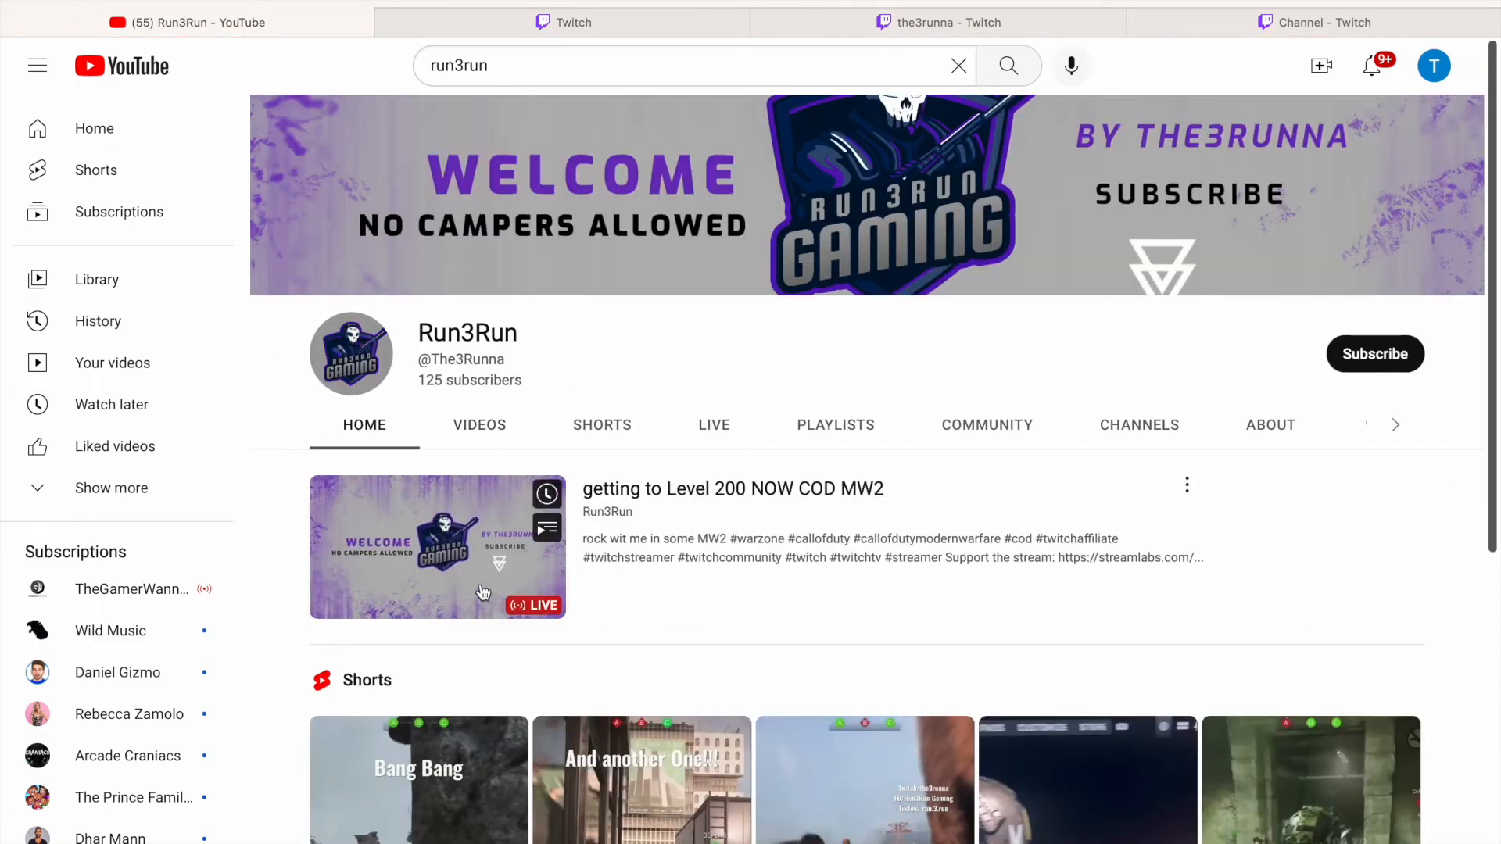
click(437, 546)
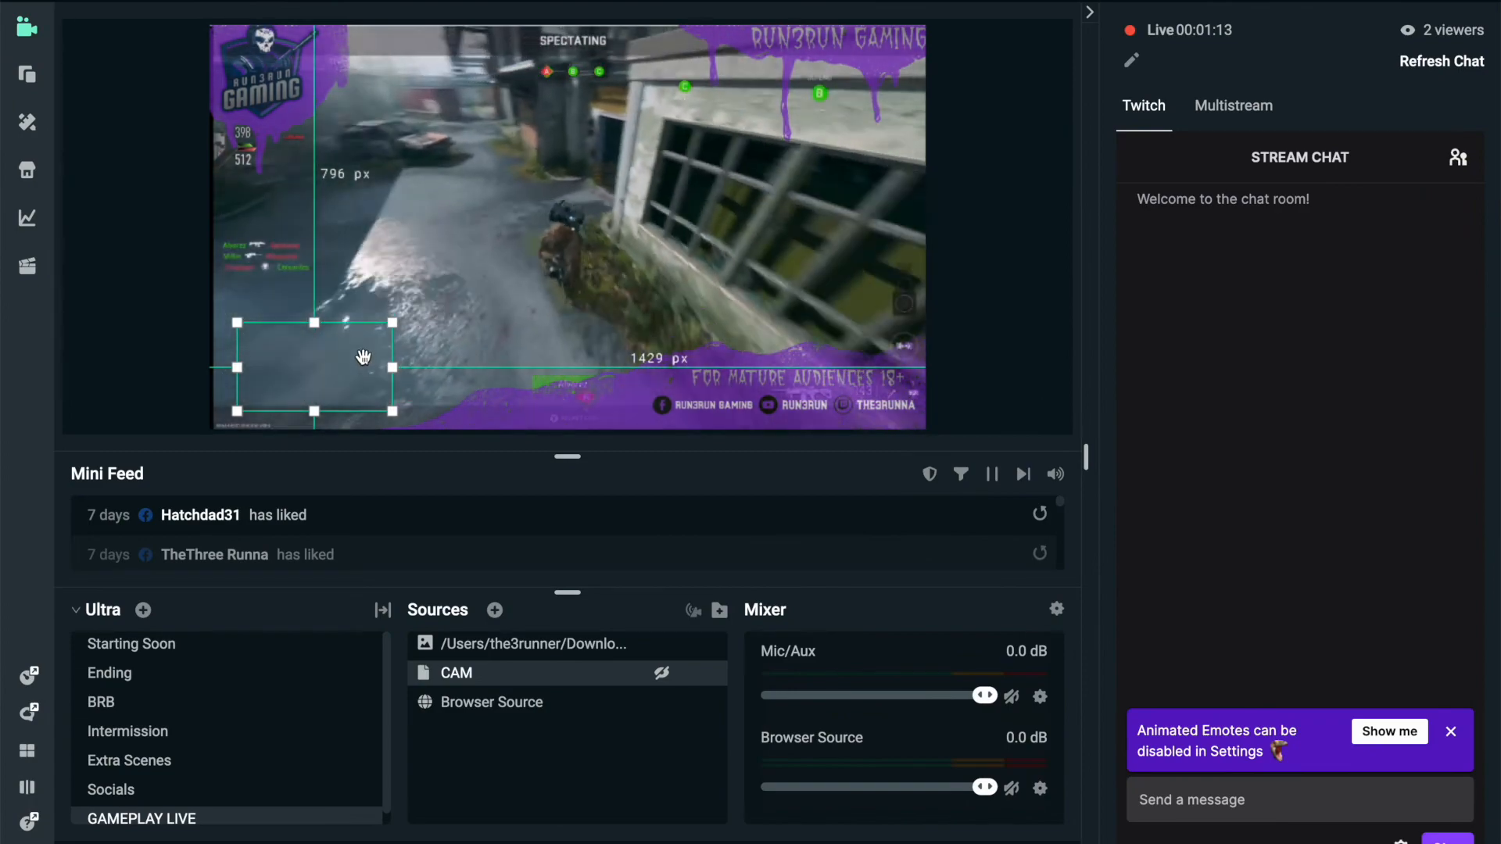
mouse_move(649, 690)
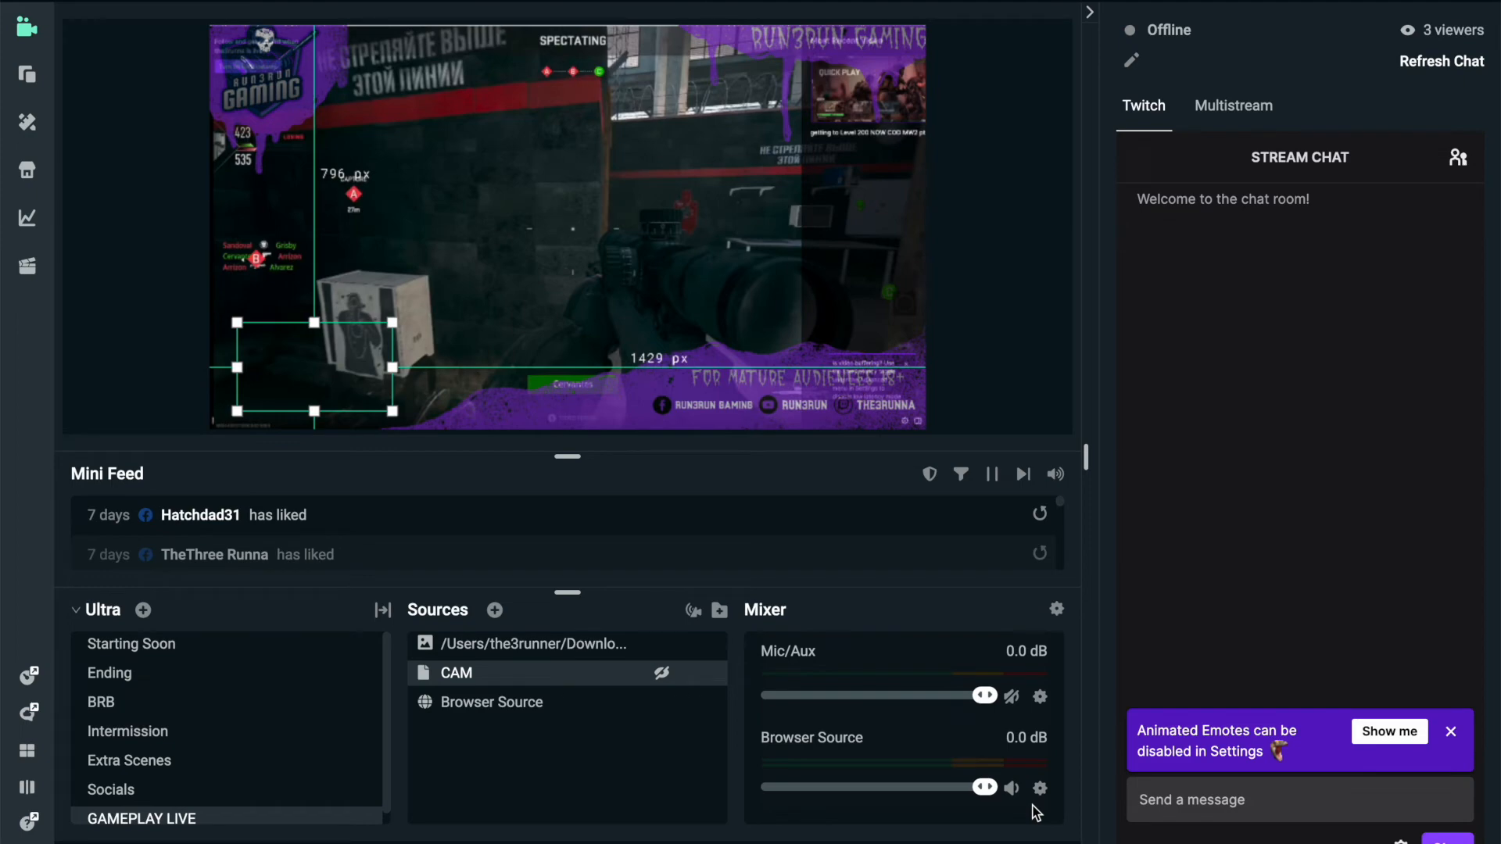
mouse_move(640, 179)
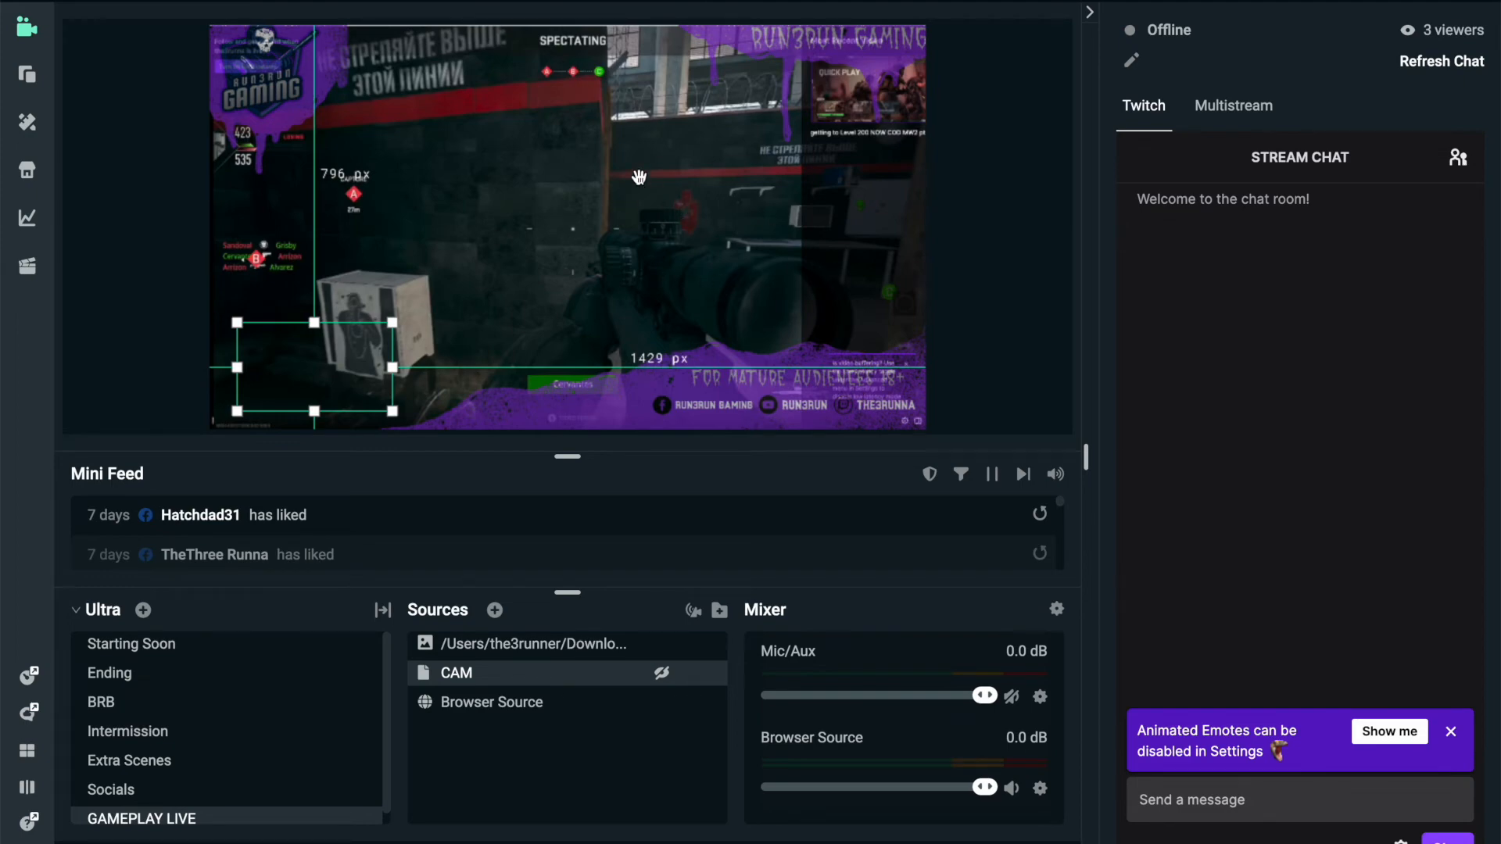
- Select the browser source in the scene preview after the broadcast has ended
click(491, 702)
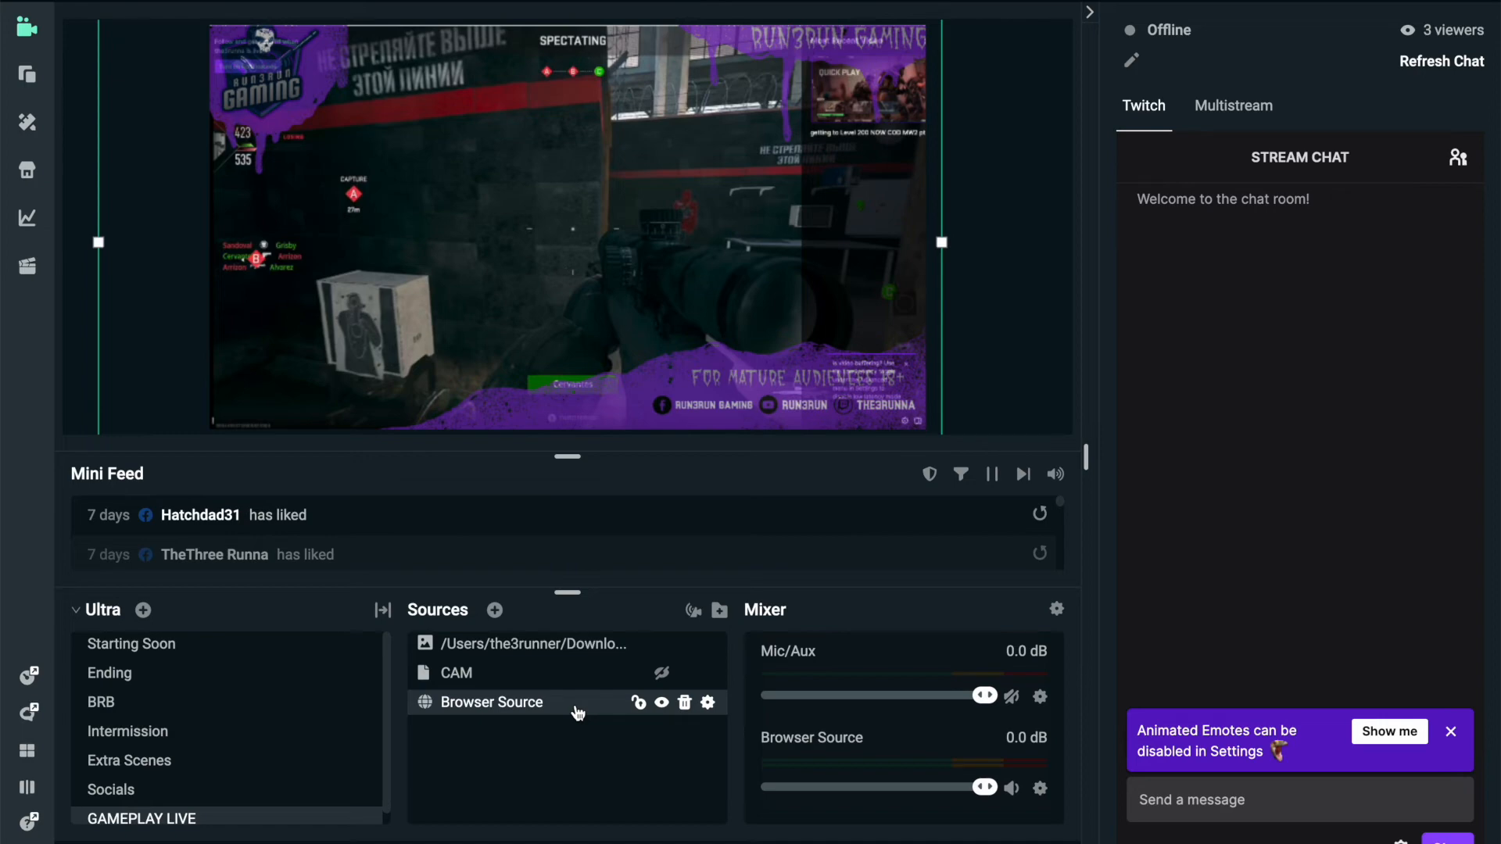
mouse_move(416, 497)
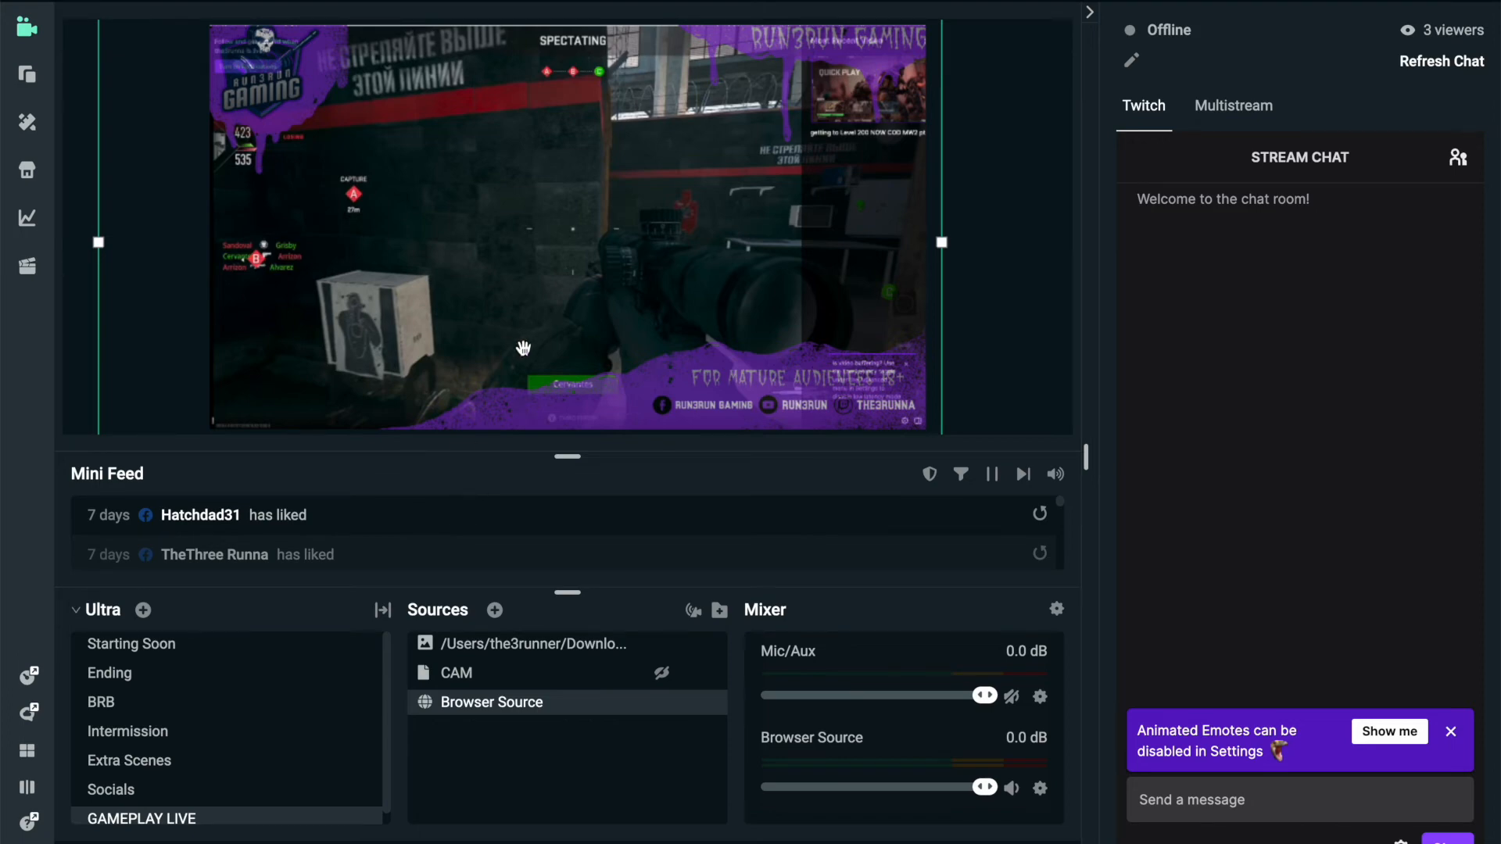
right_click(524, 347)
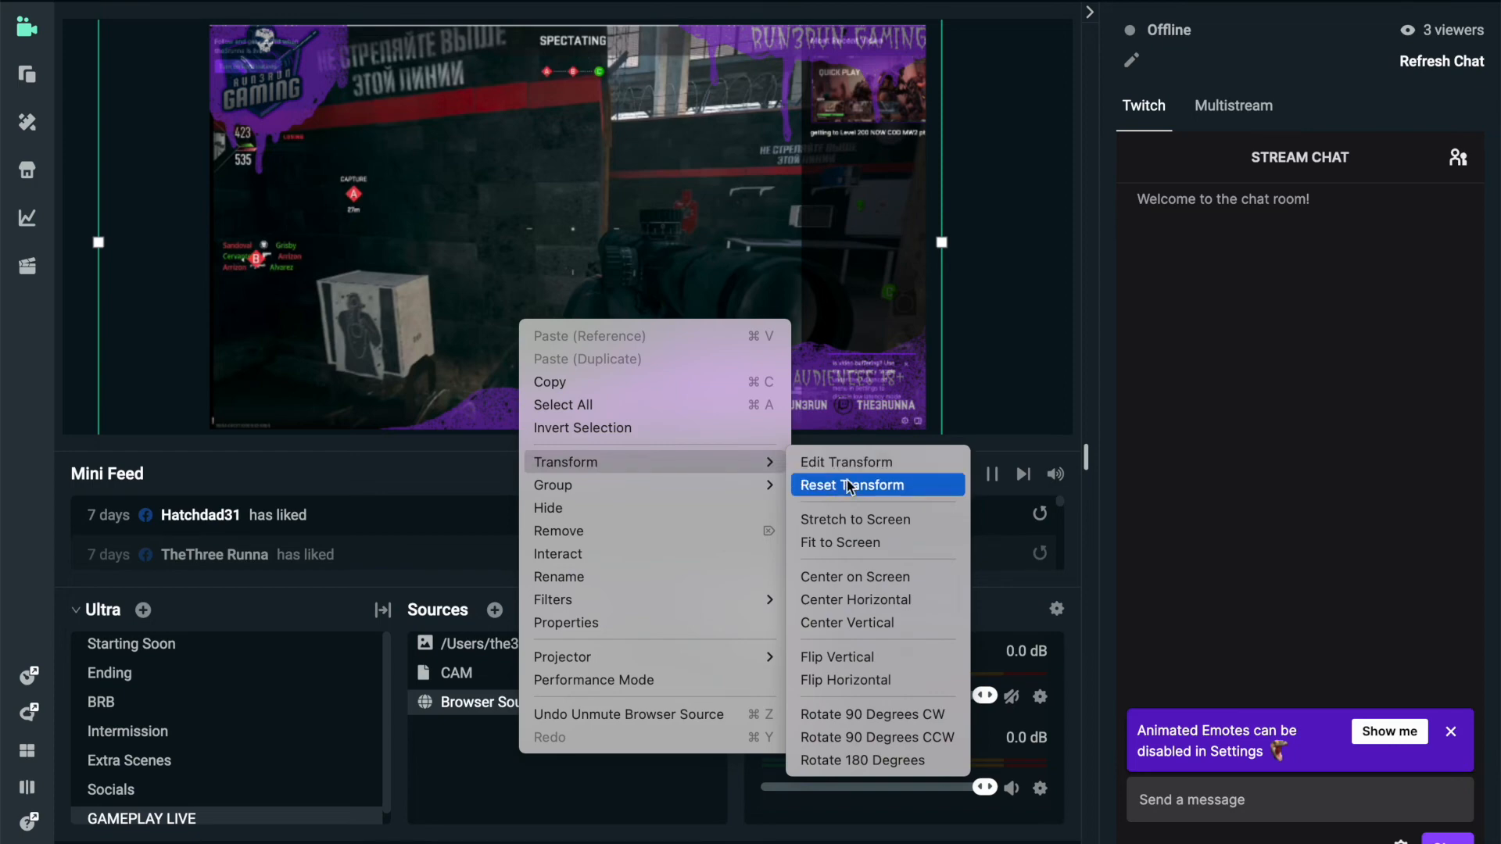
click(852, 484)
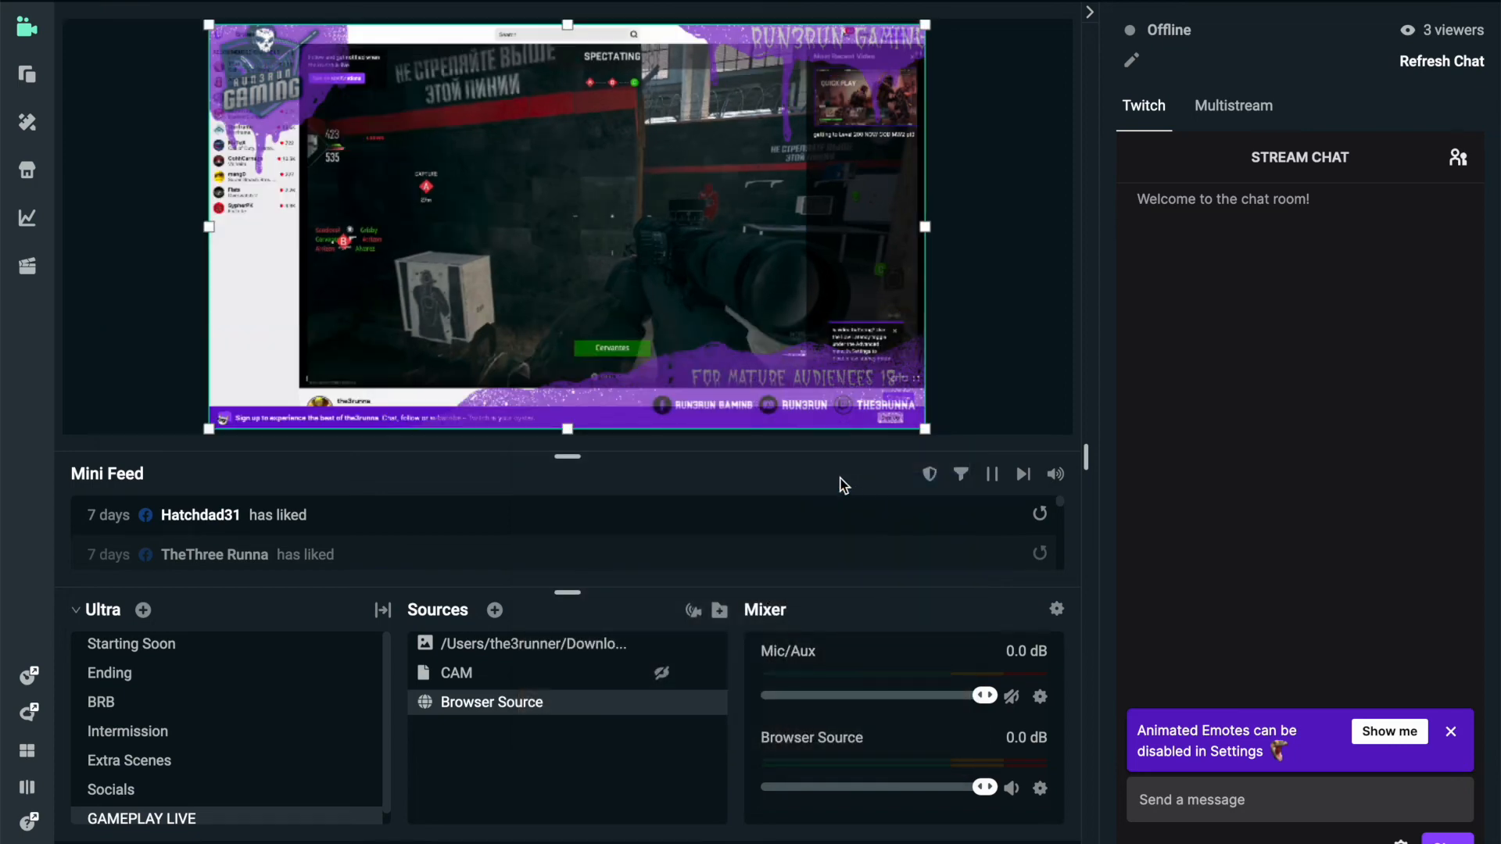
mouse_move(267, 263)
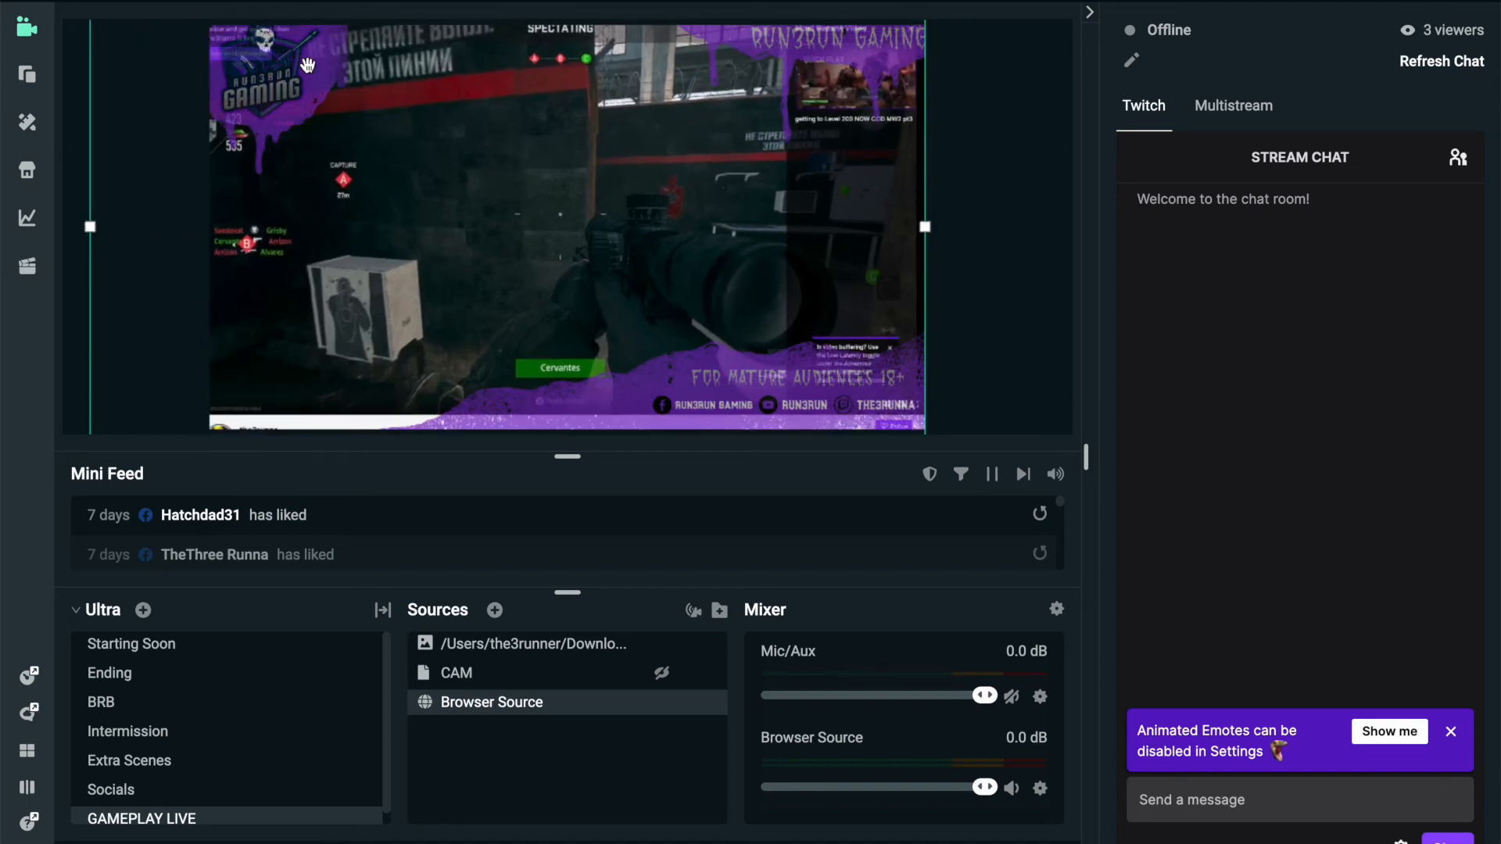
right_click(306, 64)
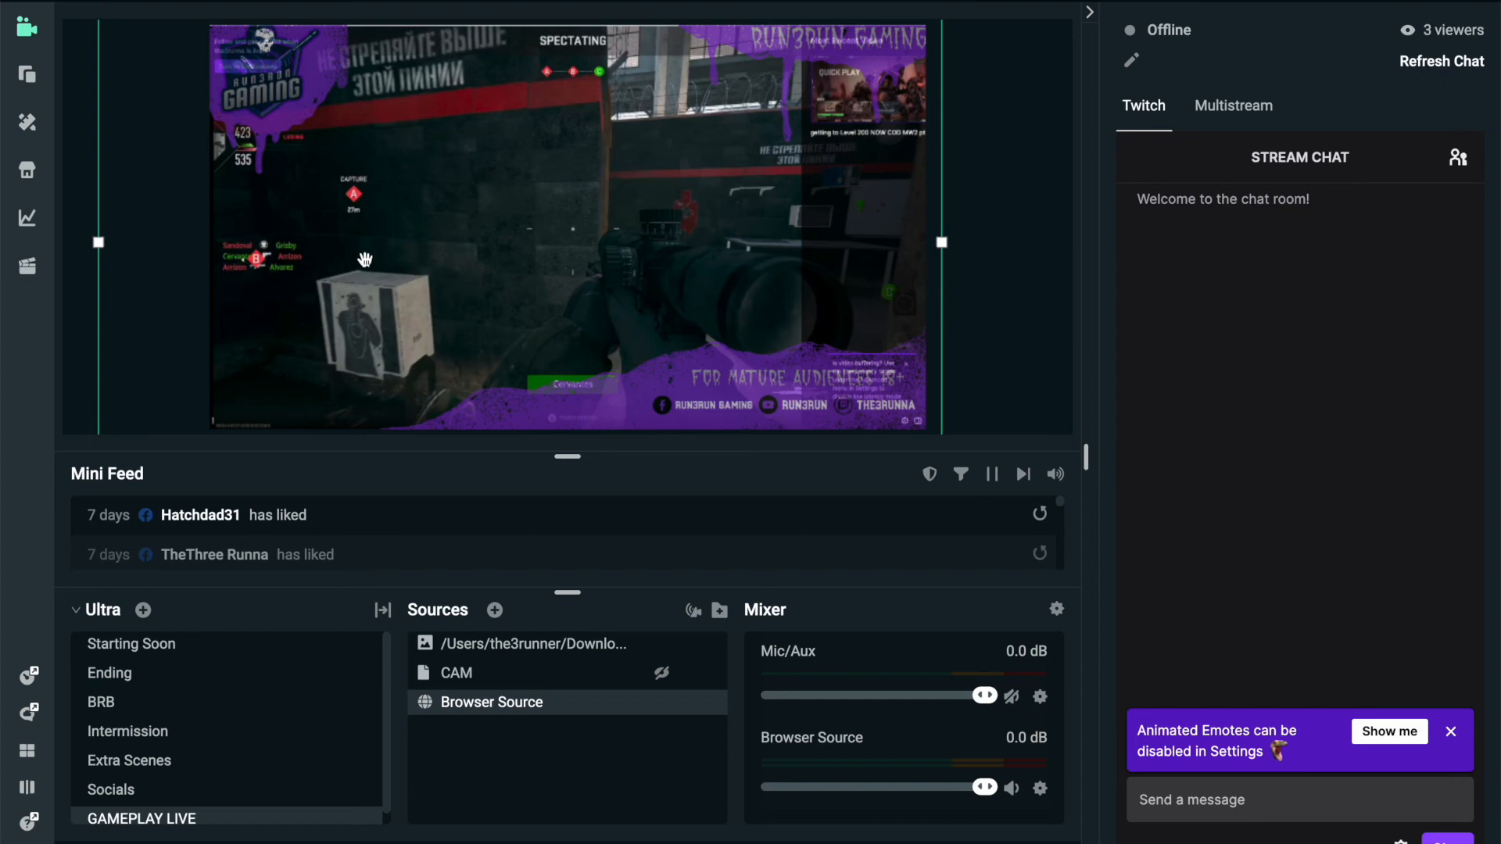
mouse_move(979, 459)
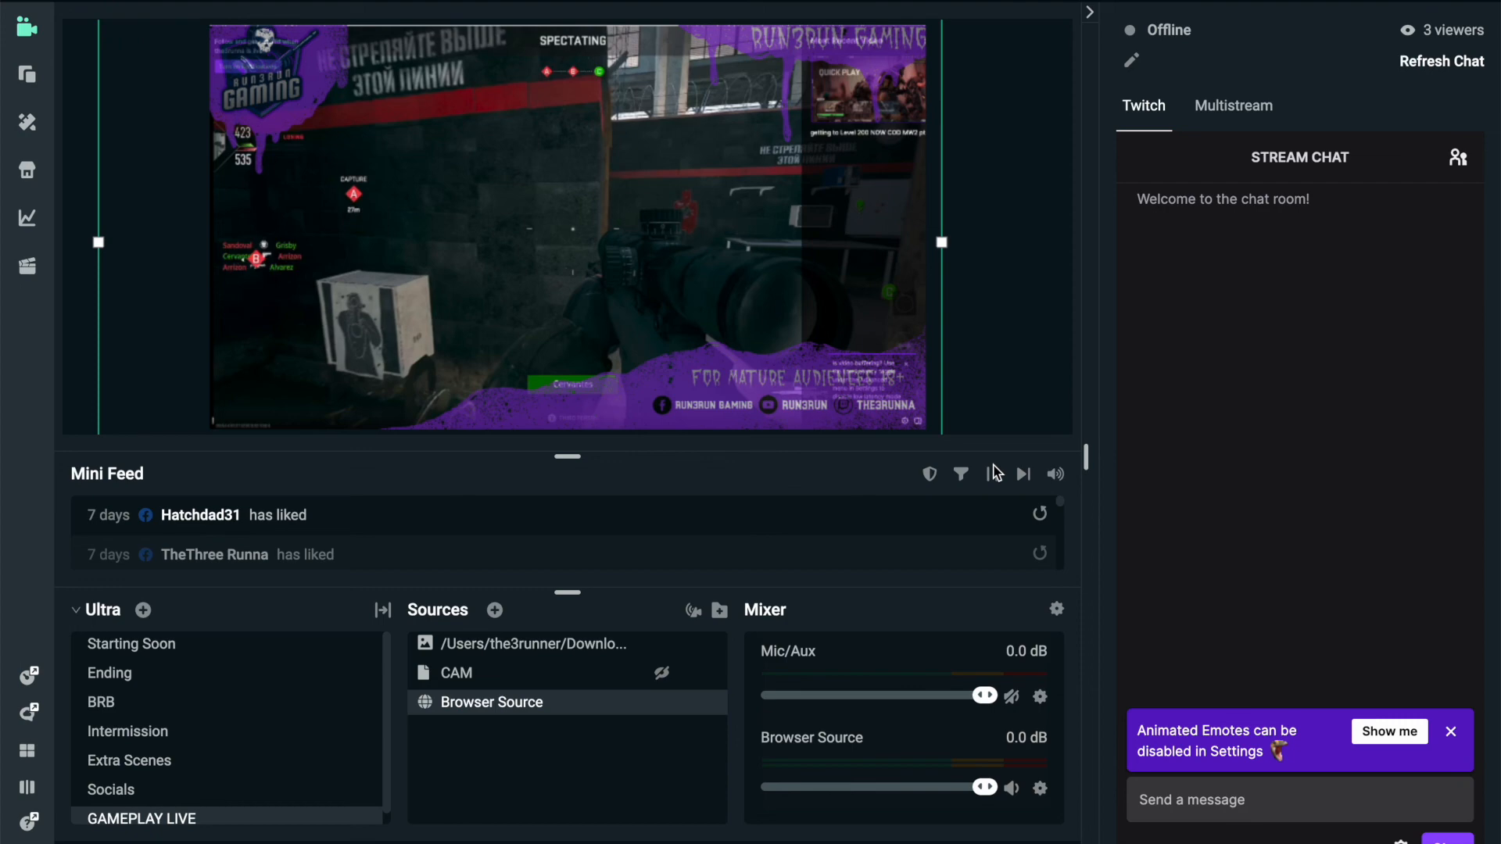
mouse_move(999, 482)
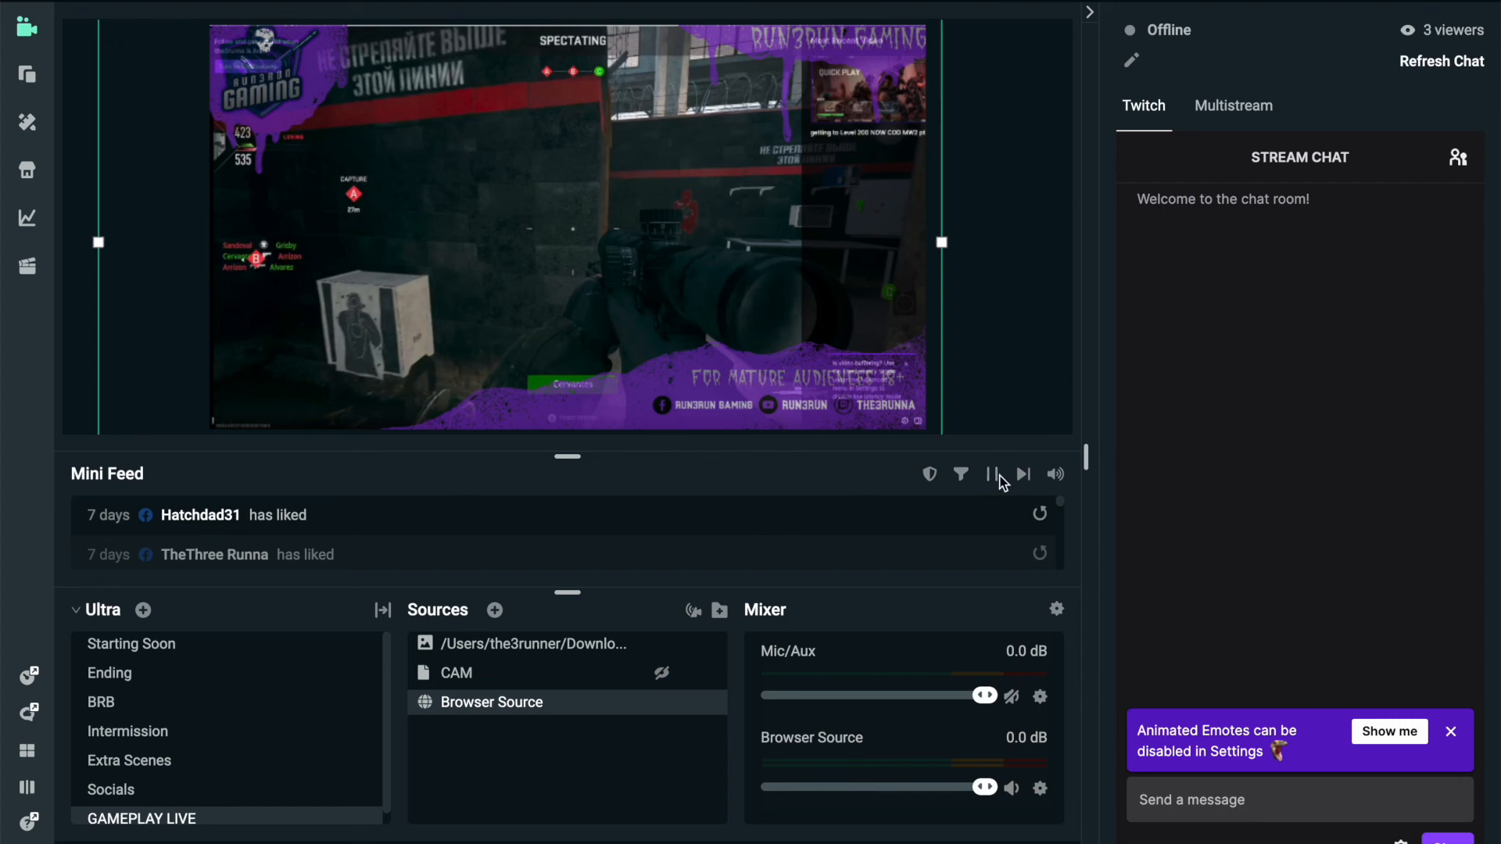